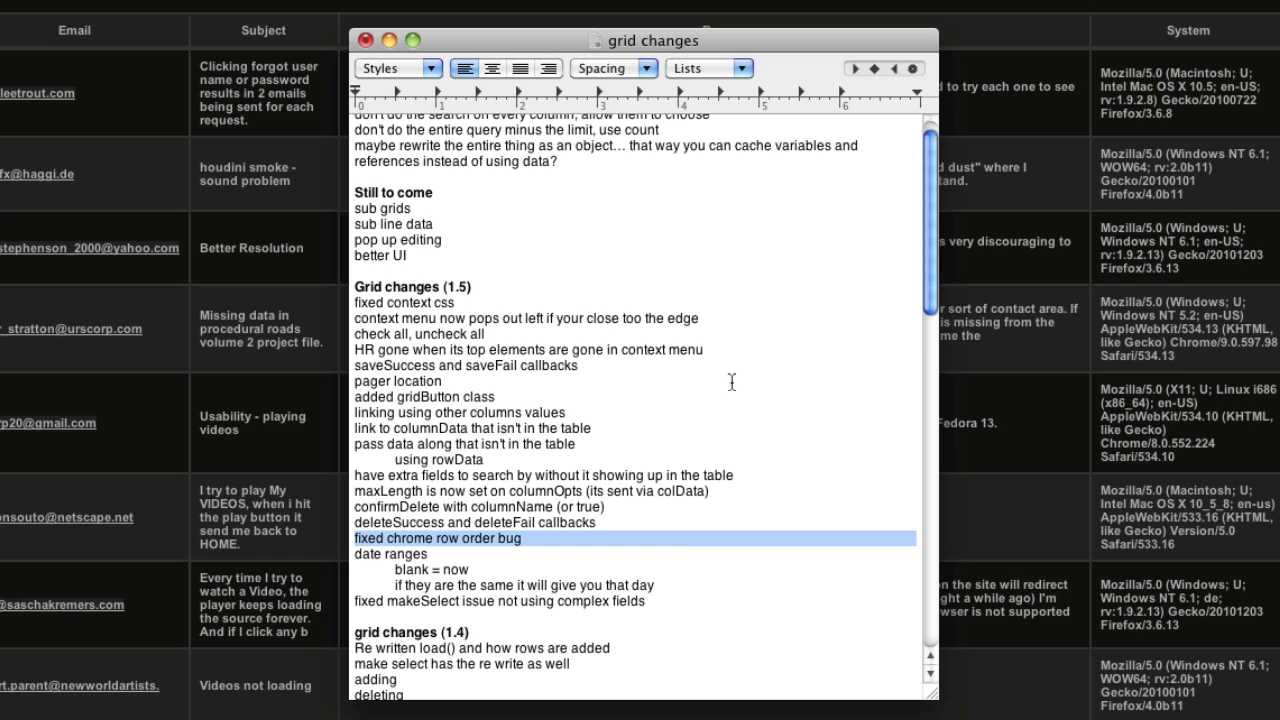
Highlight the Grid changes (1.5) list in TextEdit, then return to the browser
left_click_drag(357, 302, 645, 601)
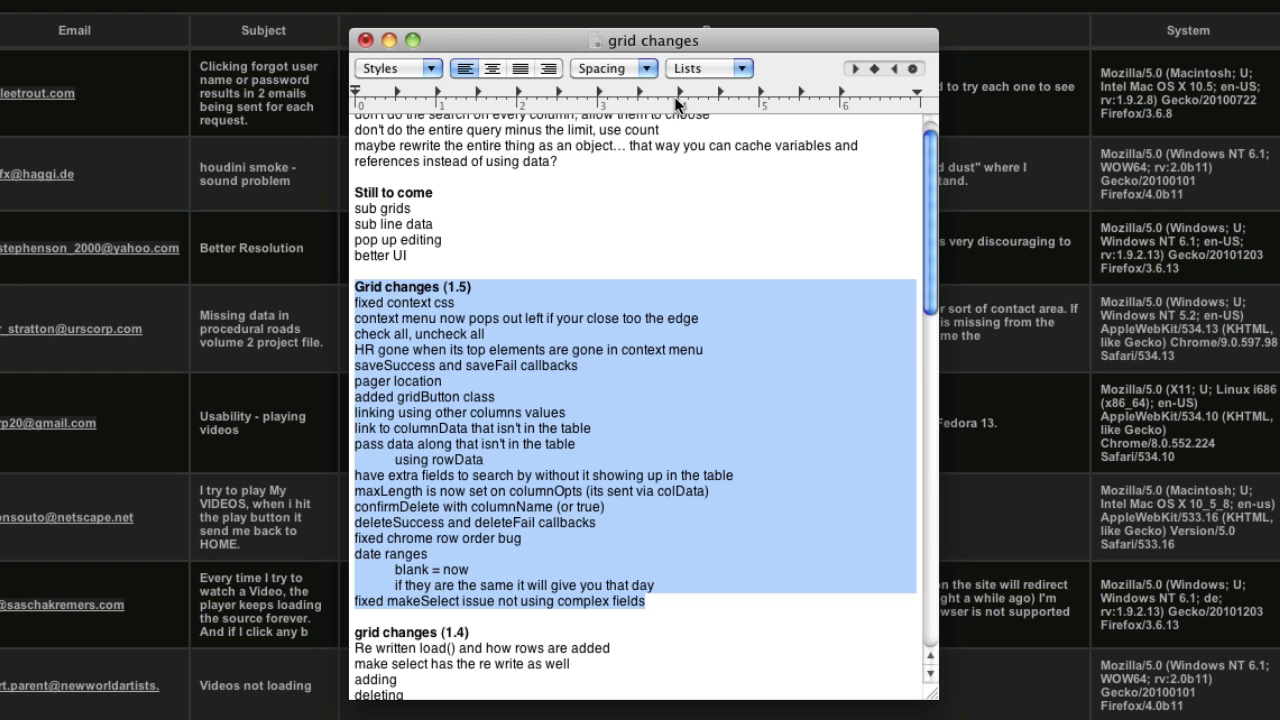
mouse_move(685, 48)
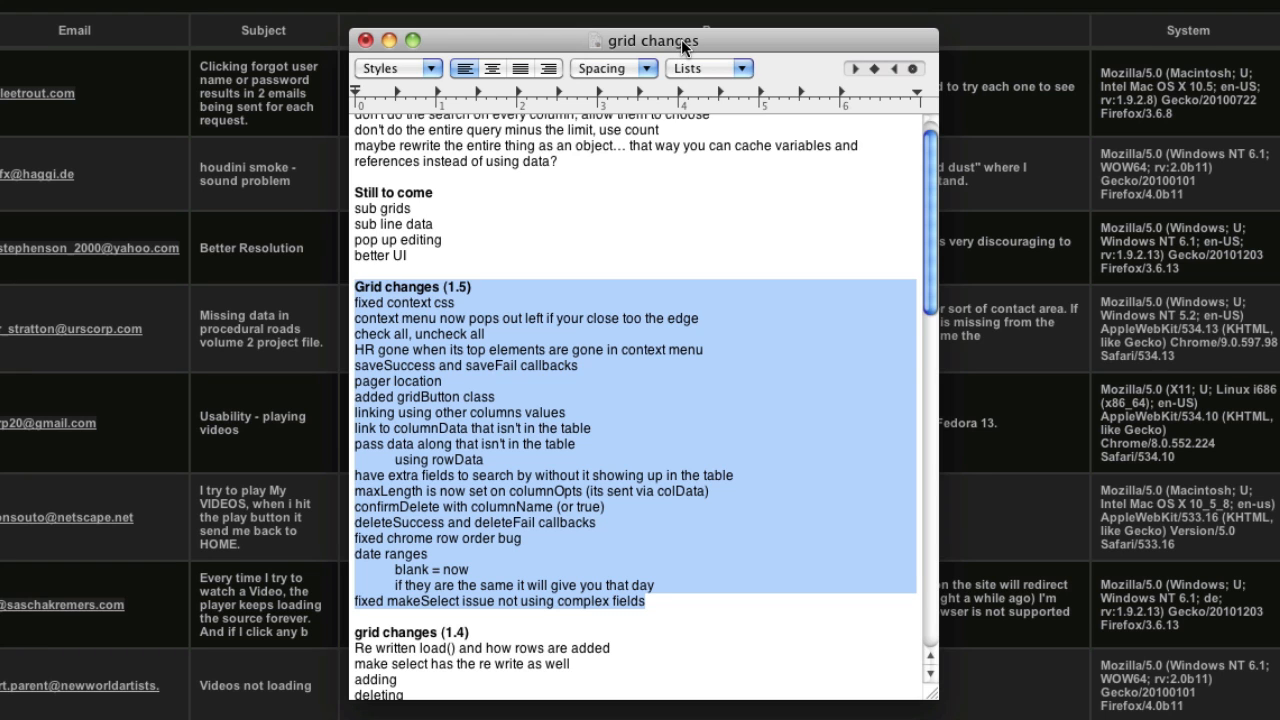
left_click(366, 40)
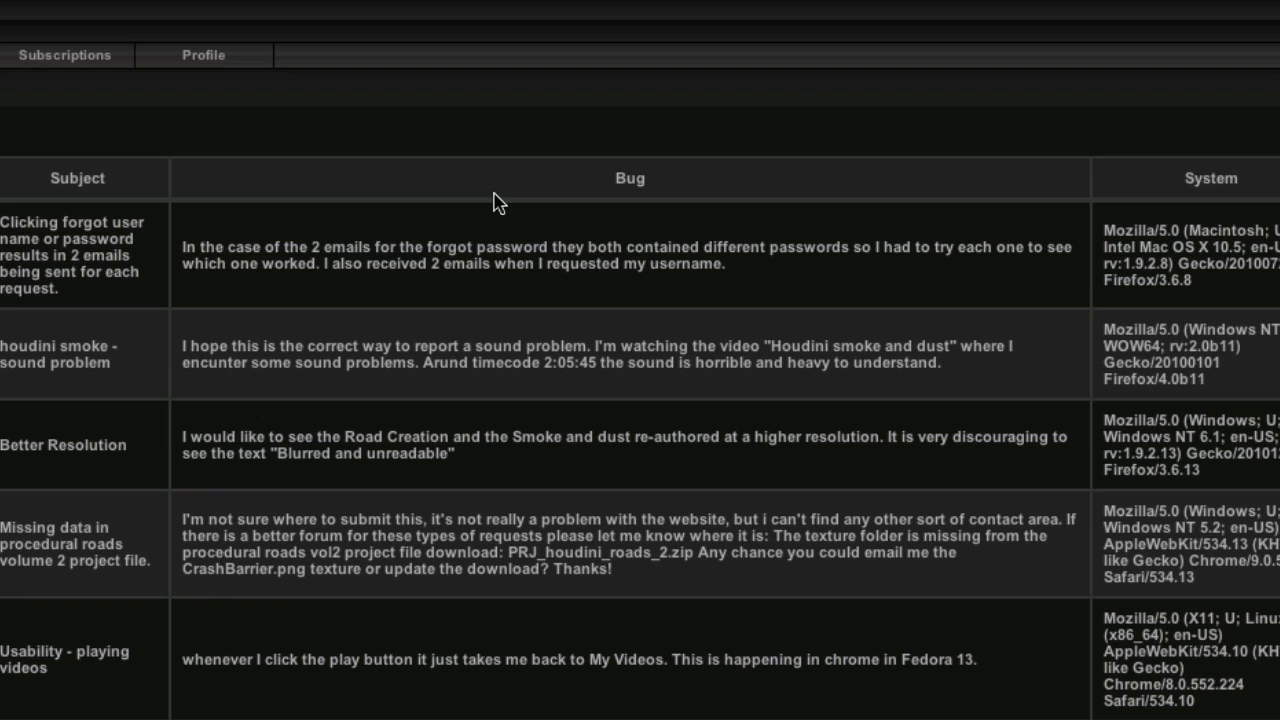
Uncheck all Resolved? boxes via the Resolved? column header menu, then dismiss the menu
left_click(515, 190)
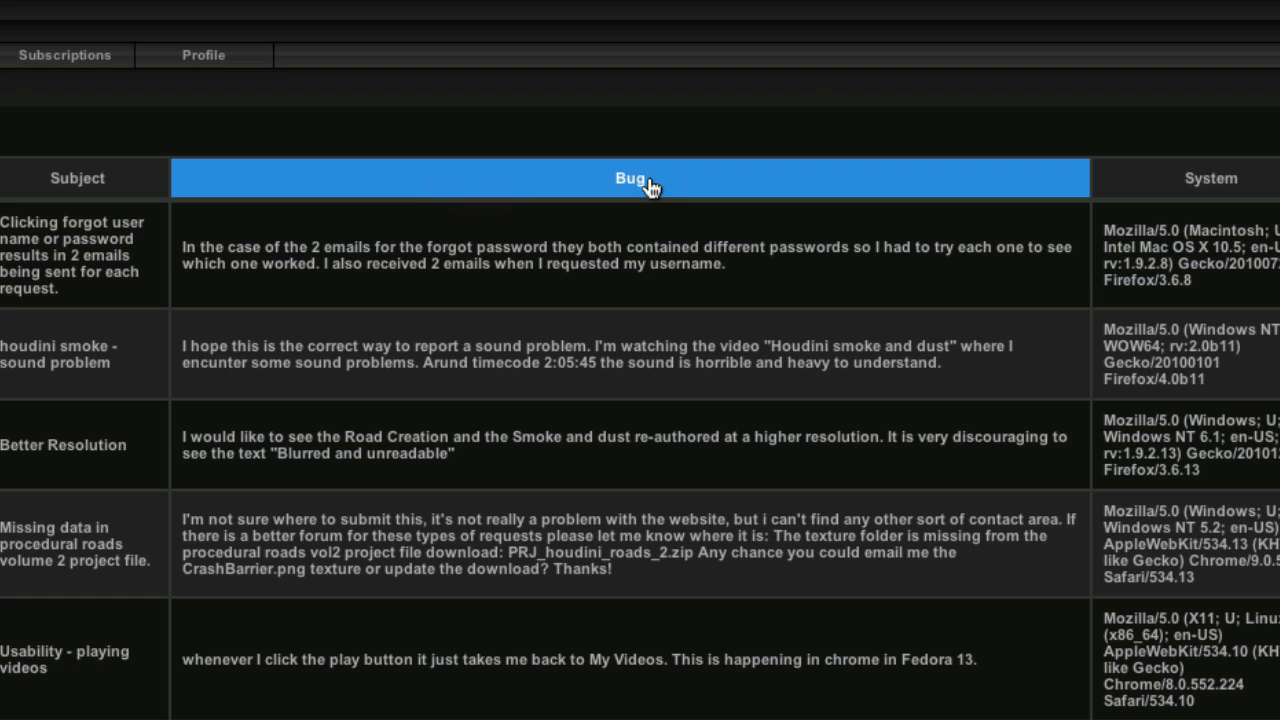
mouse_move(665, 183)
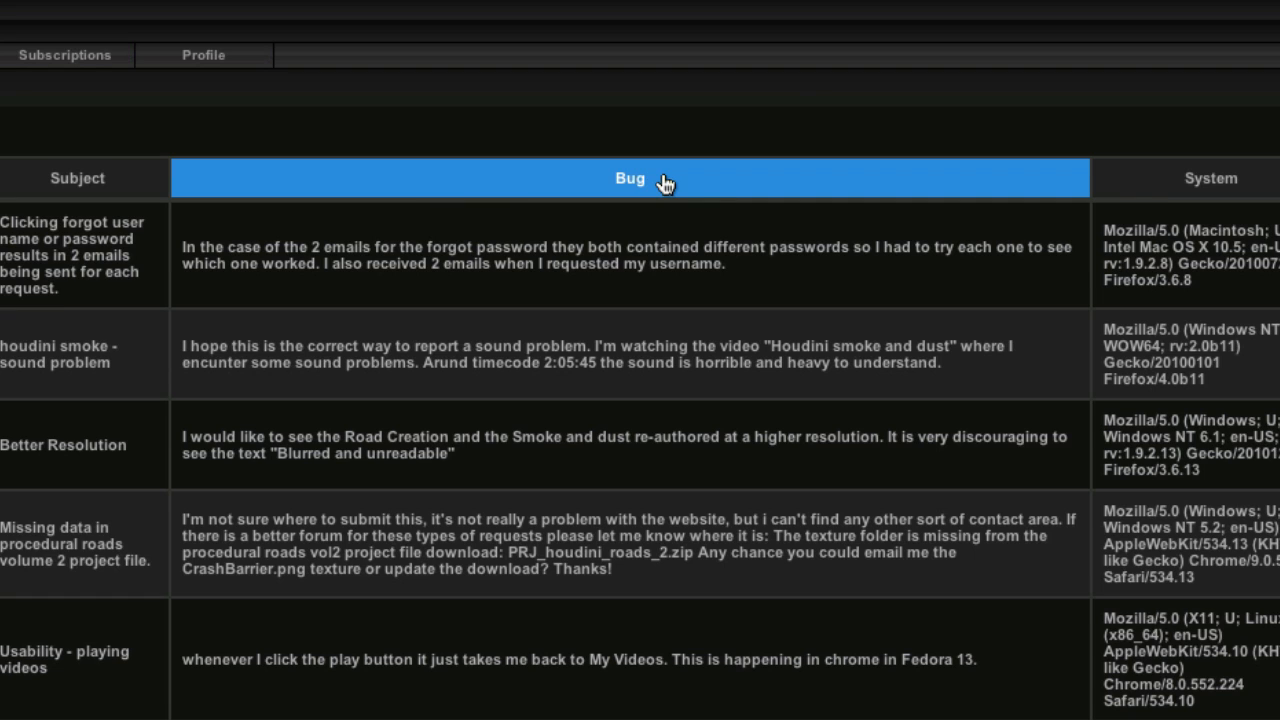
mouse_move(810, 157)
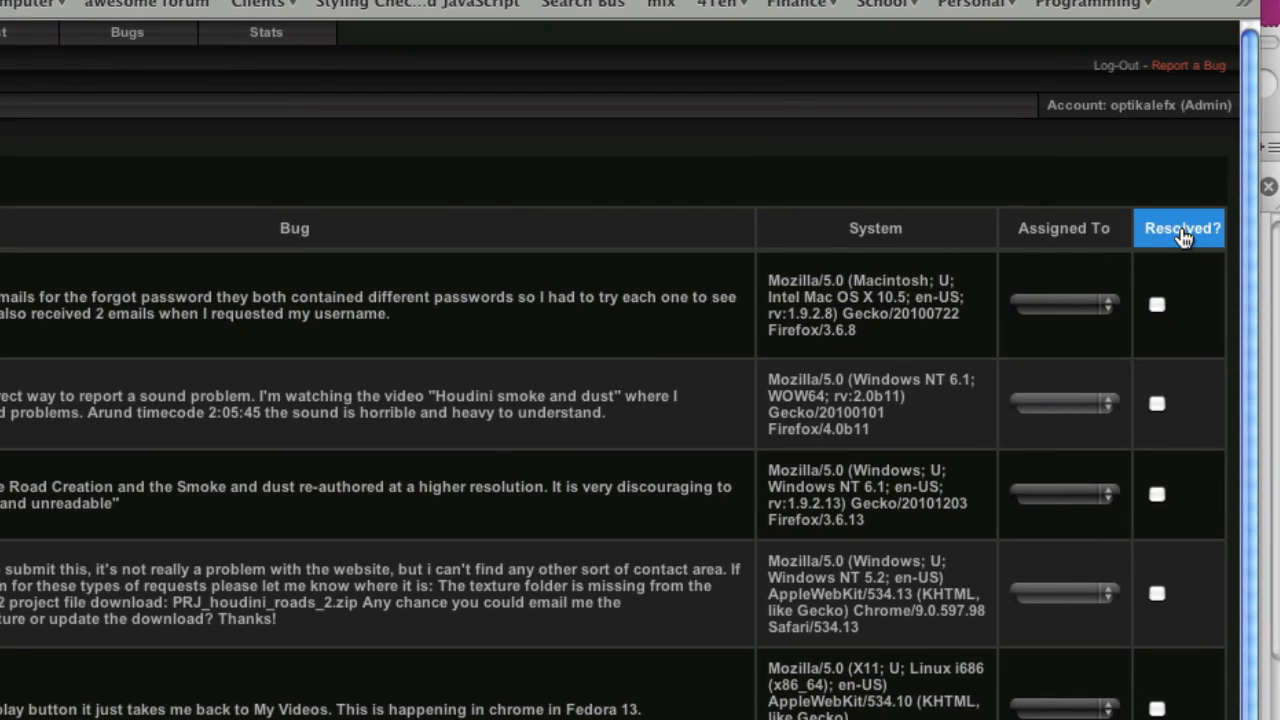
left_click(1180, 228)
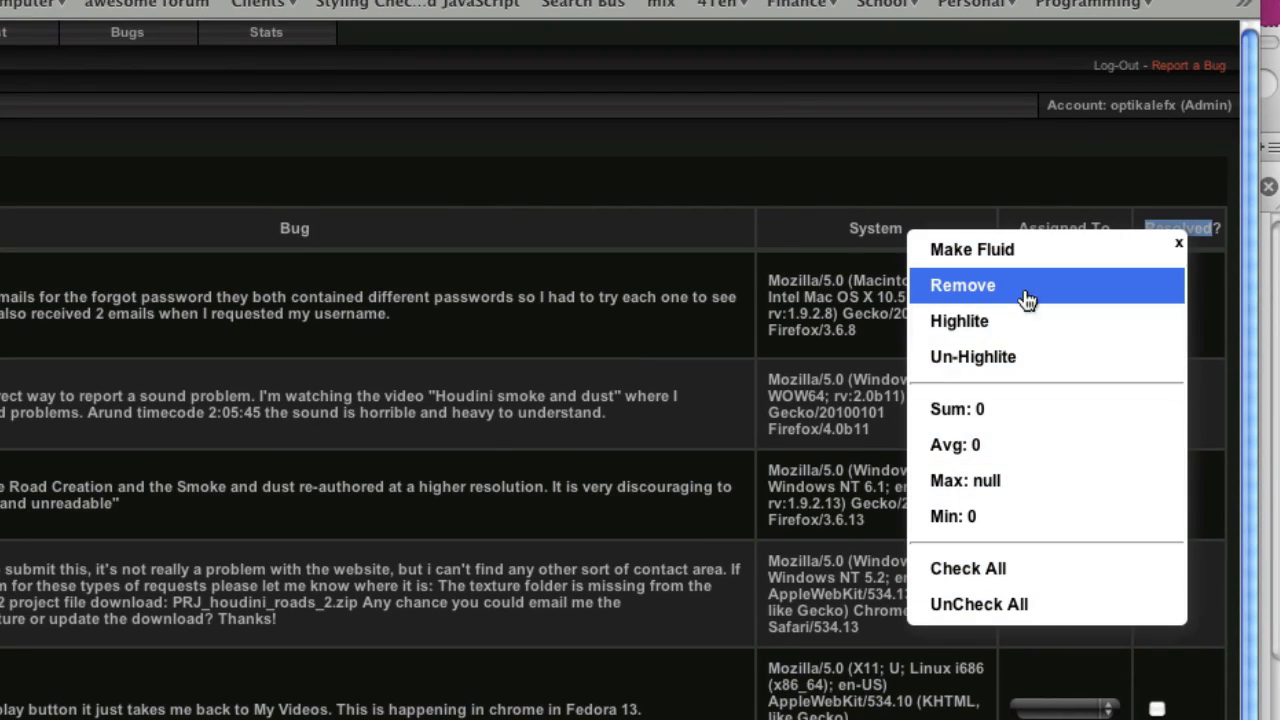
mouse_move(1028, 280)
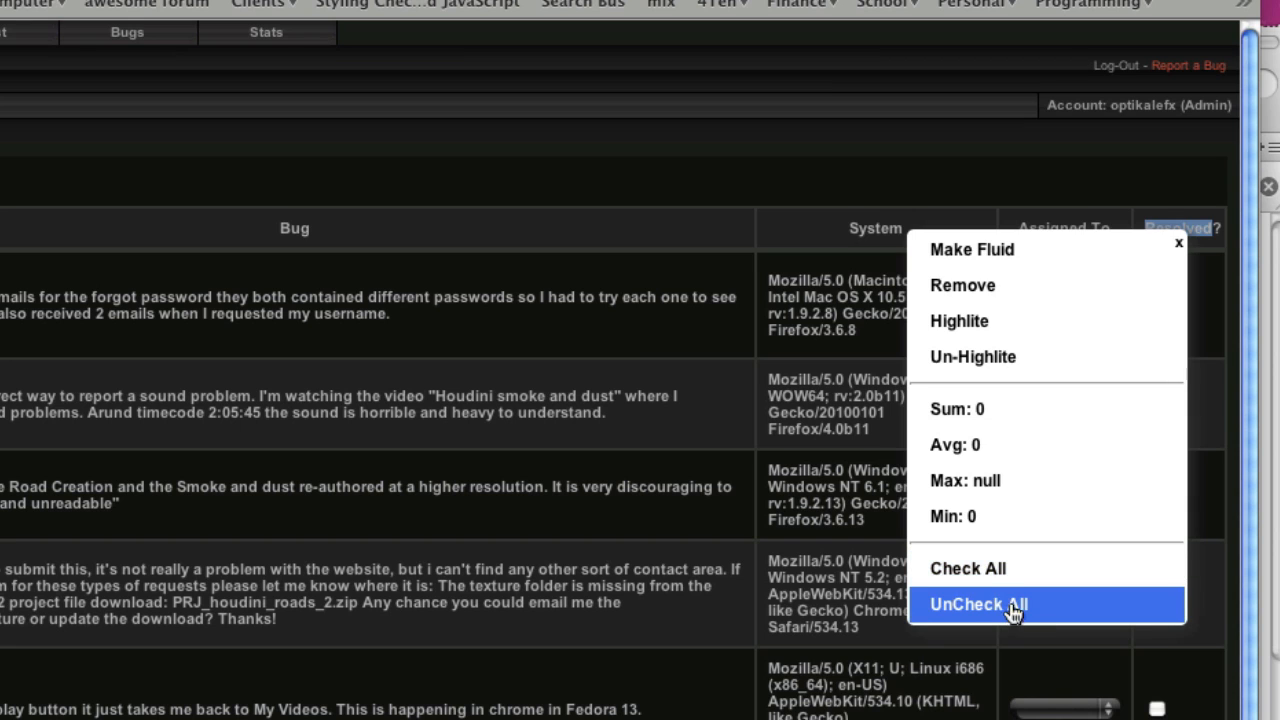
mouse_move(1103, 418)
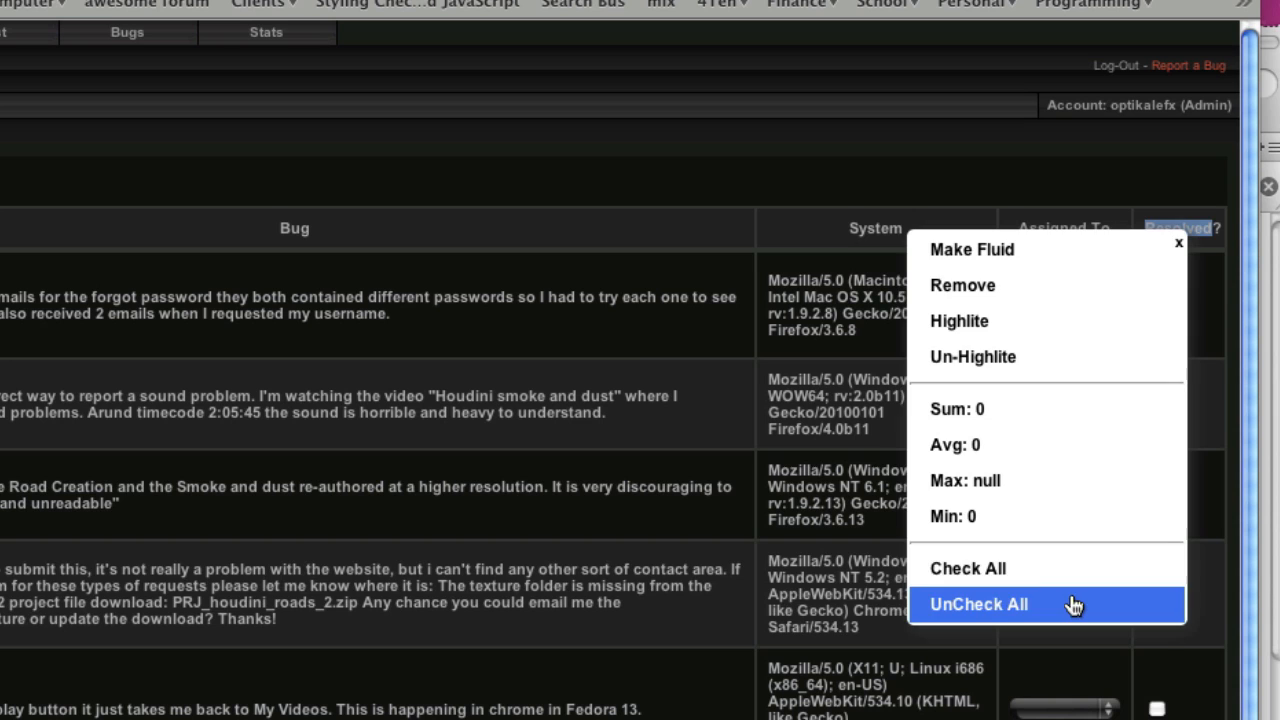
left_click(978, 604)
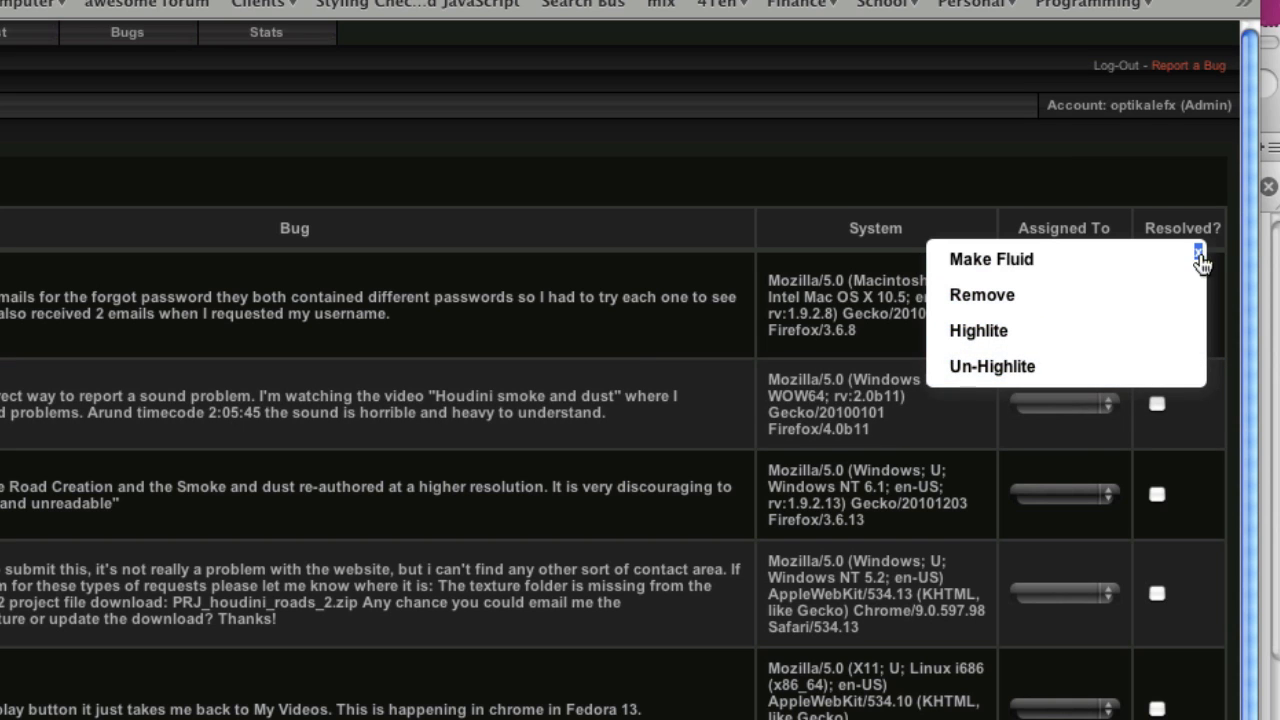
left_click(978, 331)
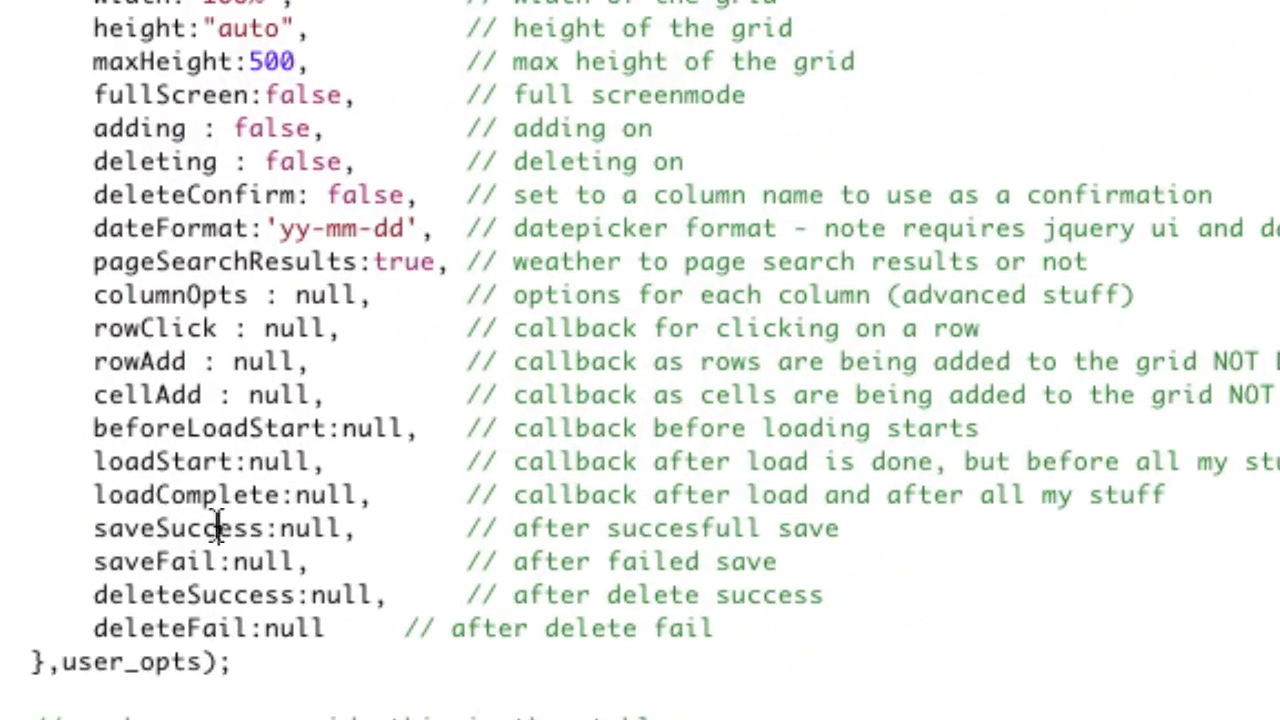
Highlight saveFail, deleteSuccess and deleteFail in the defaults, then the .gridButton CSS rule
double_click(155, 561)
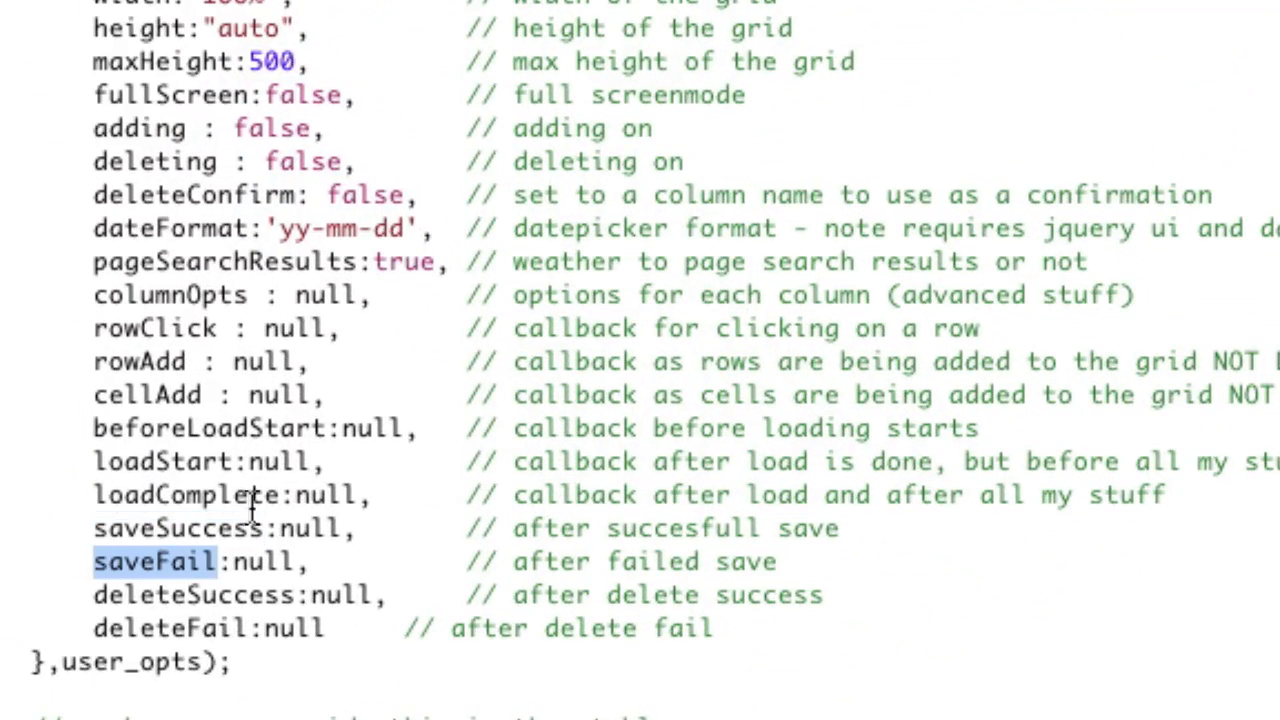
mouse_move(180, 570)
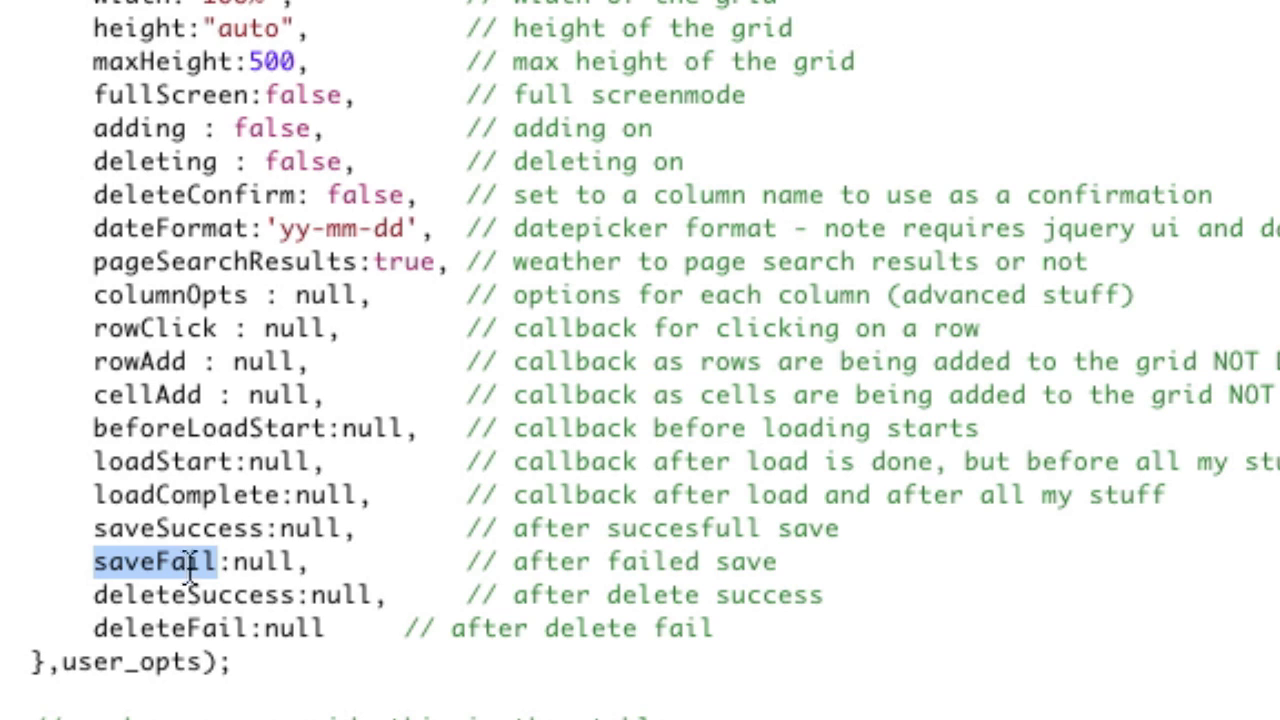
double_click(190, 595)
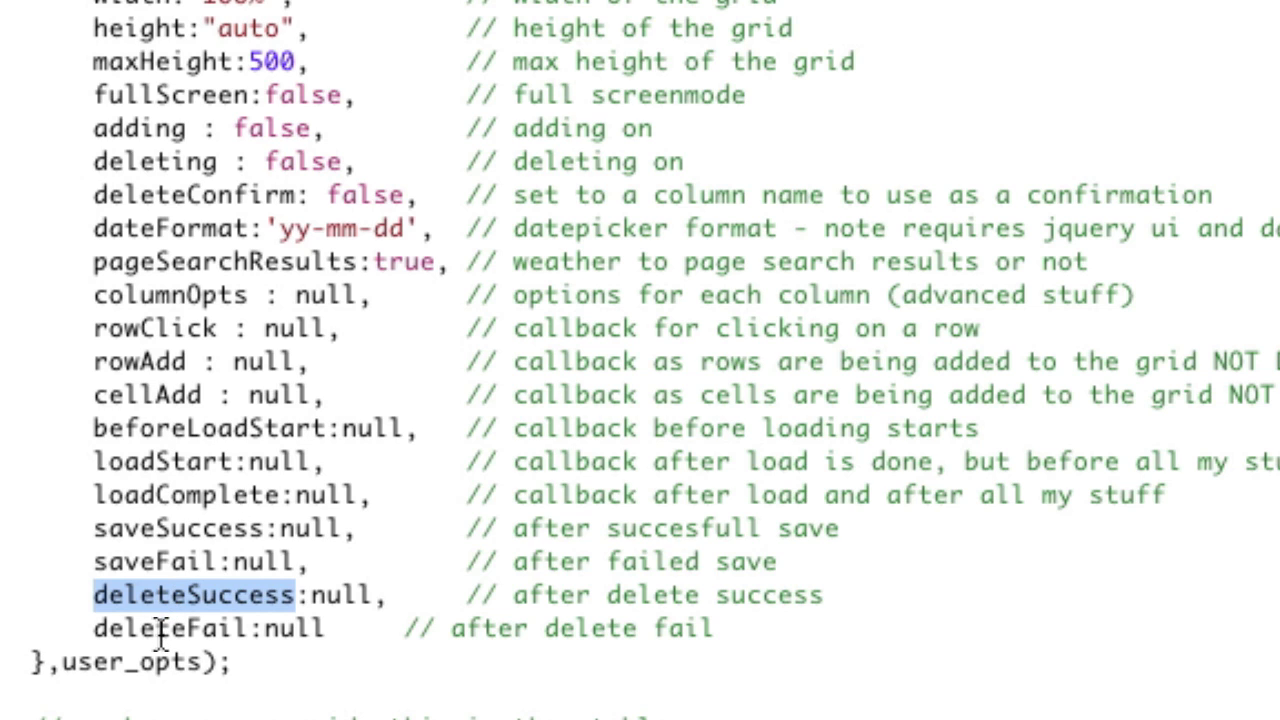
double_click(170, 628)
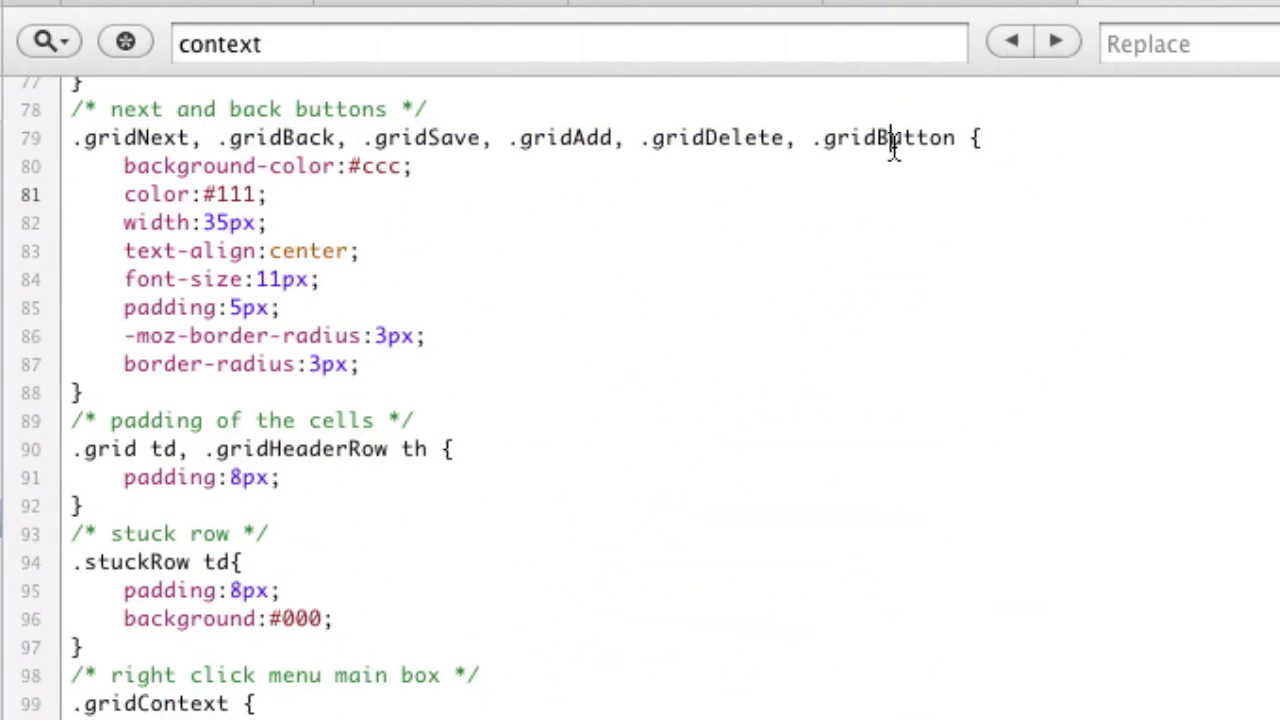
double_click(888, 138)
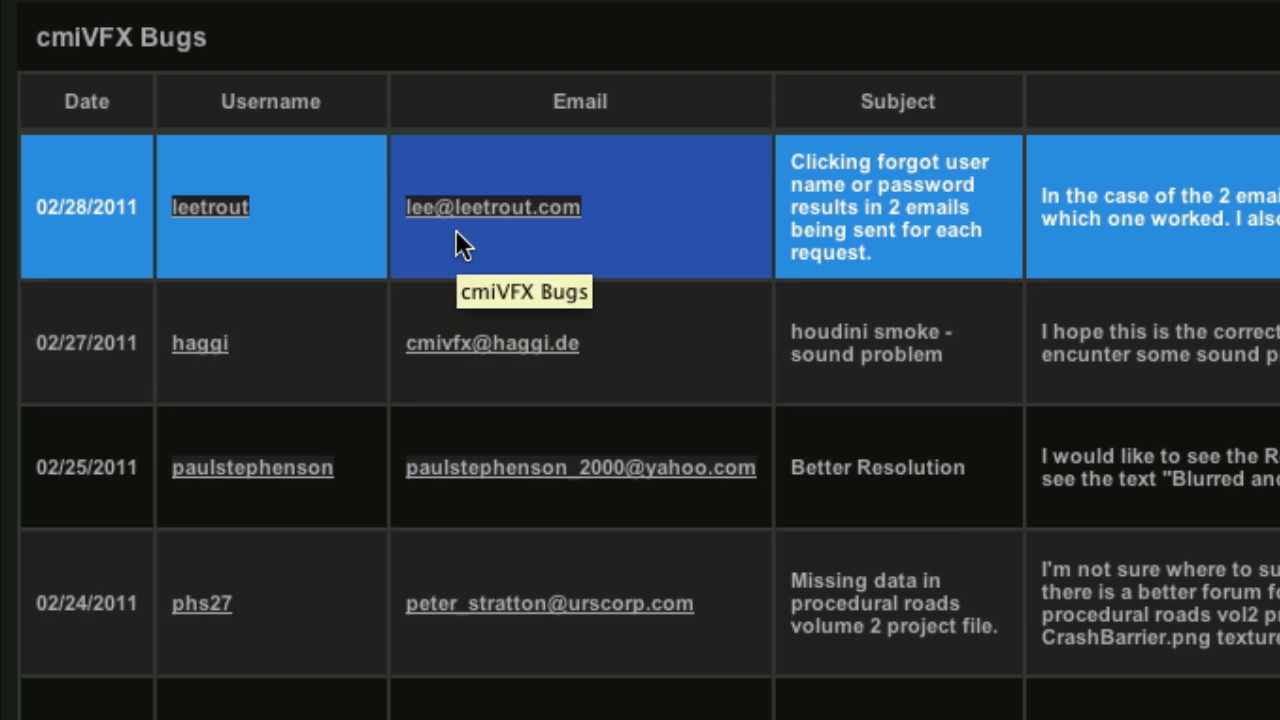
mouse_move(510, 218)
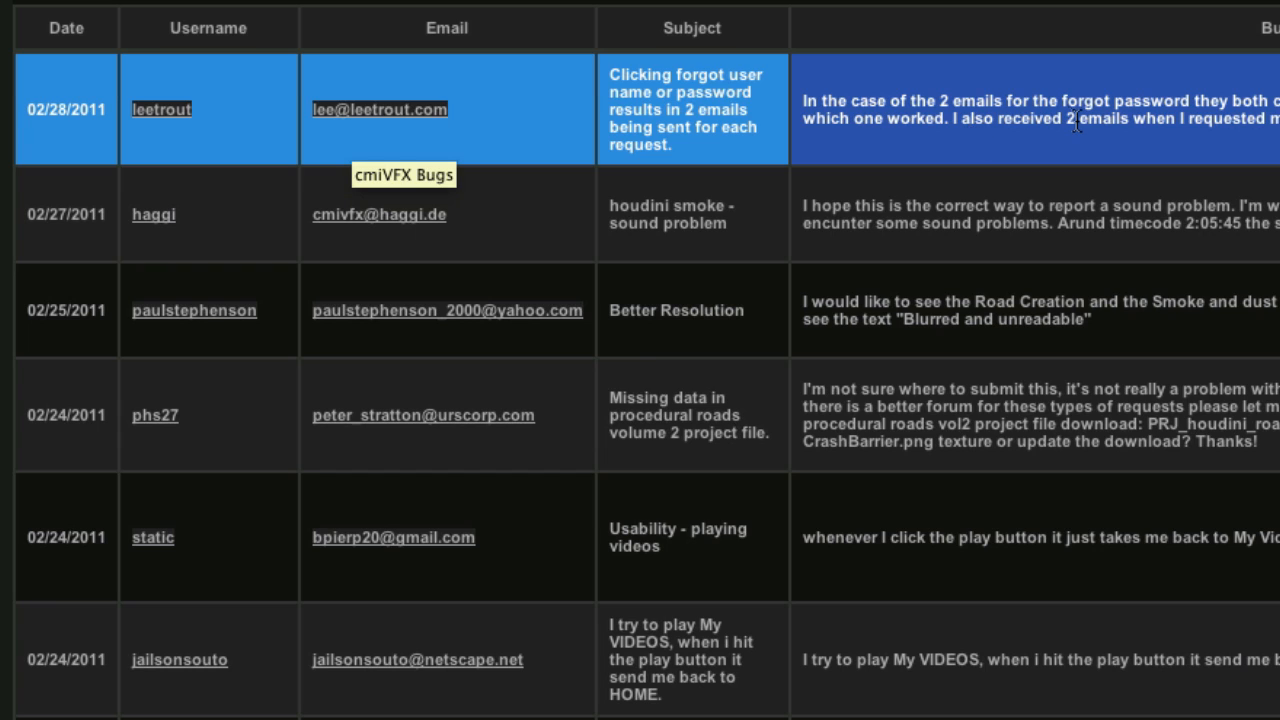
mouse_move(997, 110)
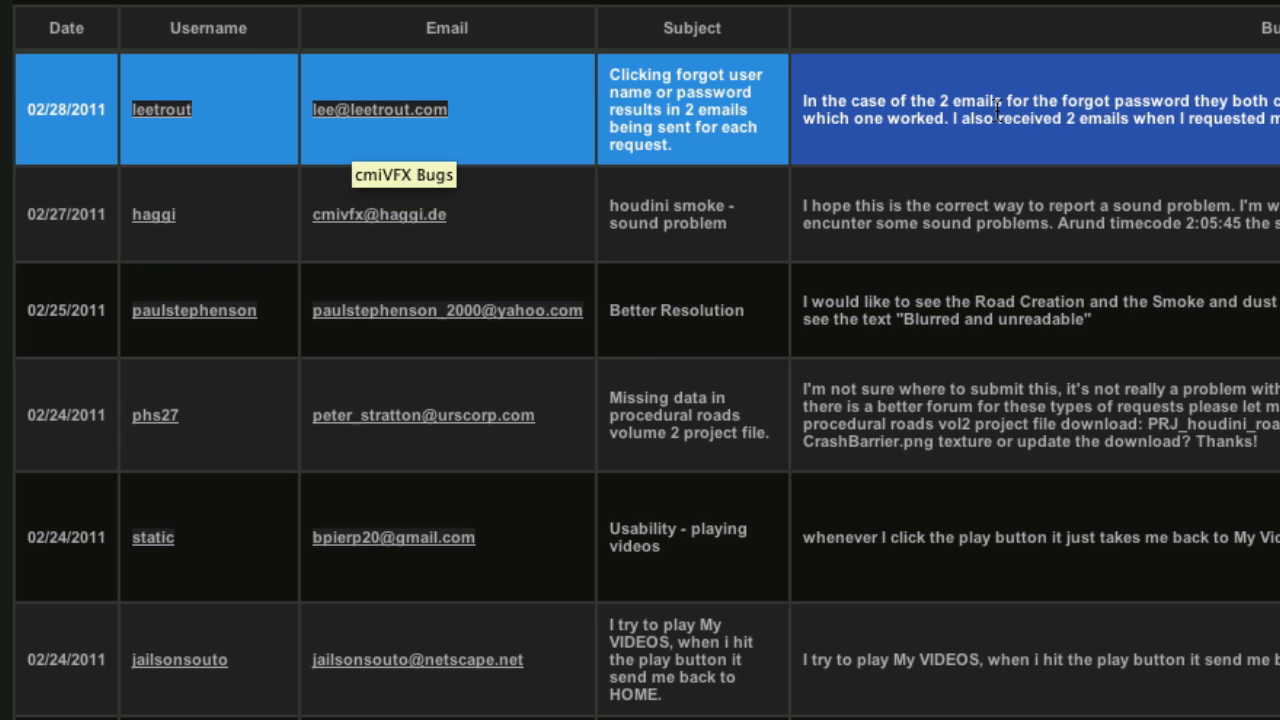
Open a mailto email from the first bug row's email link
left_click(379, 109)
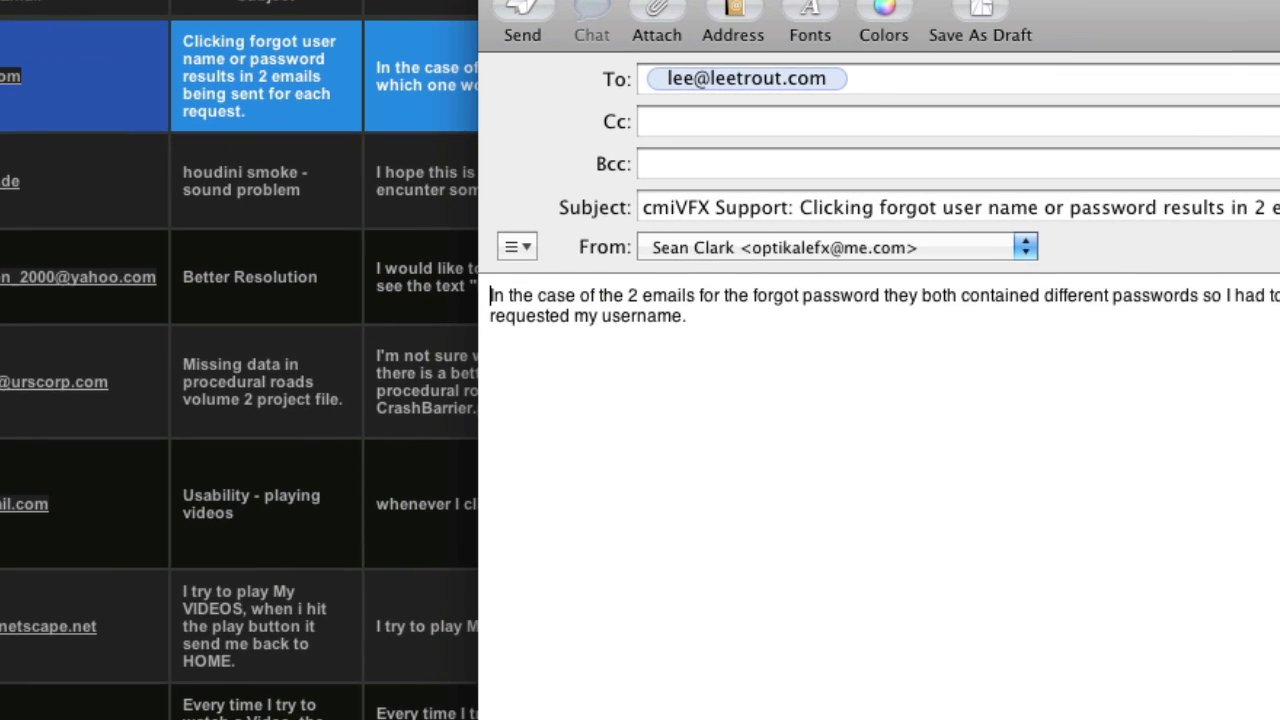
left_click(730, 207)
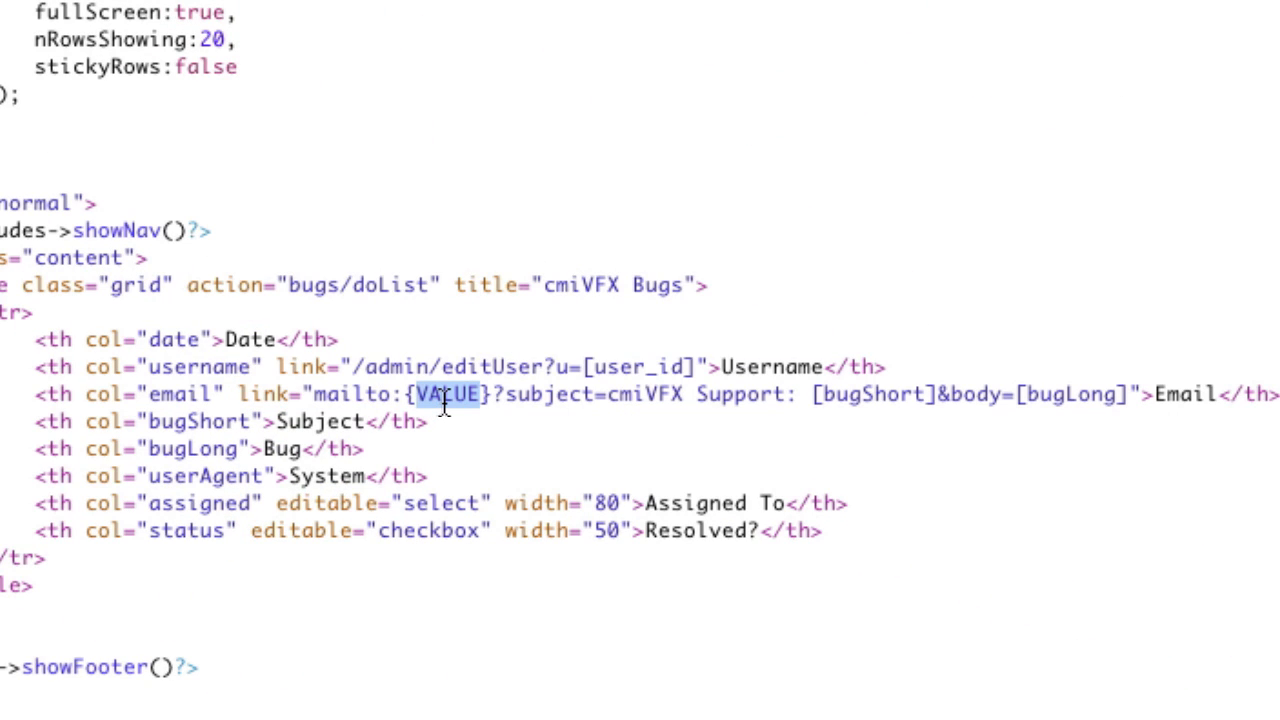
mouse_move(877, 405)
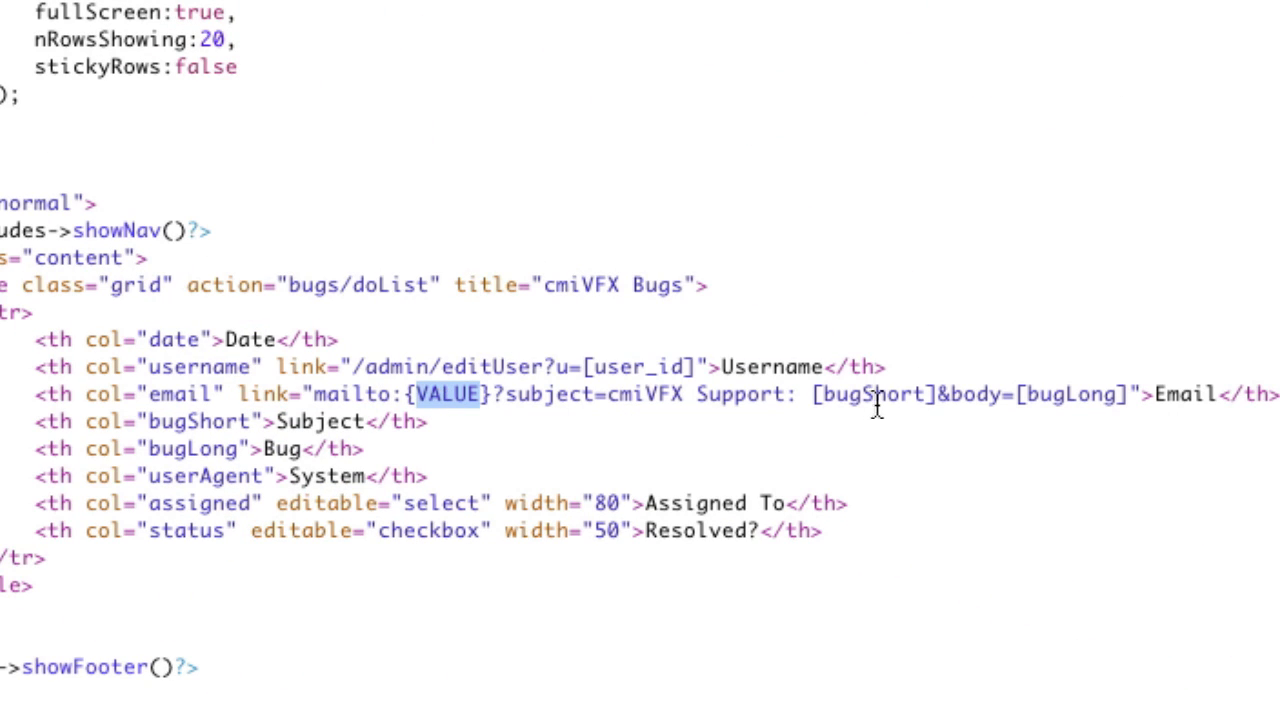
double_click(873, 394)
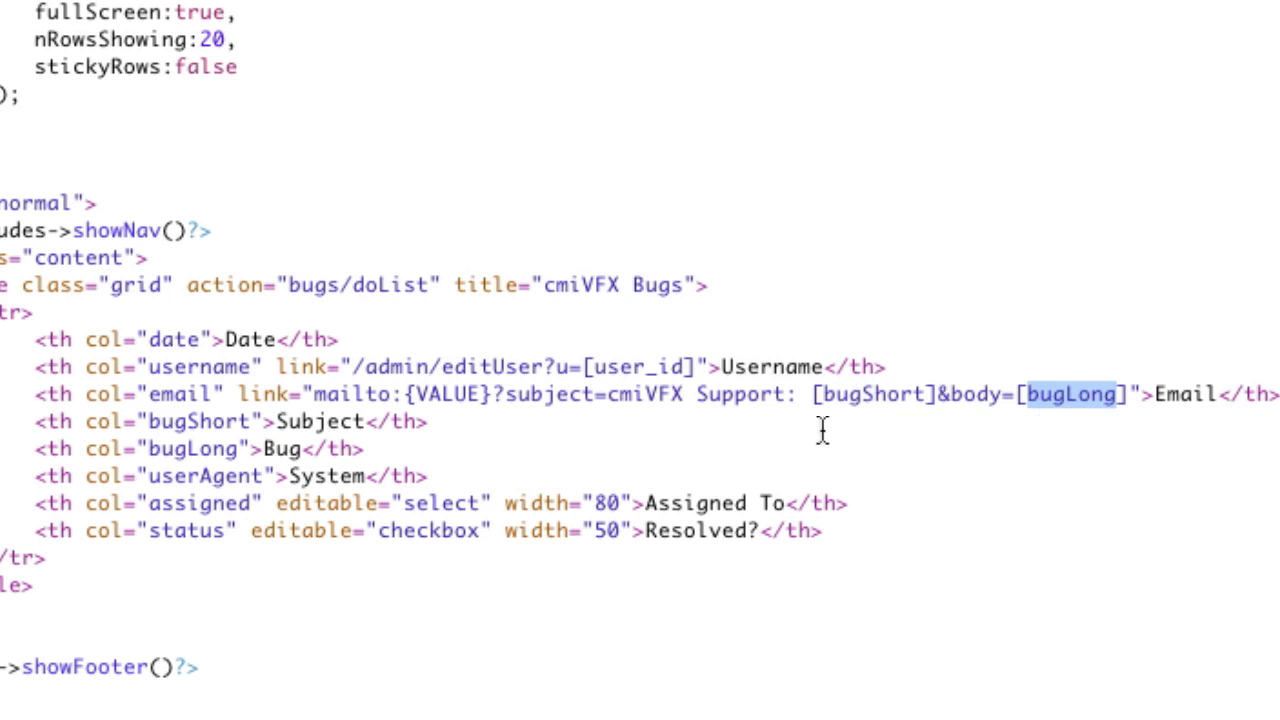
double_click(197, 421)
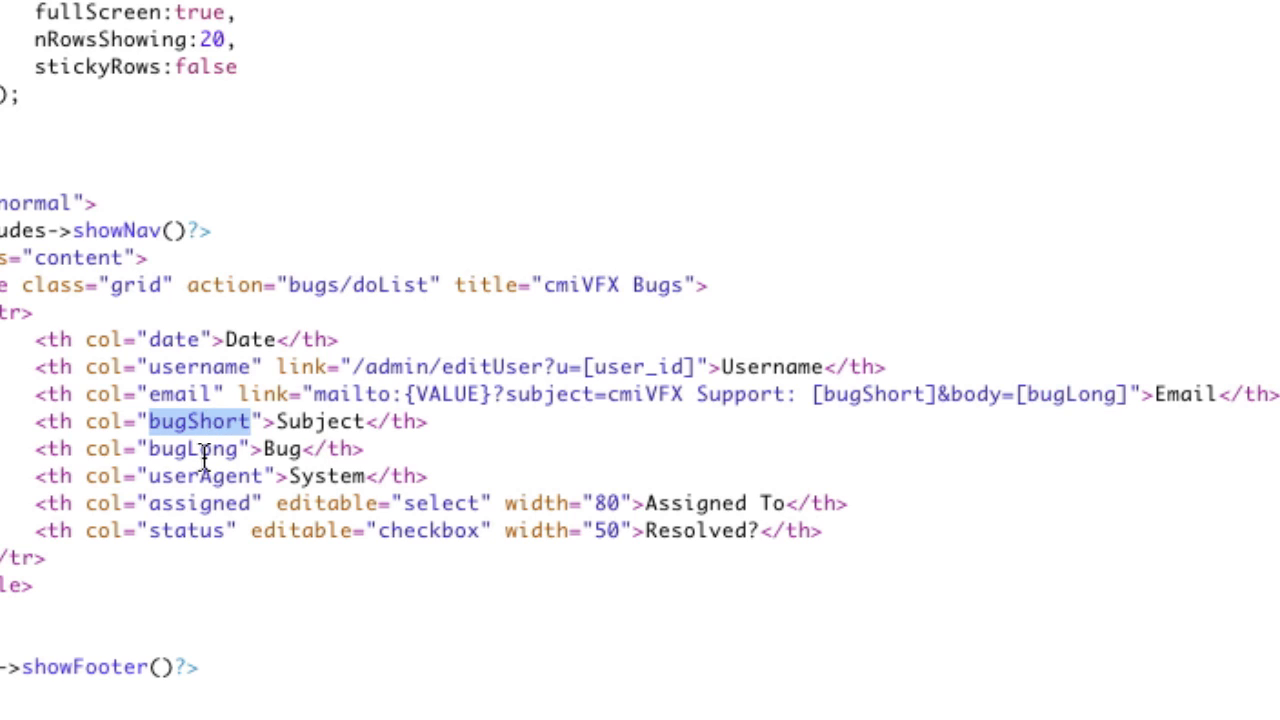
double_click(192, 448)
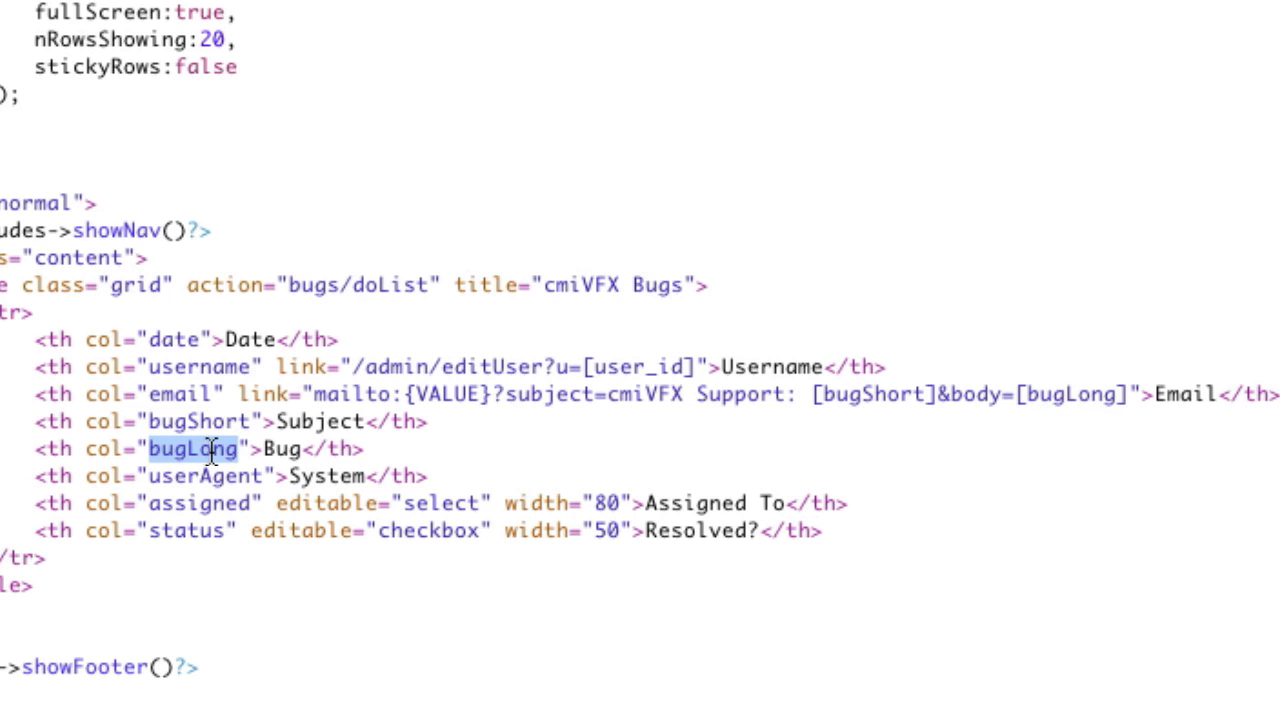
mouse_move(210, 430)
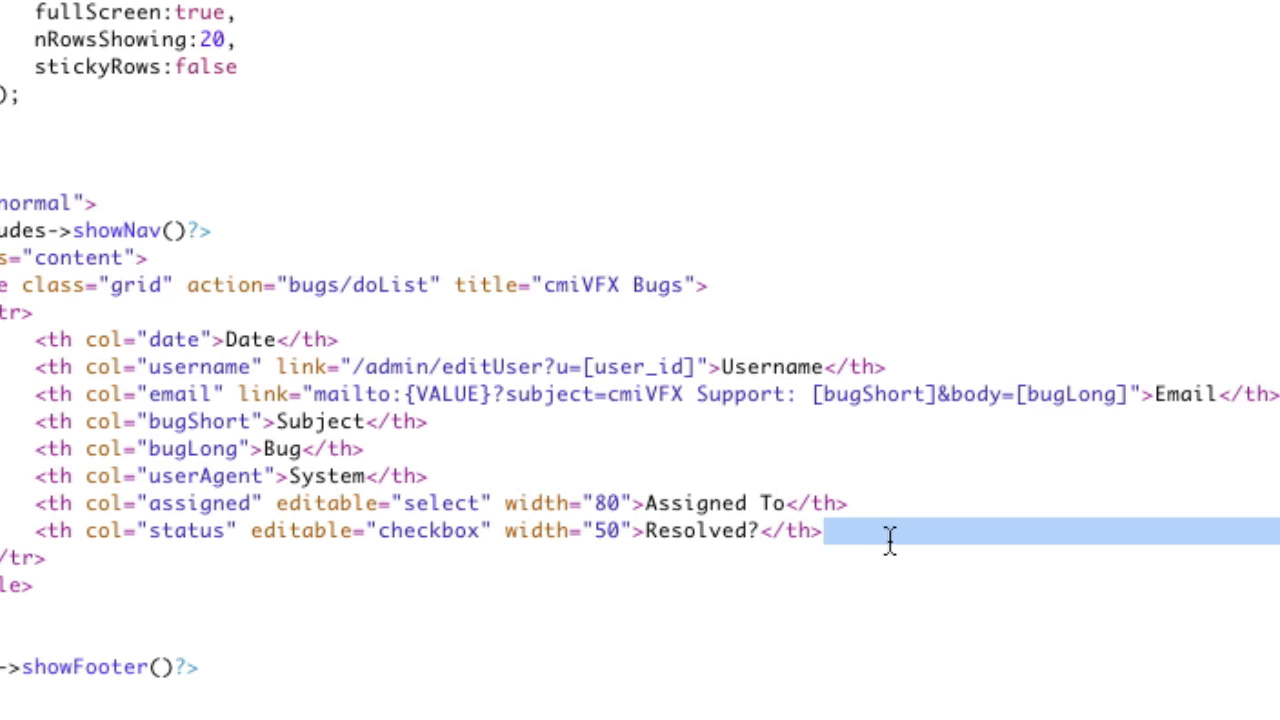
left_click(255, 366)
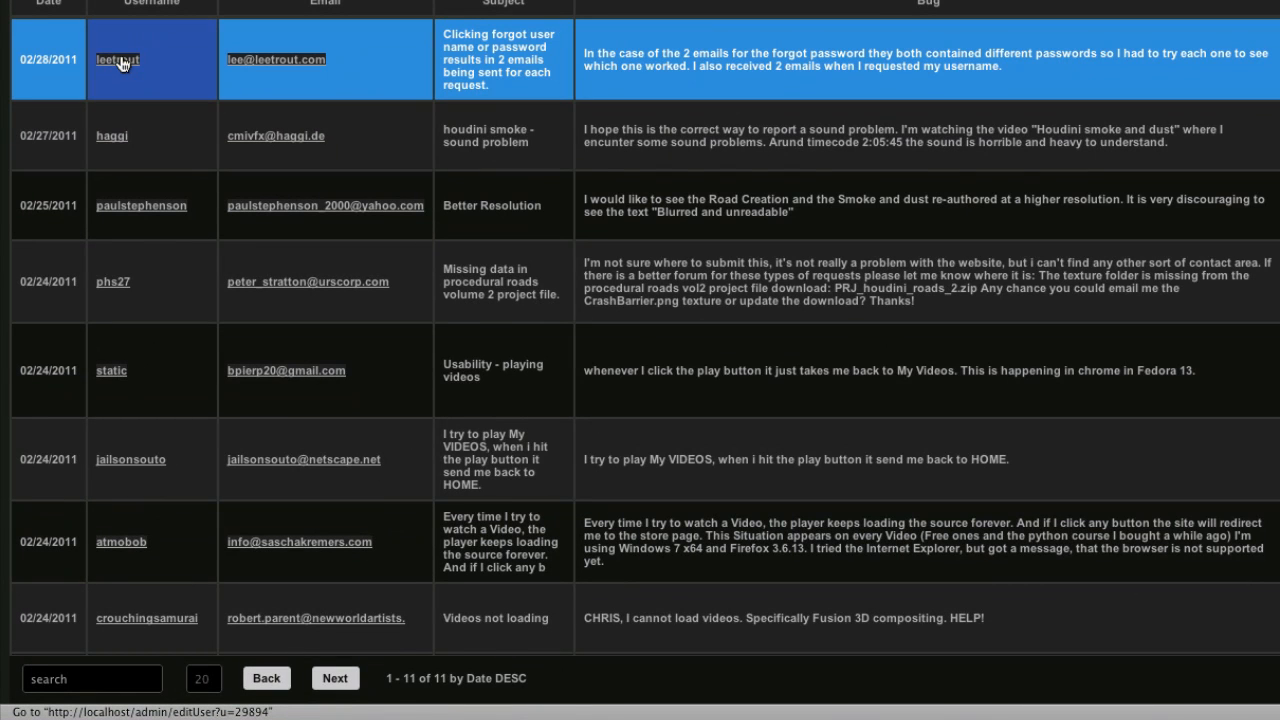
left_click(113, 281)
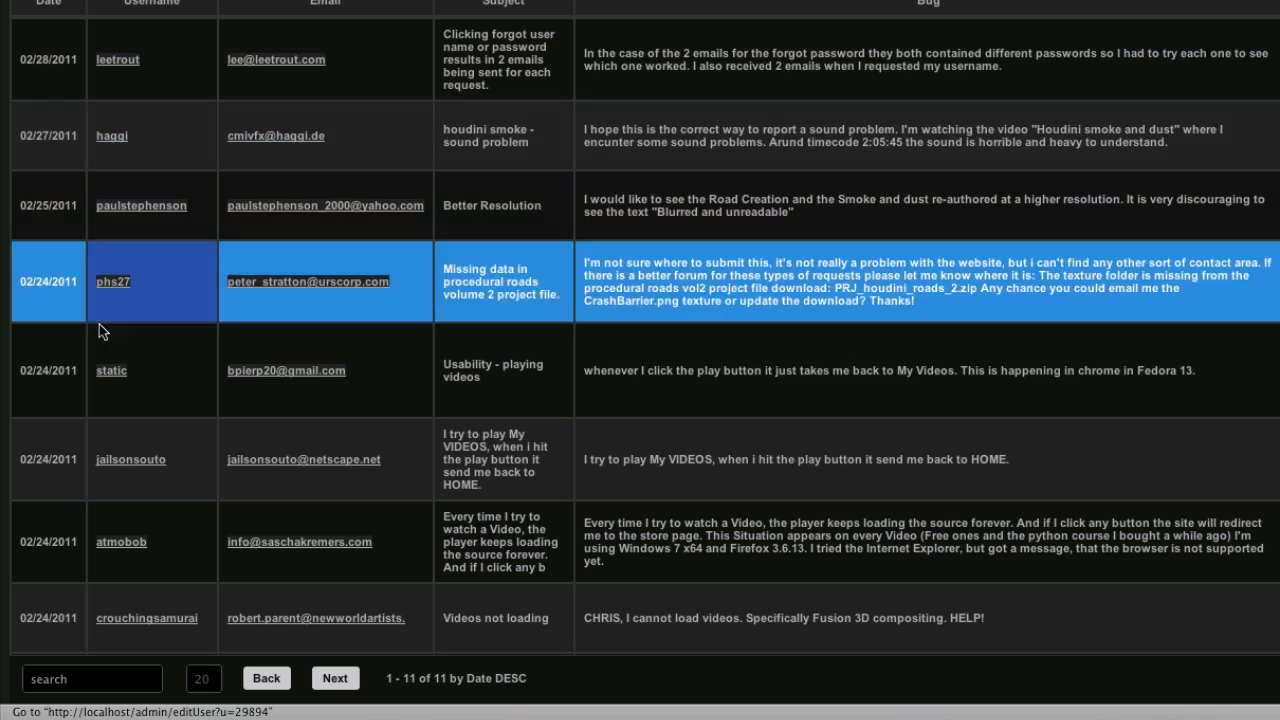
left_click(117, 59)
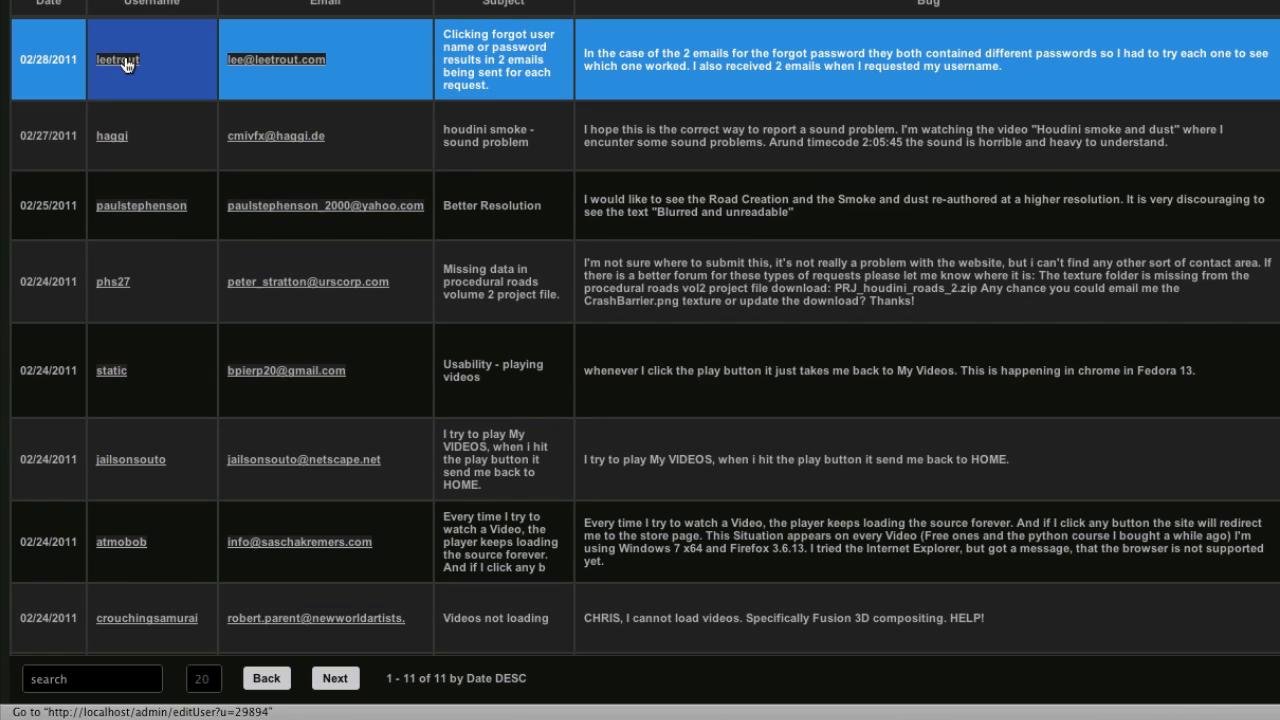
mouse_move(117, 59)
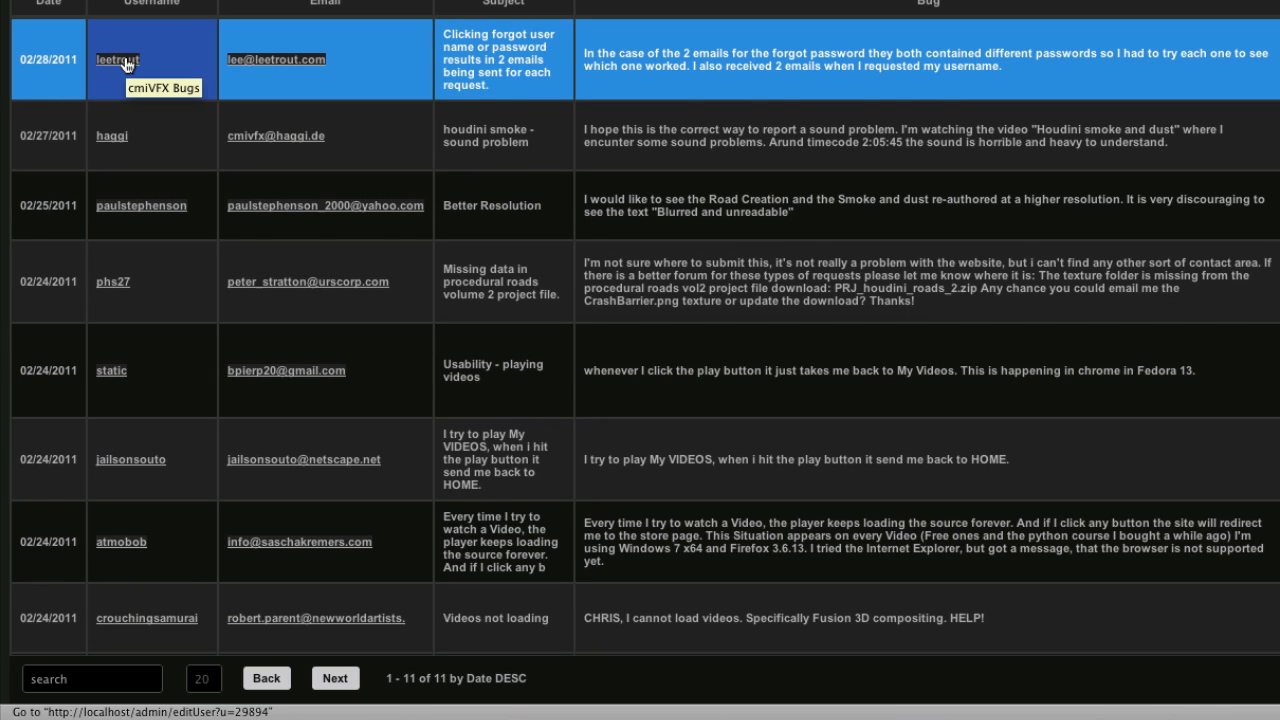
type("29")
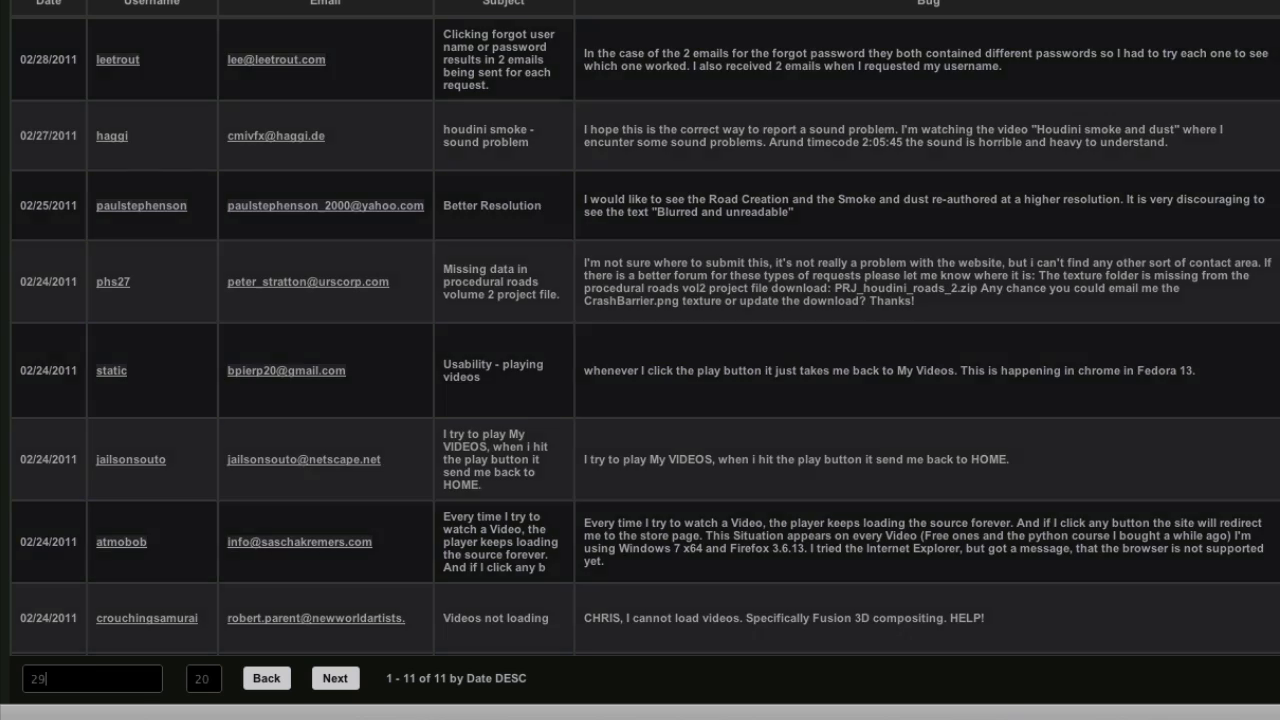
left_click(92, 678)
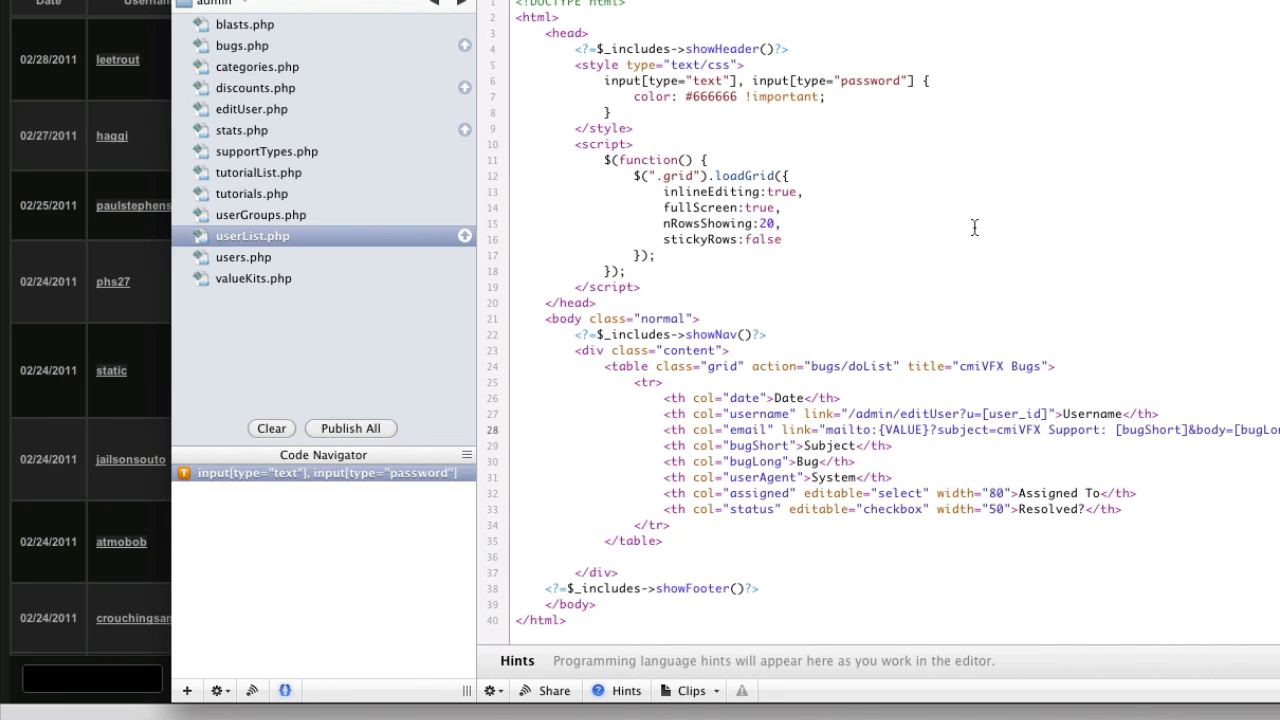
Open bugs.controller.php and highlight the "user_id"=>"user_id" line in doList
double_click(1013, 413)
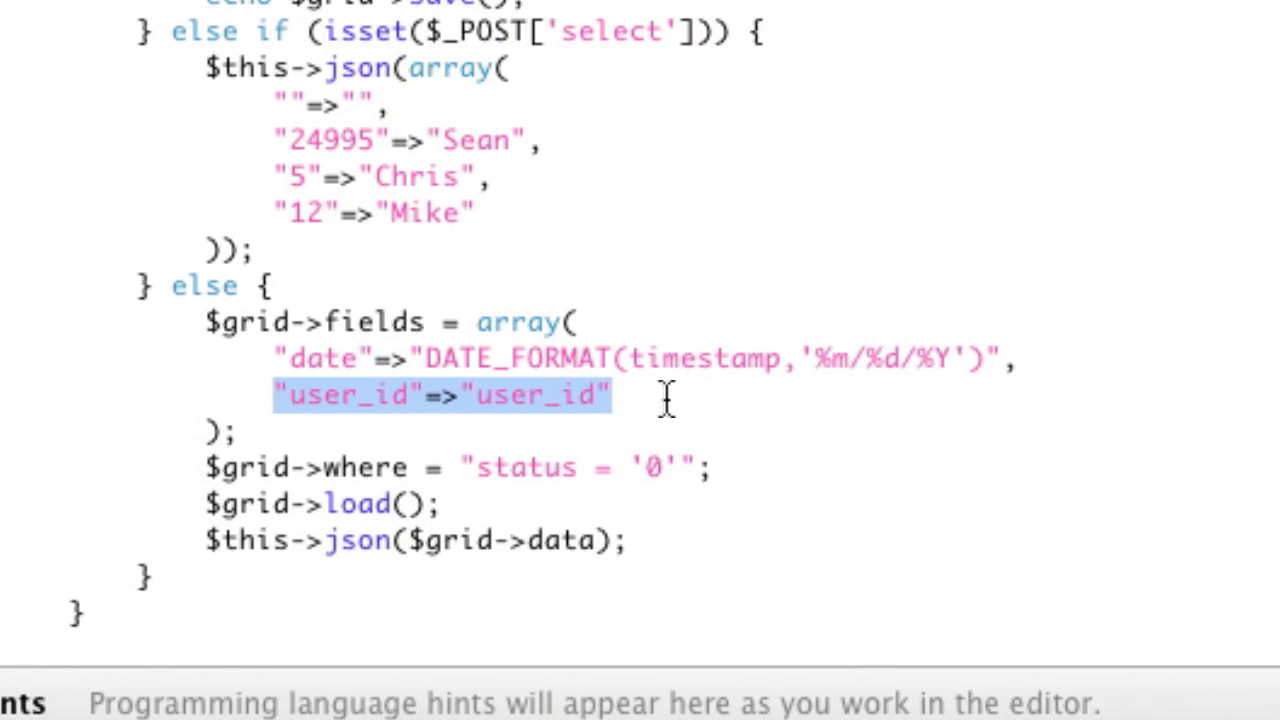
mouse_move(357, 355)
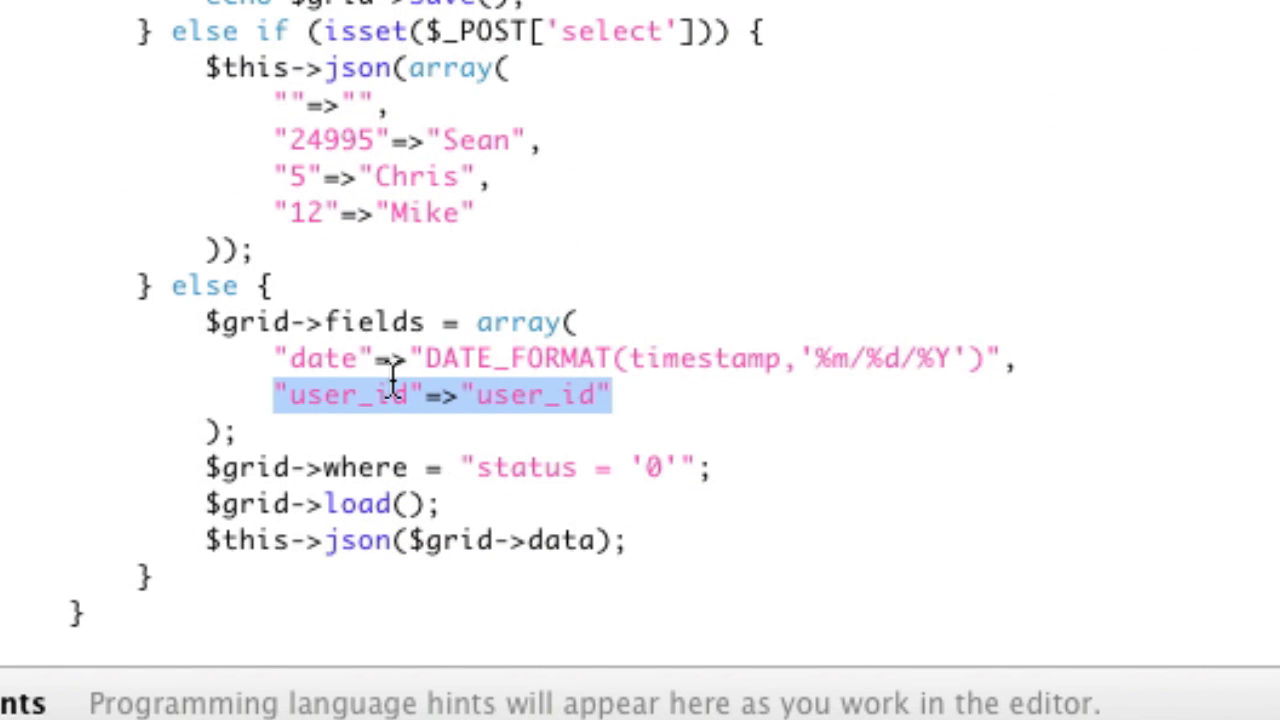
mouse_move(290, 435)
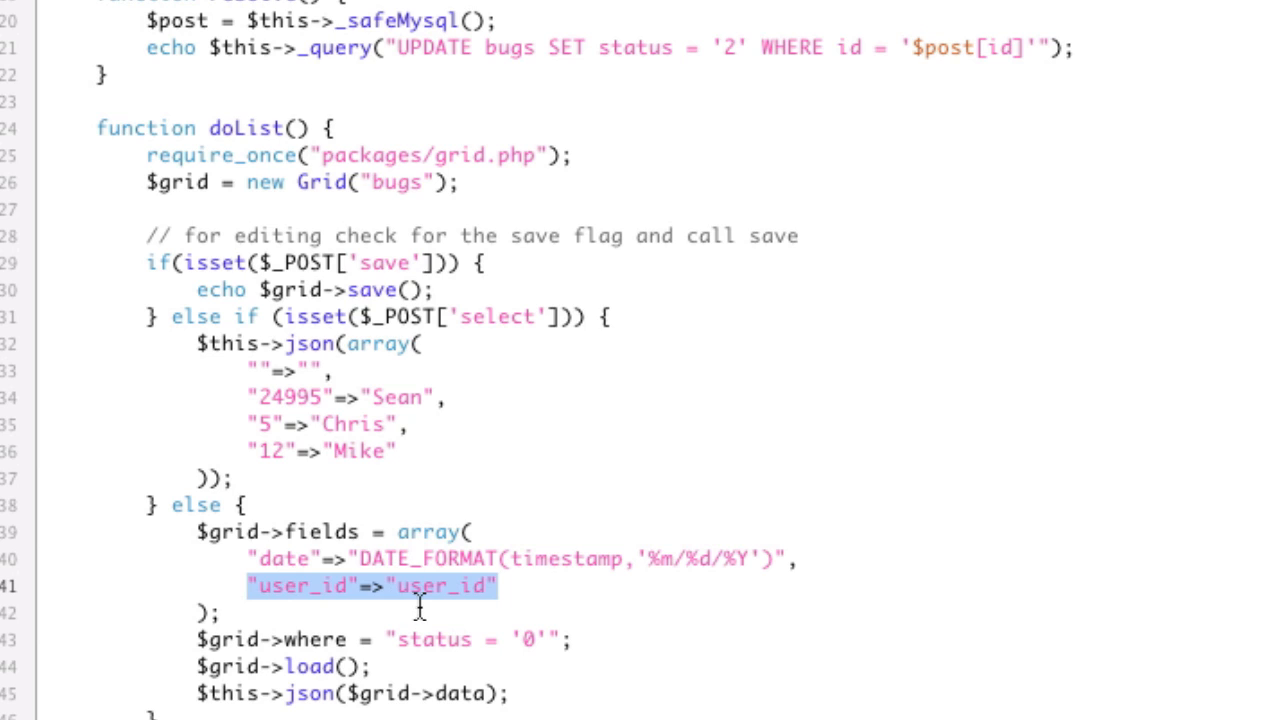
left_click(467, 586)
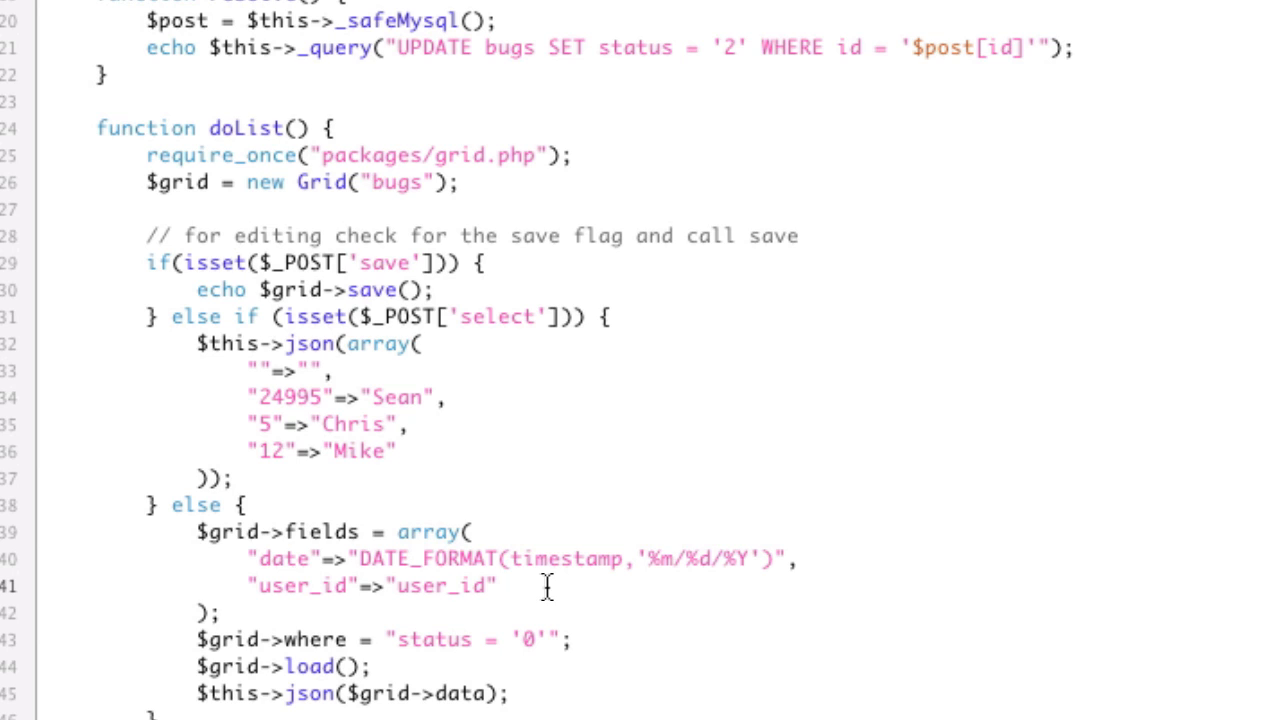
left_click(461, 586)
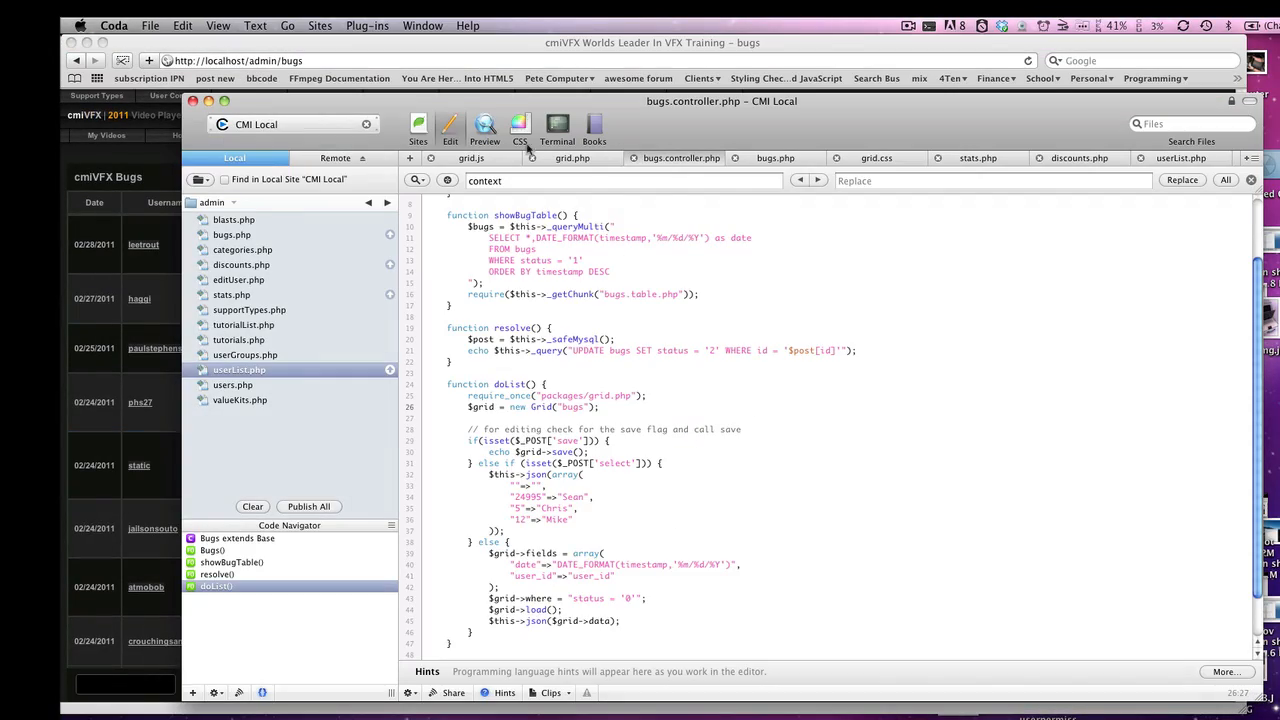
Add console.log($grid.data()); to the rows-added section of grid.js
left_click(470, 158)
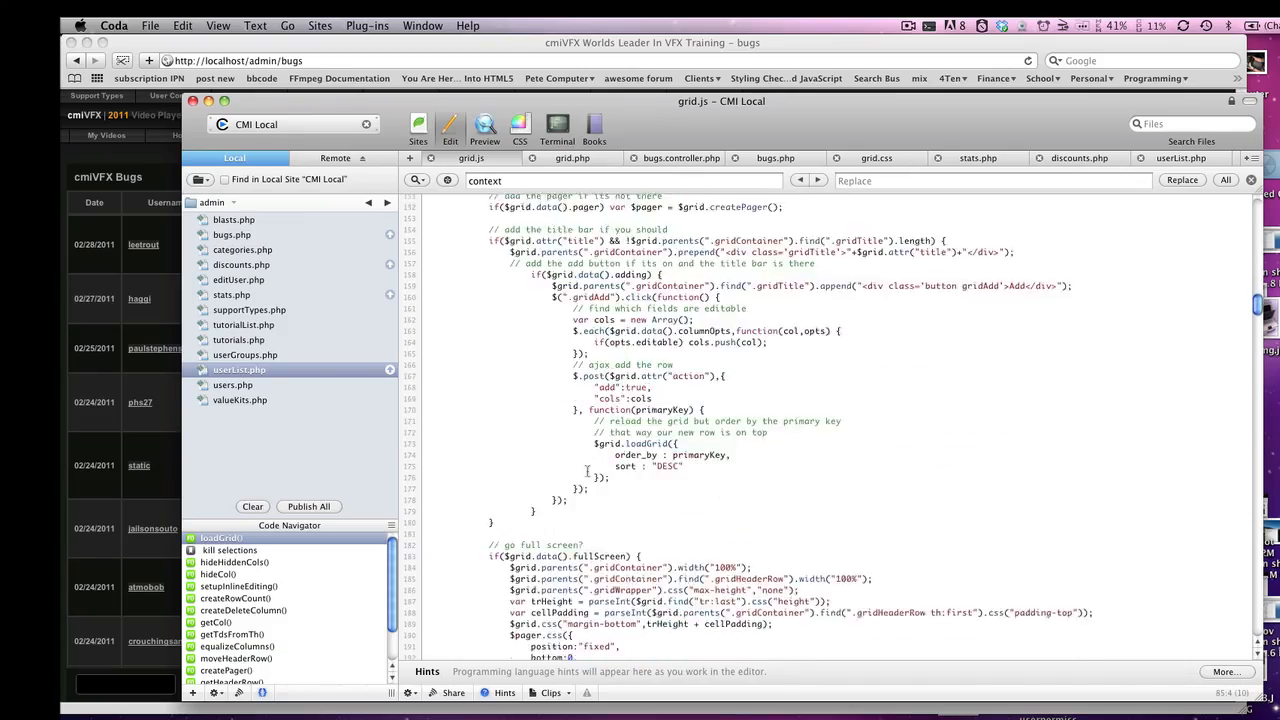
scroll("down", 3)
type("console.log")
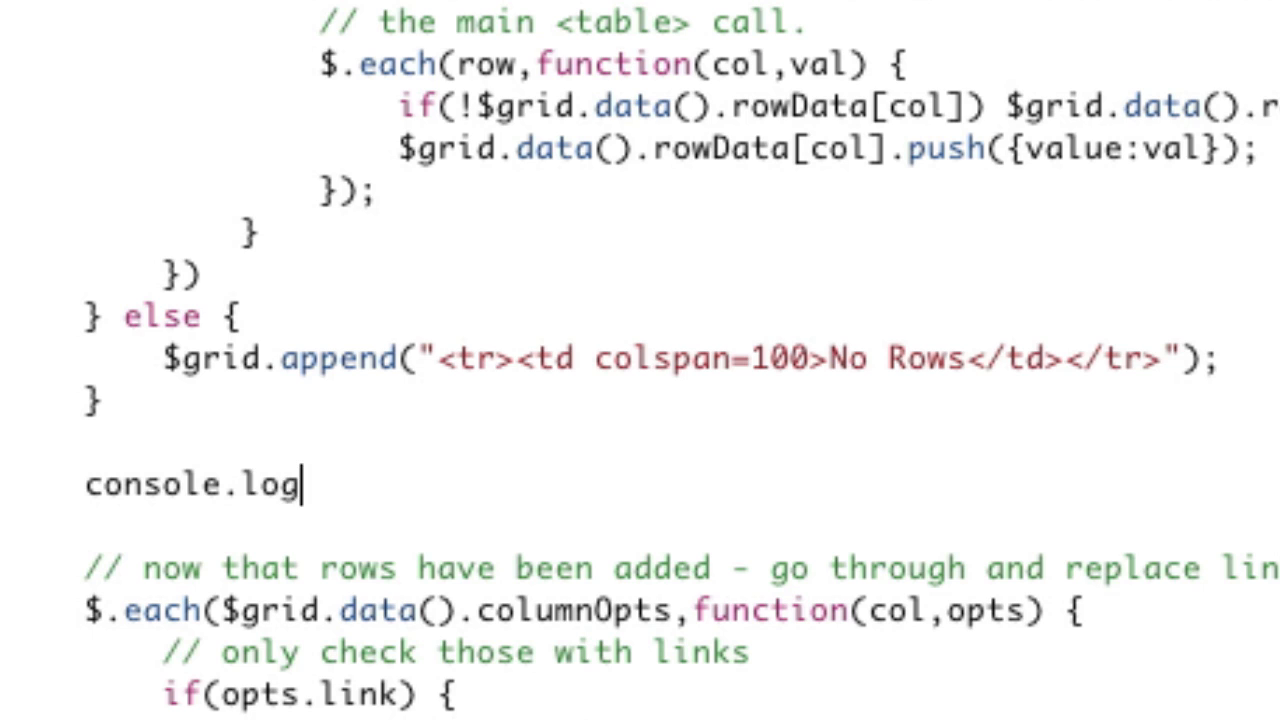
type("($")
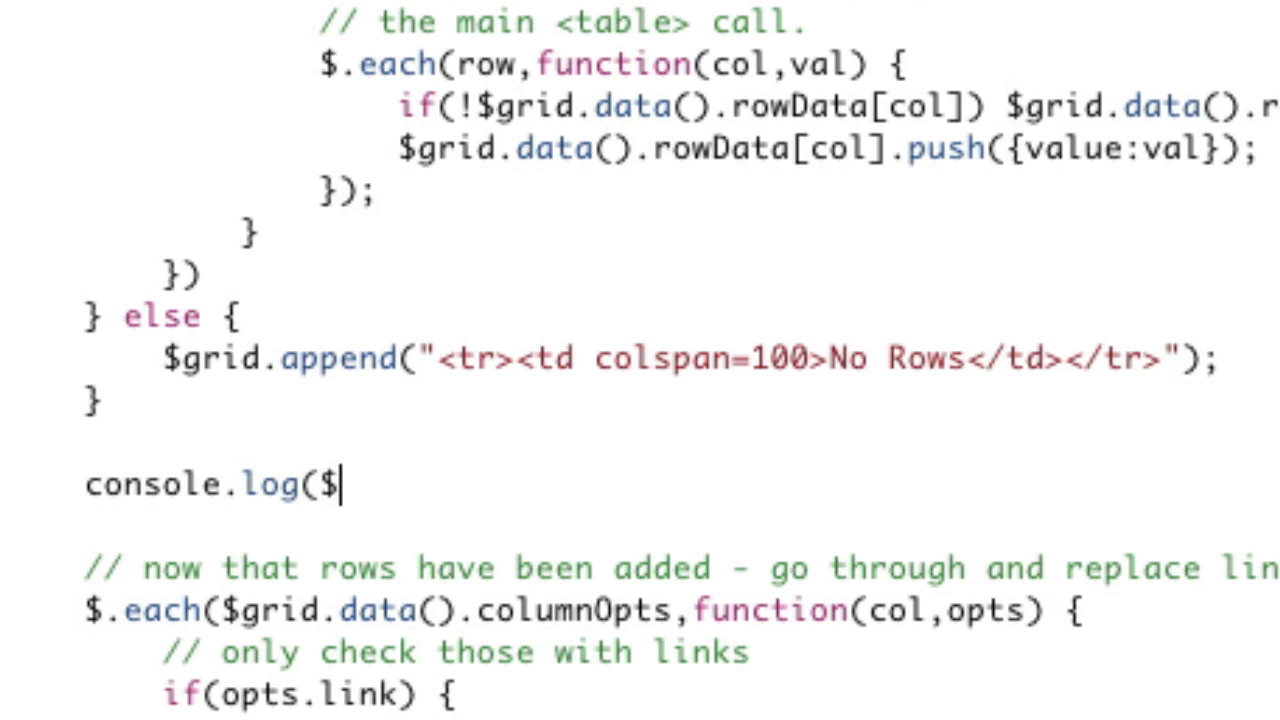
type("grid.data());")
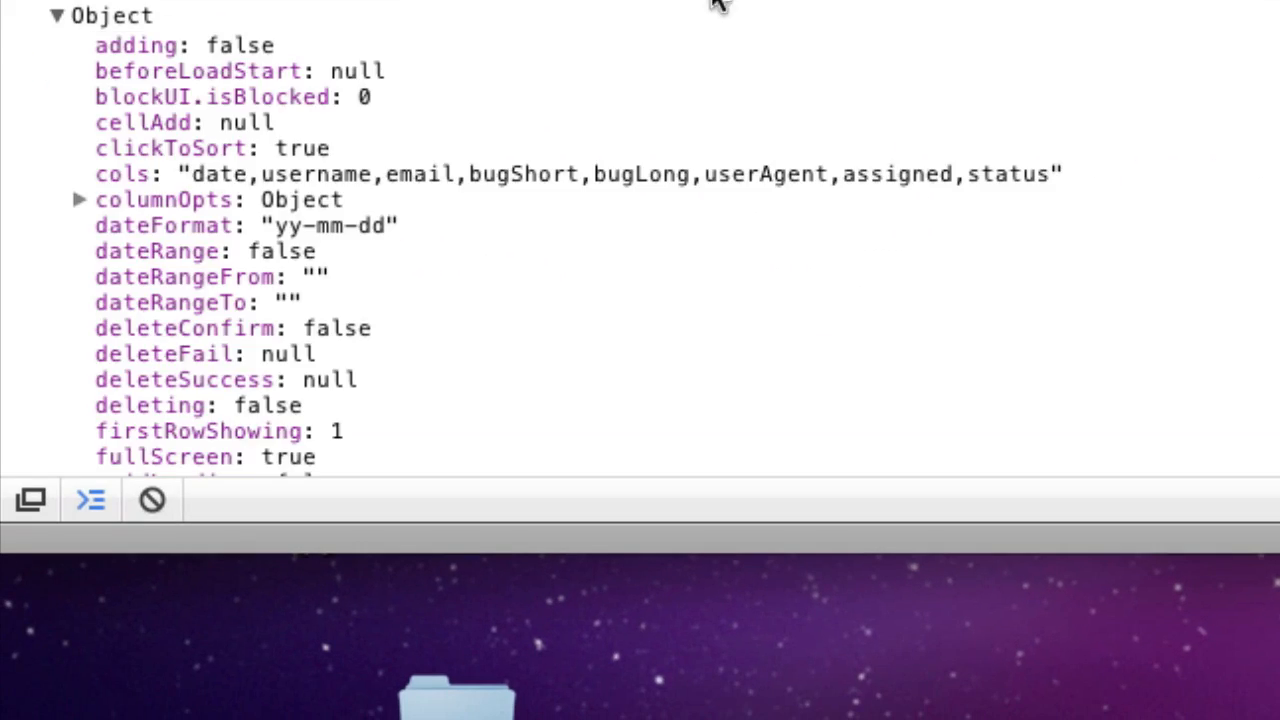
Expand rowData's user_id entries, then expand and collapse columnOpts in the console
scroll("down", 3)
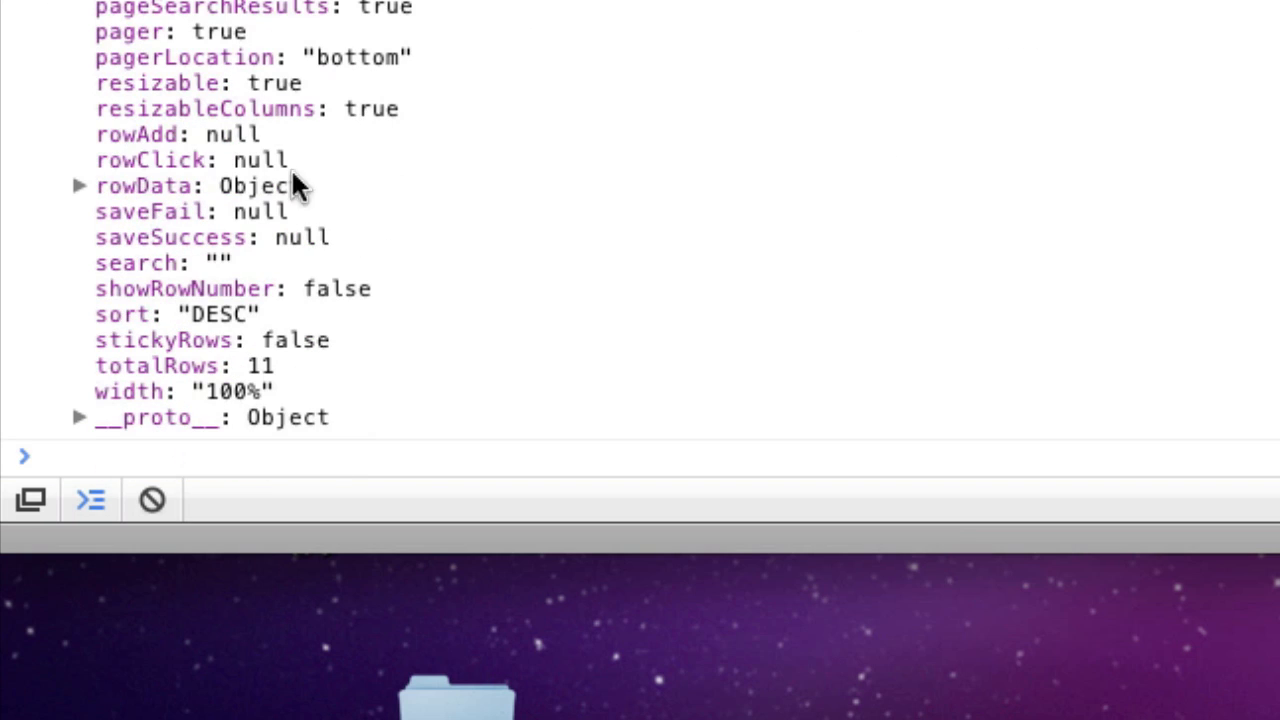
scroll("down", 3)
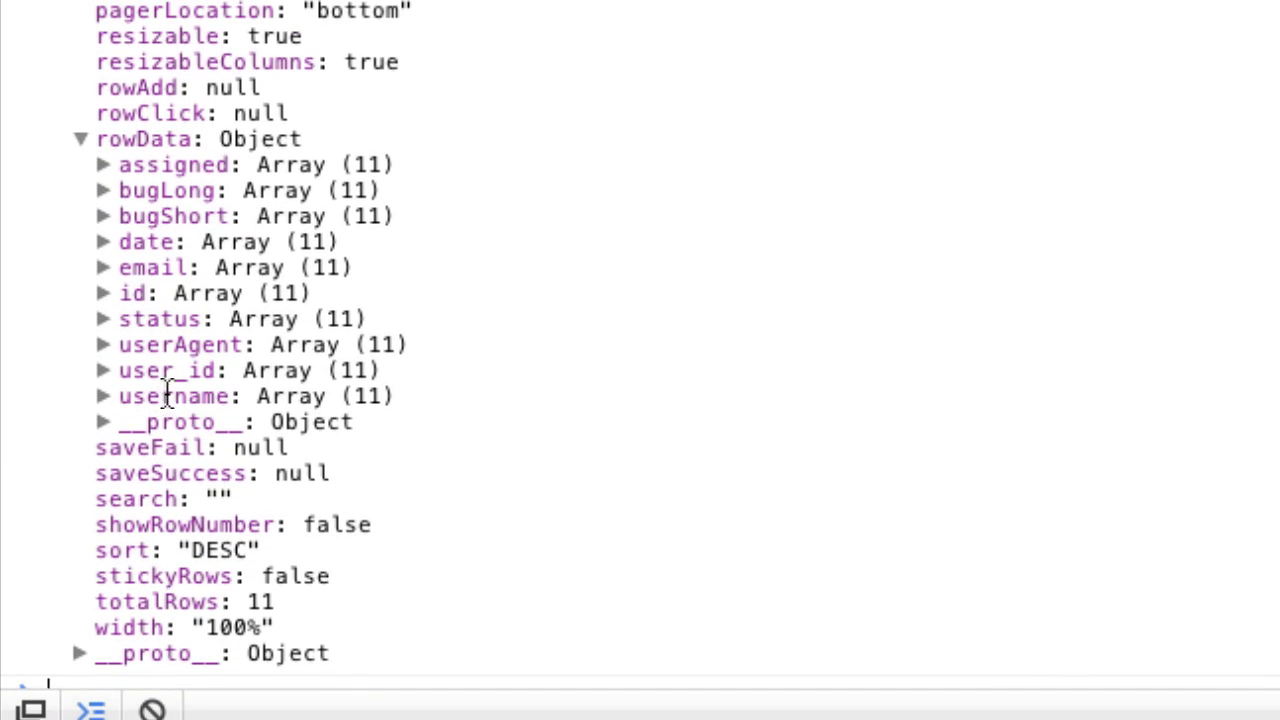
mouse_move(210, 375)
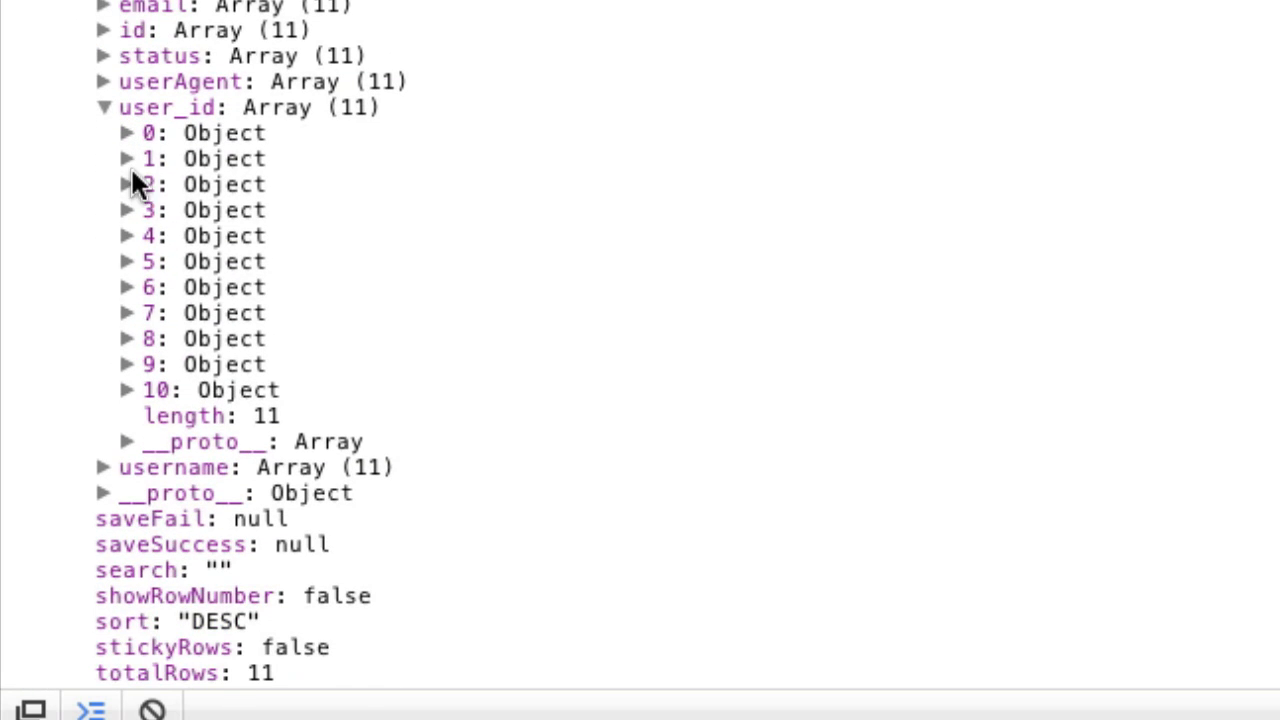
left_click(127, 158)
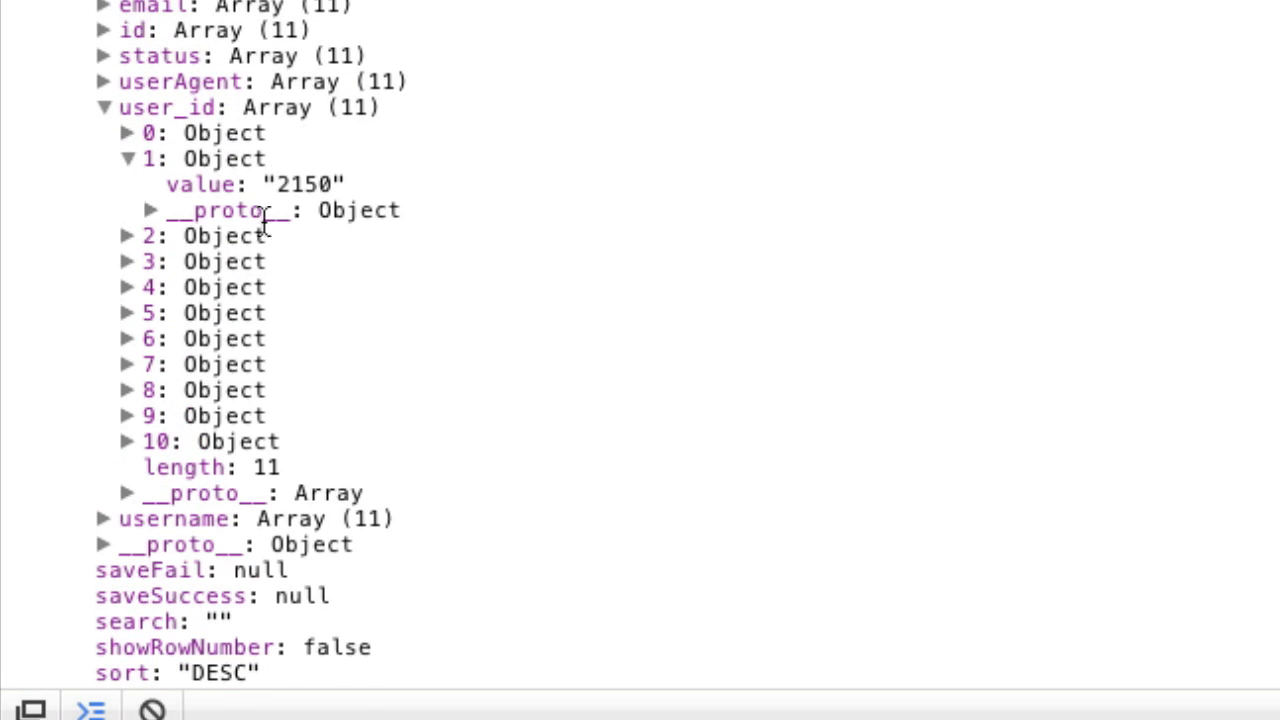
mouse_move(205, 375)
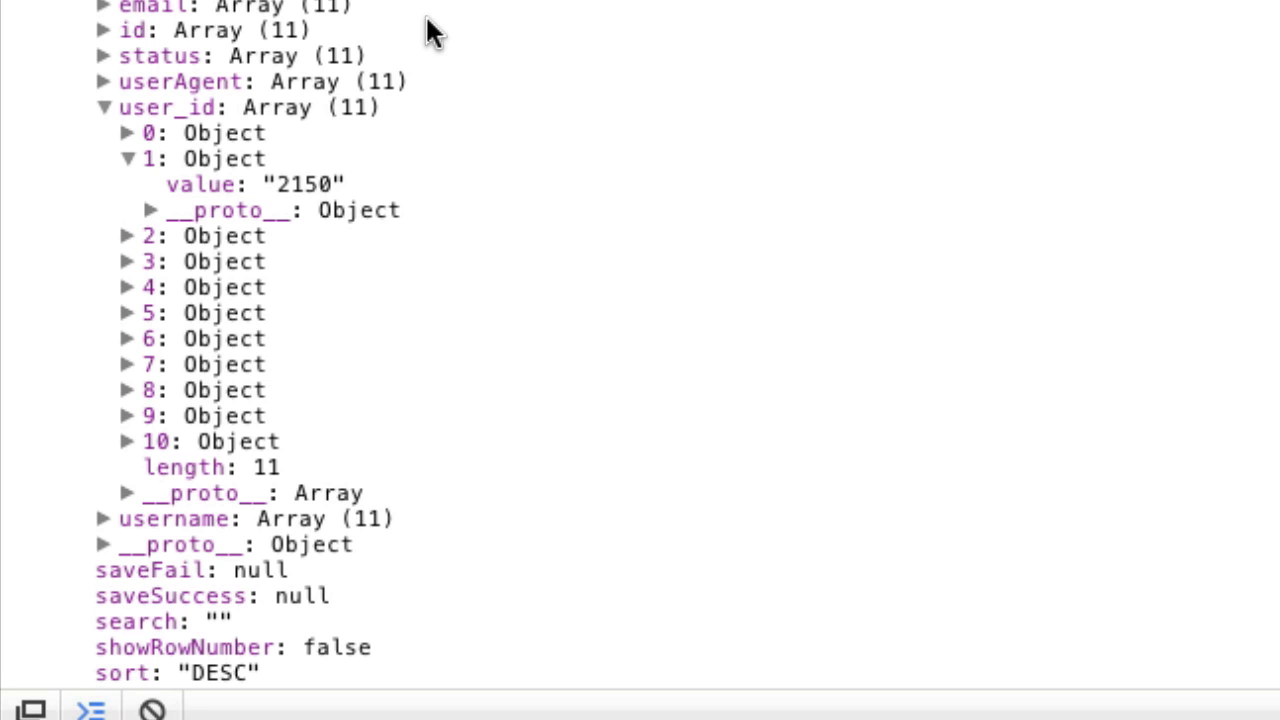
scroll("down", 3)
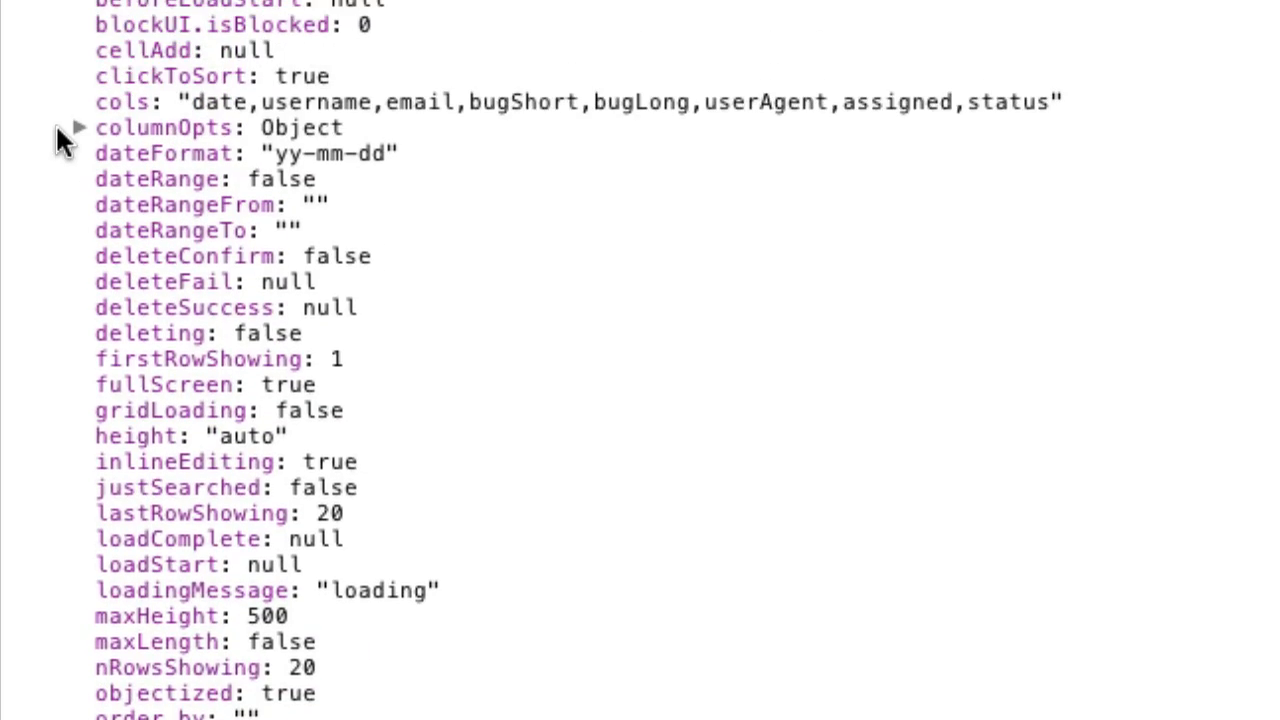
left_click(78, 127)
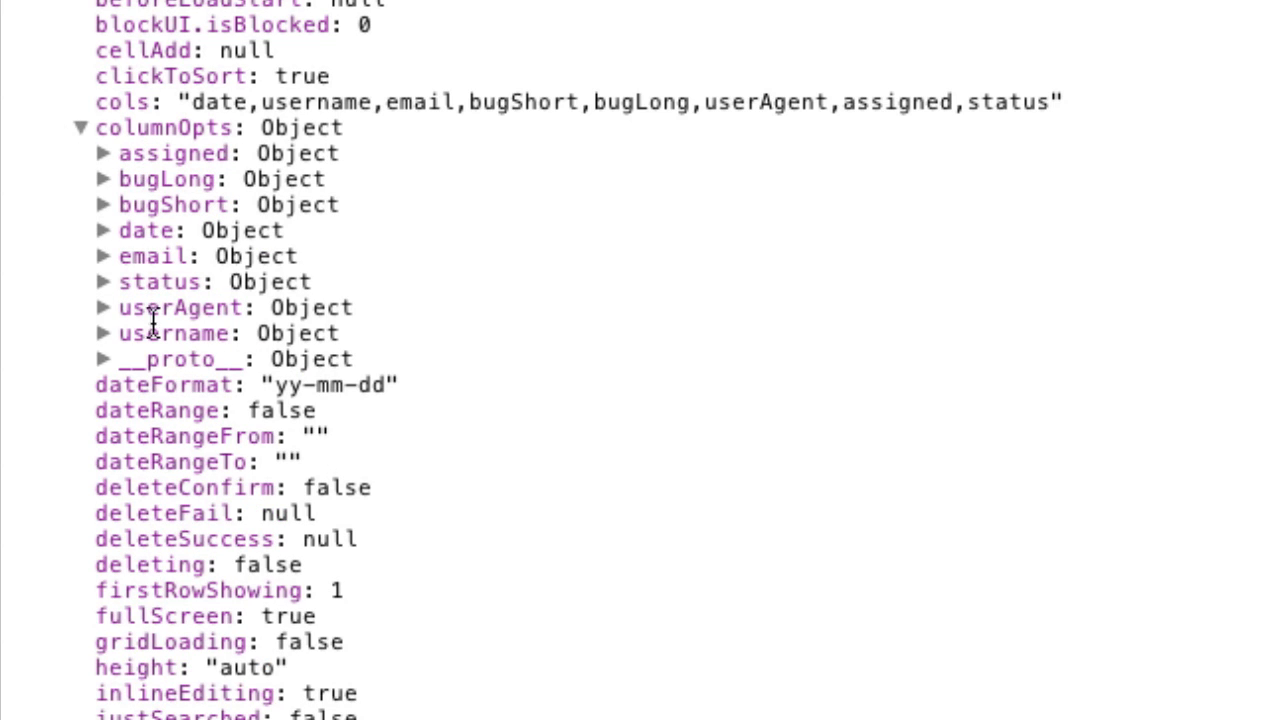
left_click(103, 179)
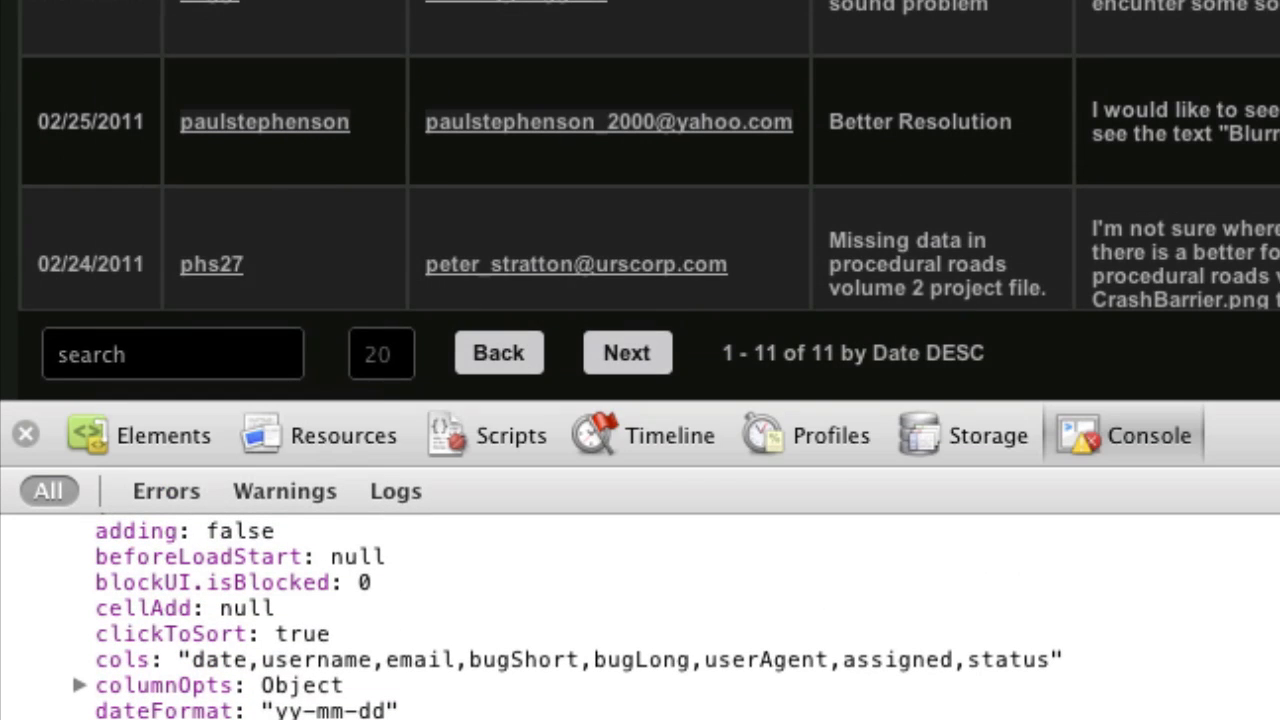
mouse_move(550, 525)
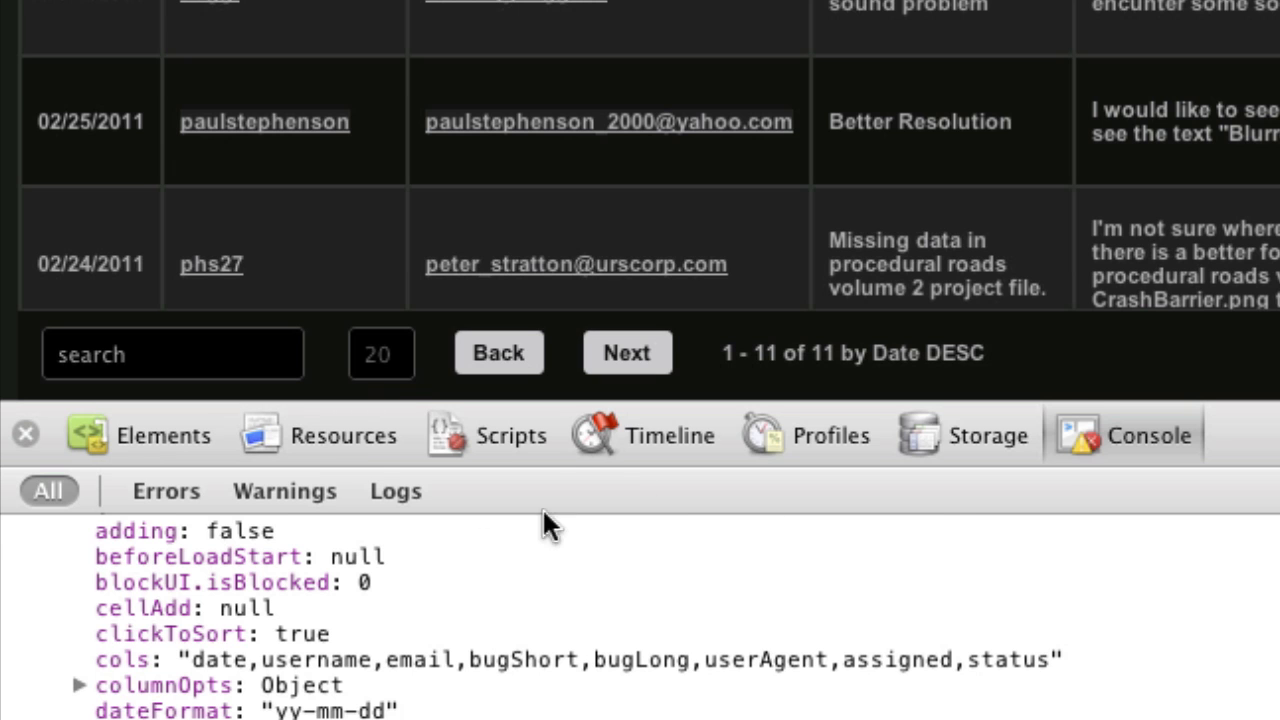
Switch to the Discounts admin grid and reopen the console's logged Object
left_click(25, 433)
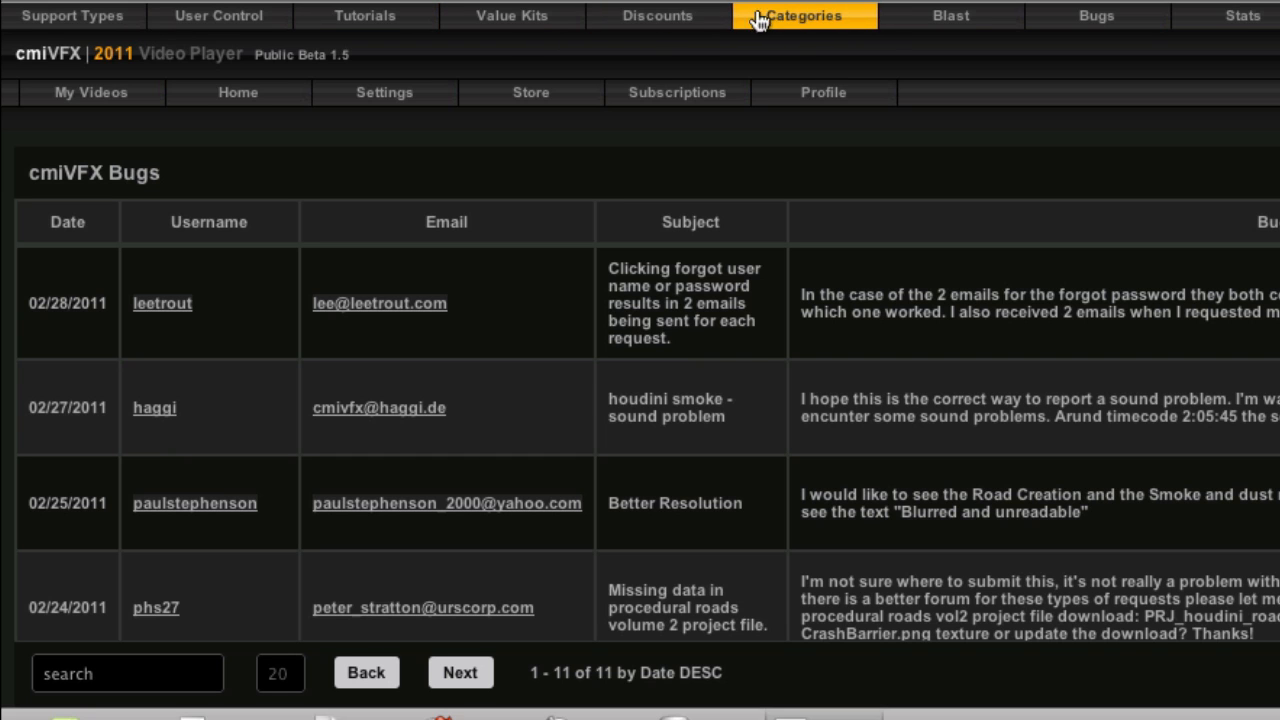
left_click(657, 15)
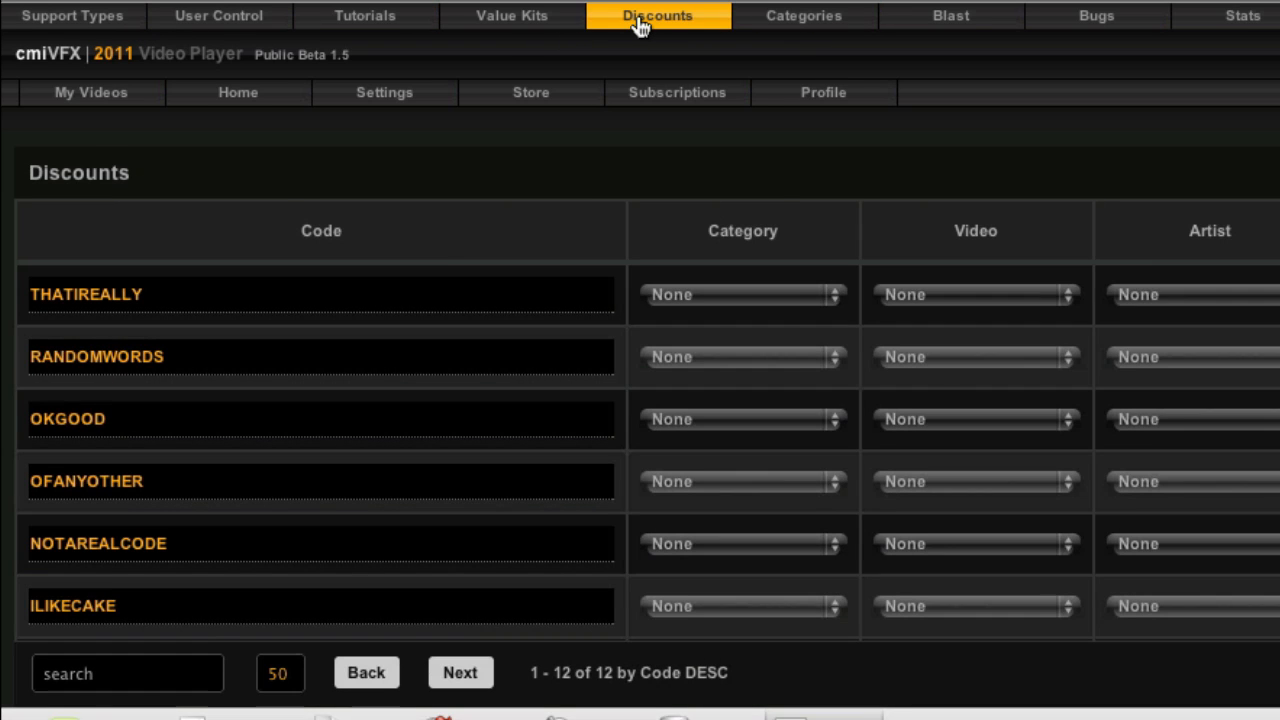
left_click(320, 419)
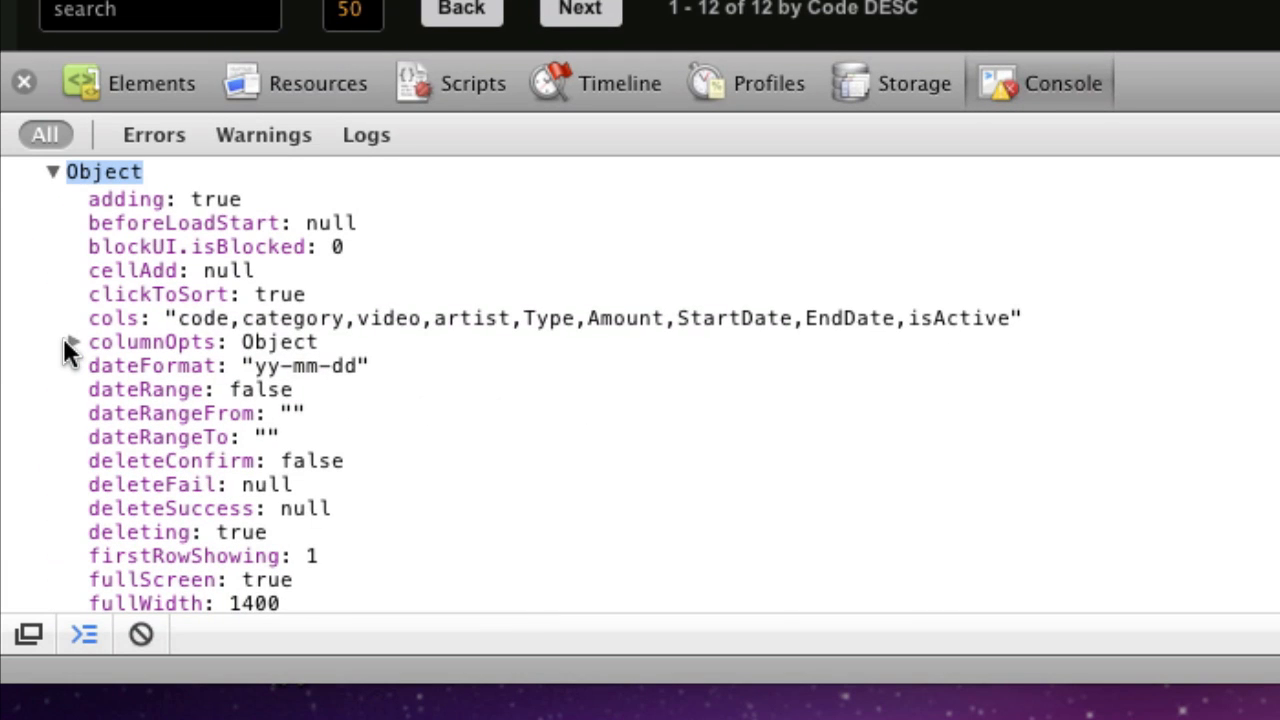
Expand columnOpts, collapse StartDate, and expand the code column to show maxLength 45
left_click(75, 341)
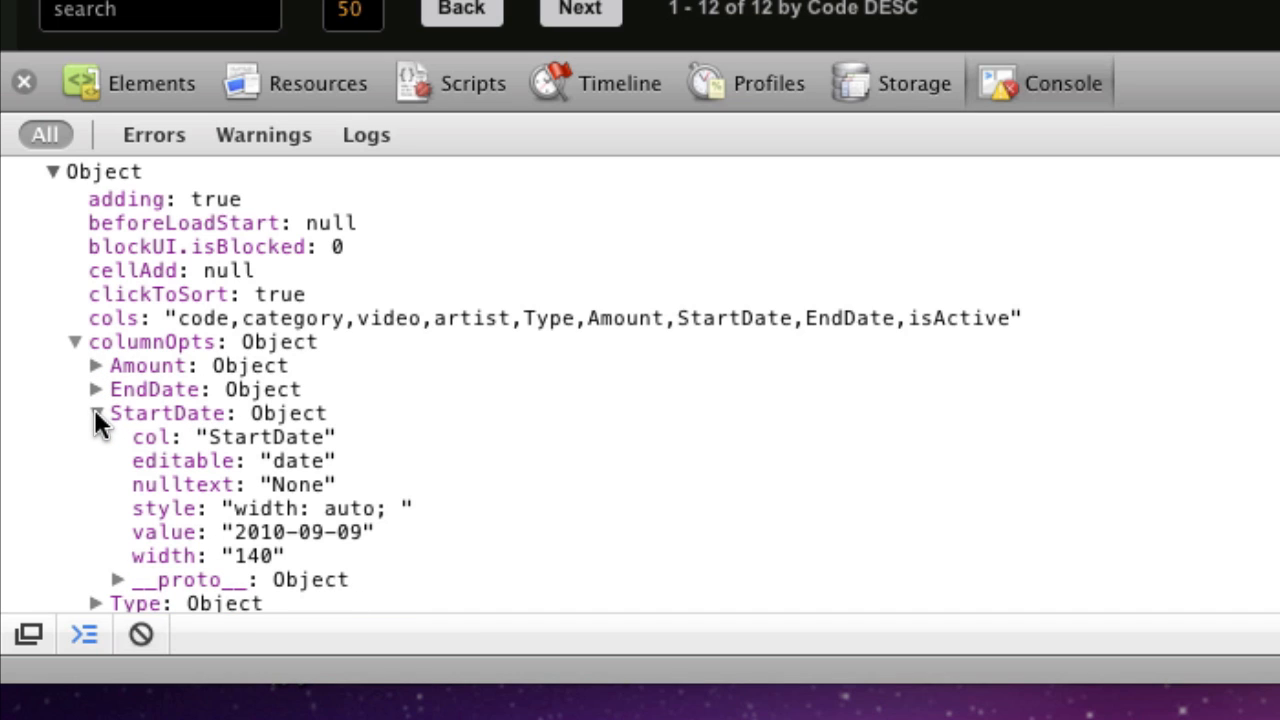
left_click(96, 413)
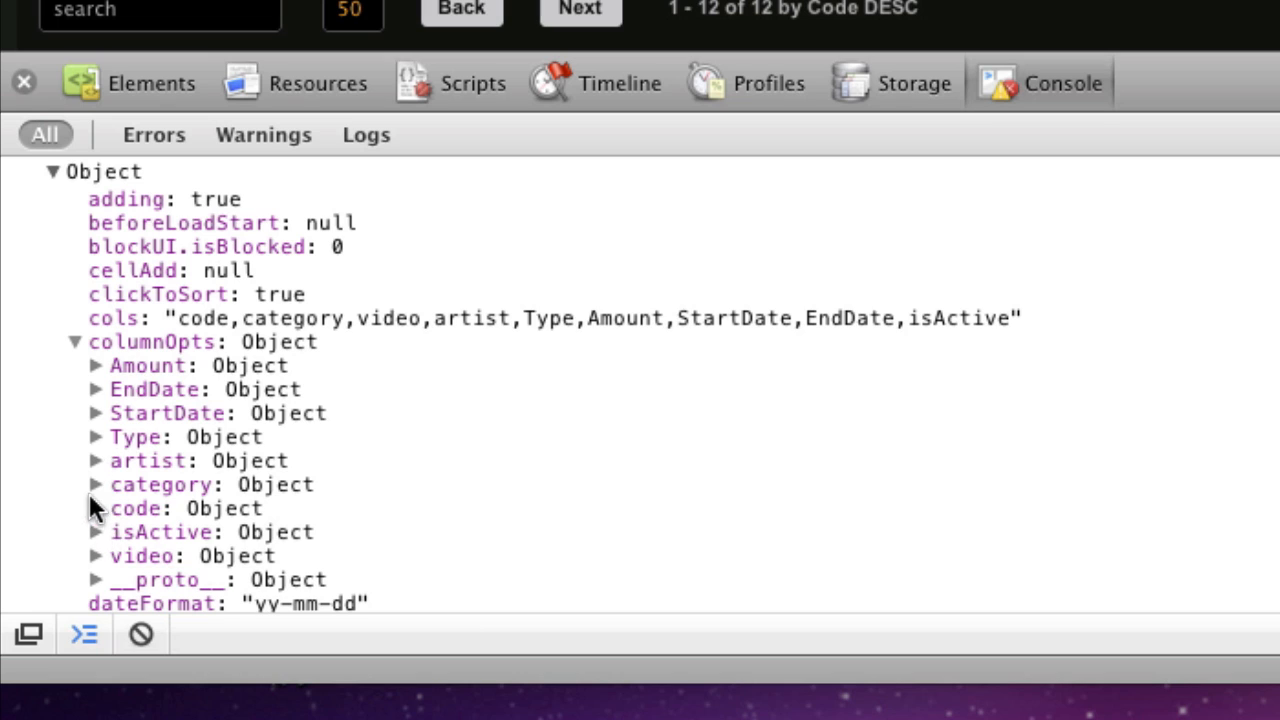
left_click(97, 508)
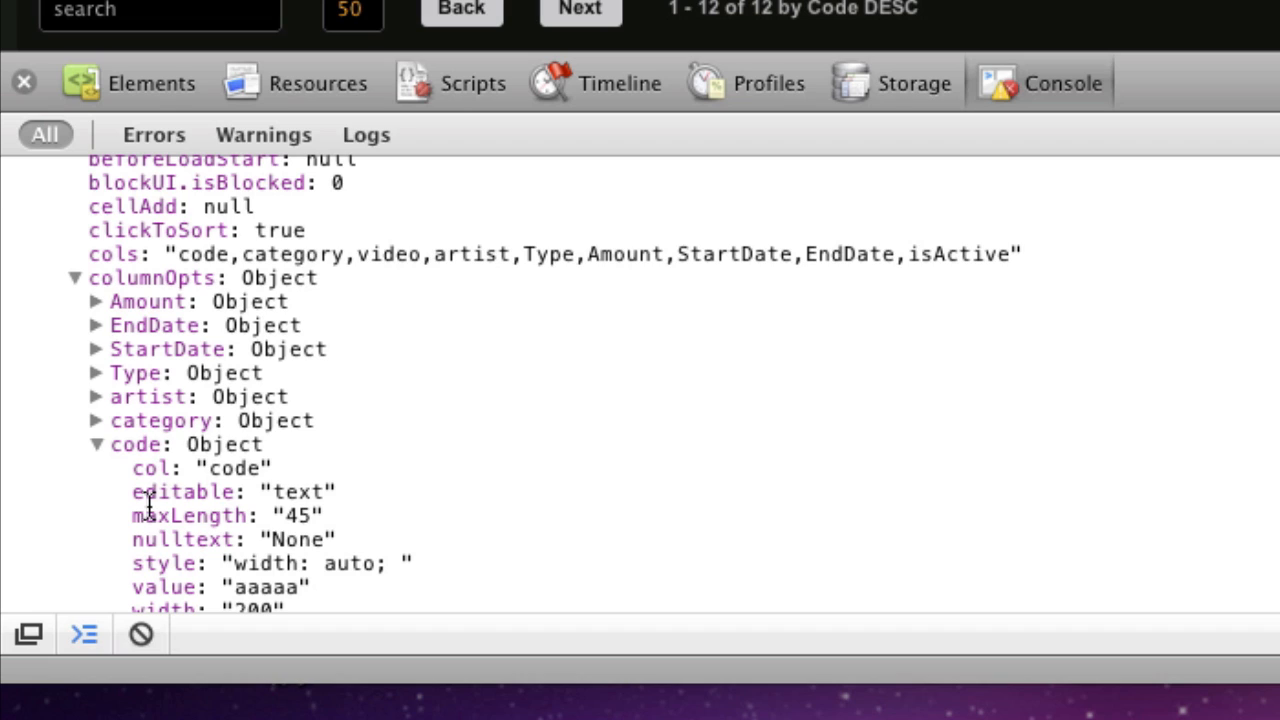
mouse_move(168, 300)
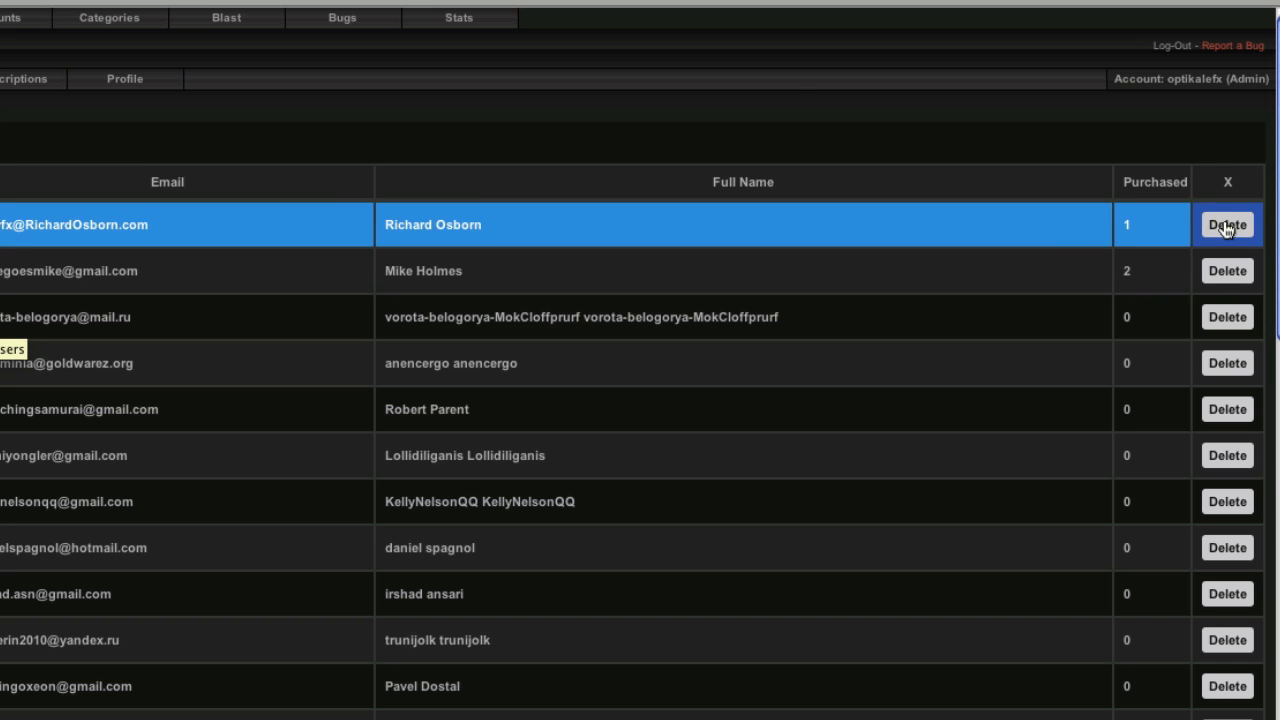
Request deleting the first user's row to raise the delete confirmation prompt
left_click(1227, 224)
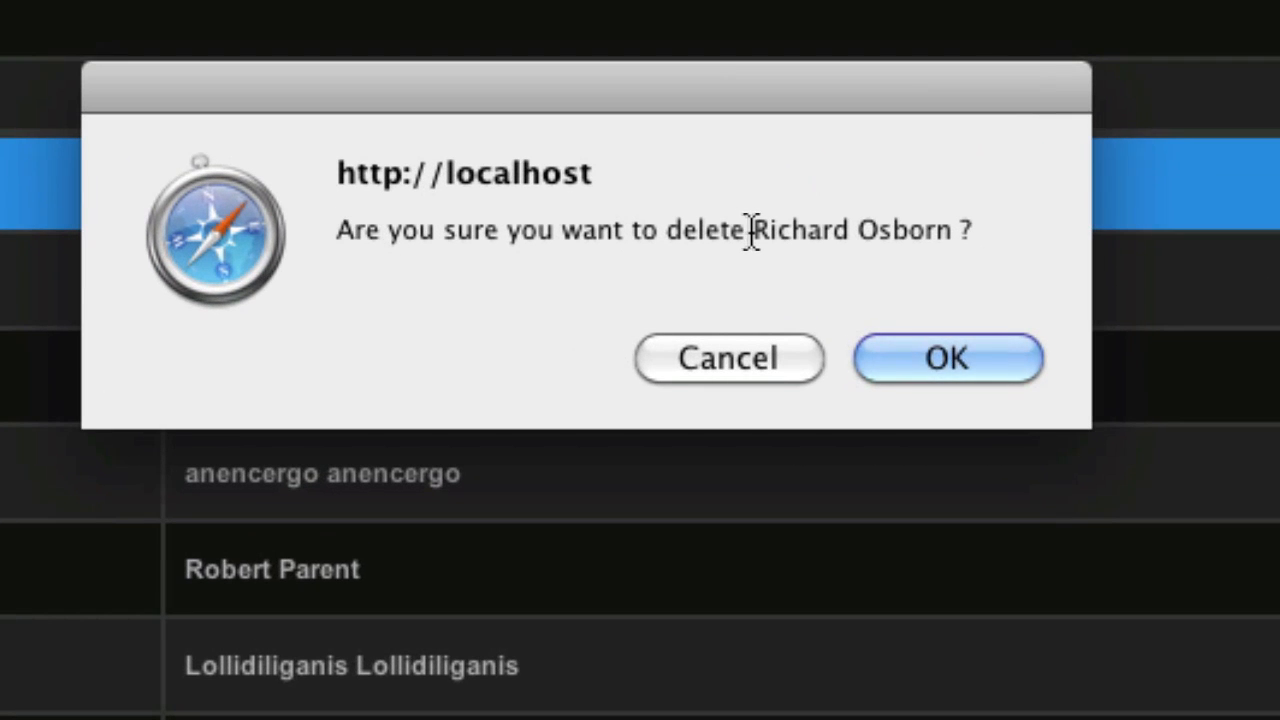
left_click_drag(752, 230, 975, 245)
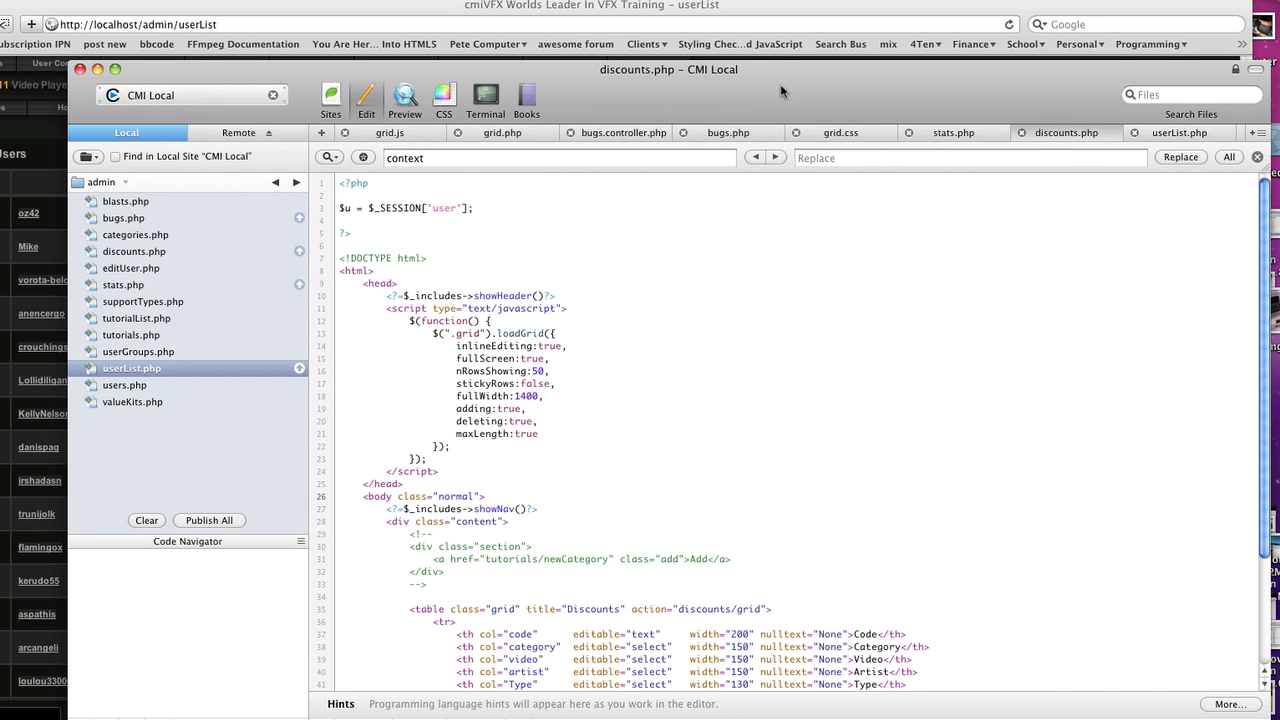
In userList.php, change deleteConfirm from Email to true, then to "name"
left_click(1180, 132)
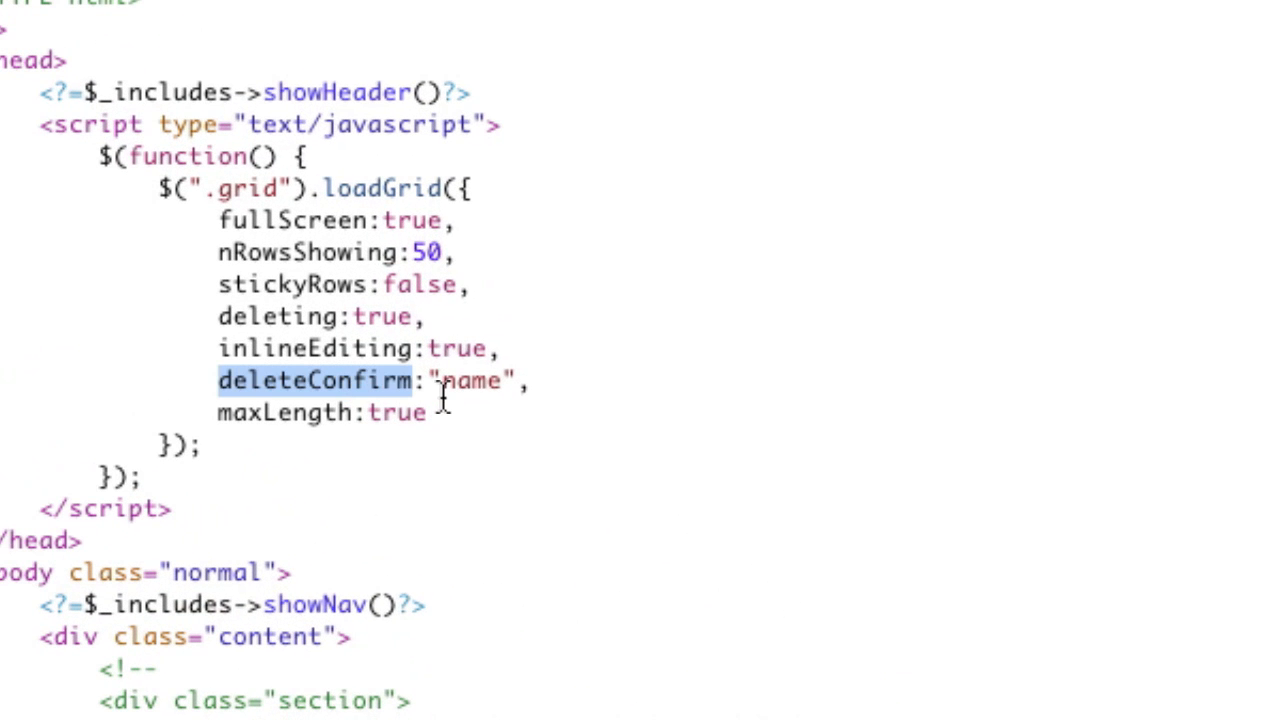
double_click(470, 381)
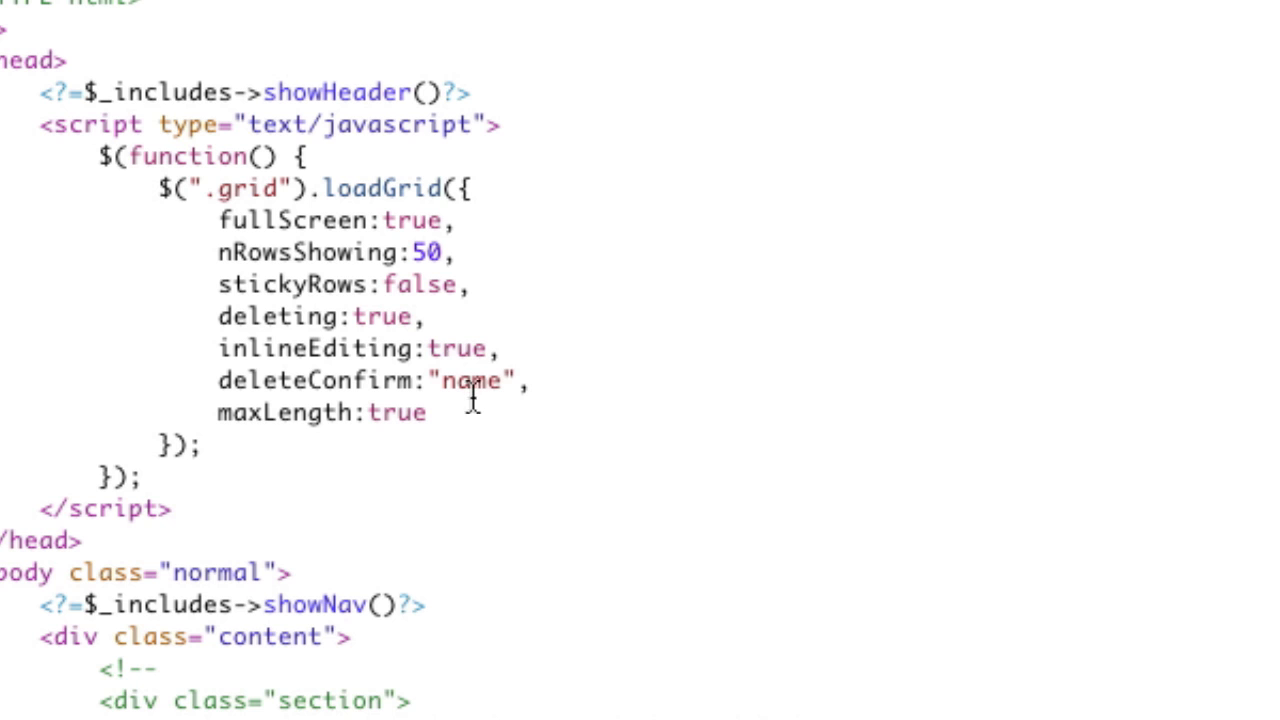
double_click(474, 381)
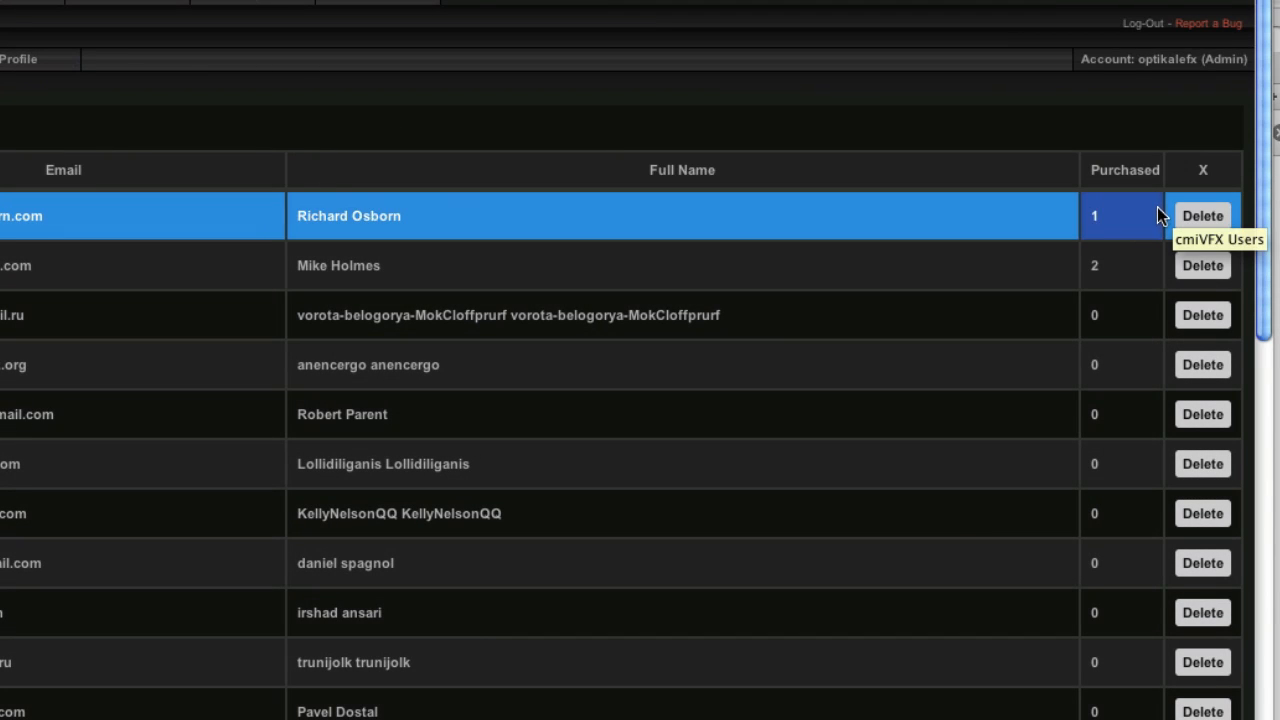
left_click(1202, 216)
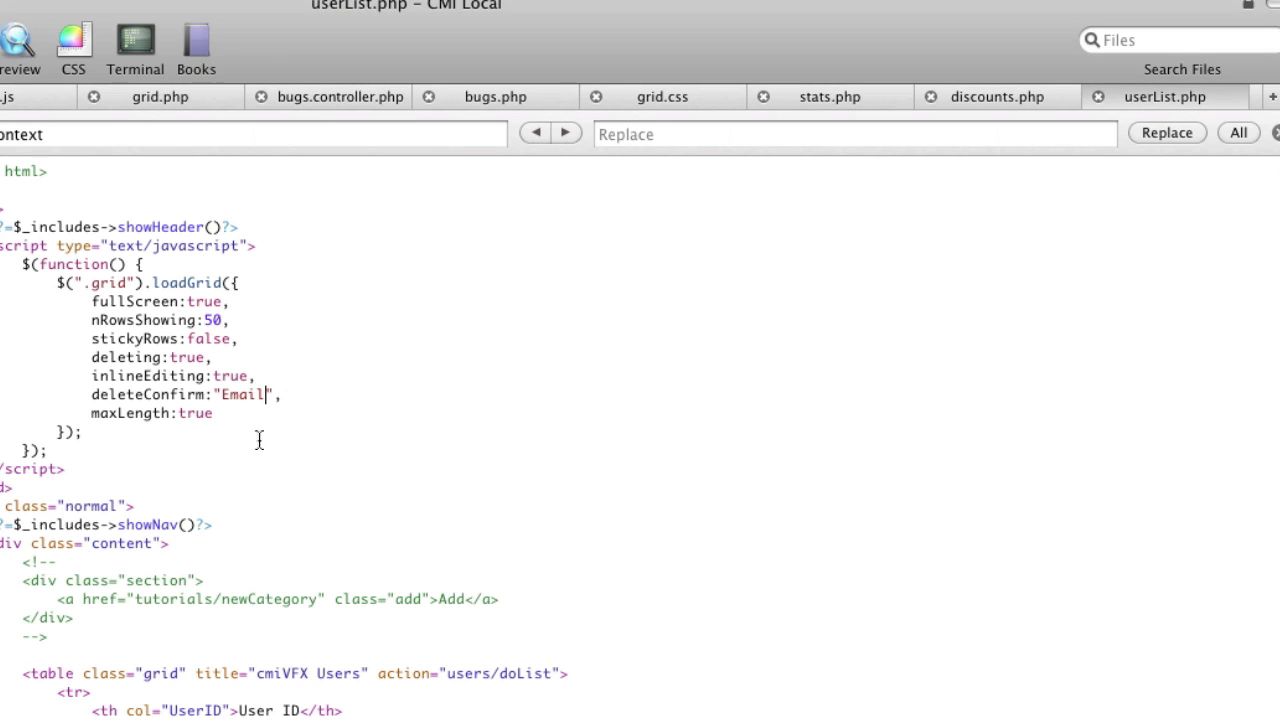
double_click(240, 393)
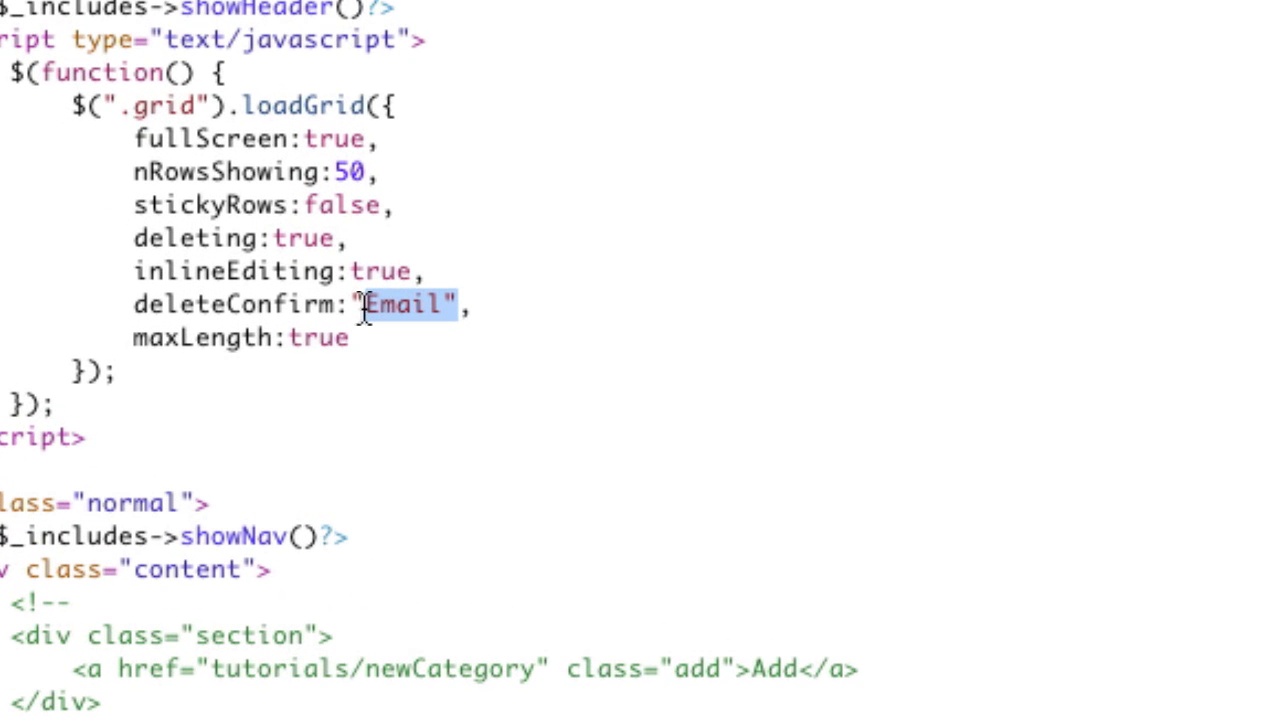
type("true")
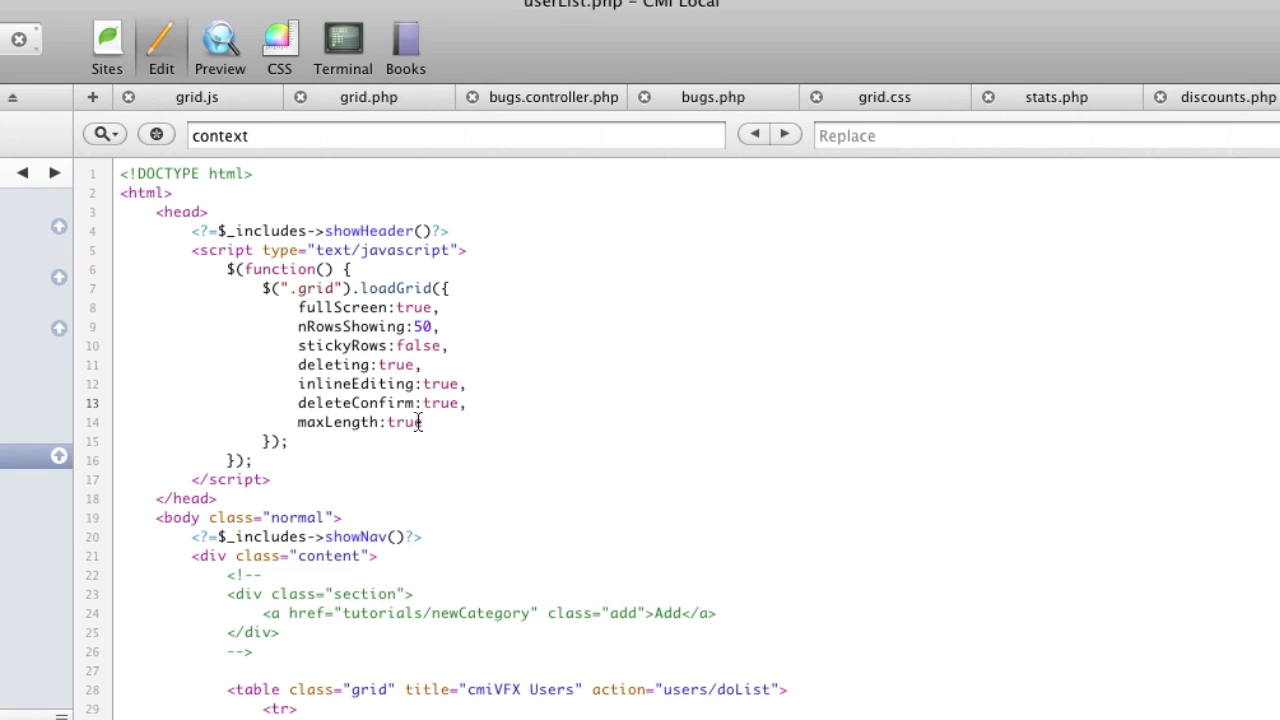
type("\"name\"")
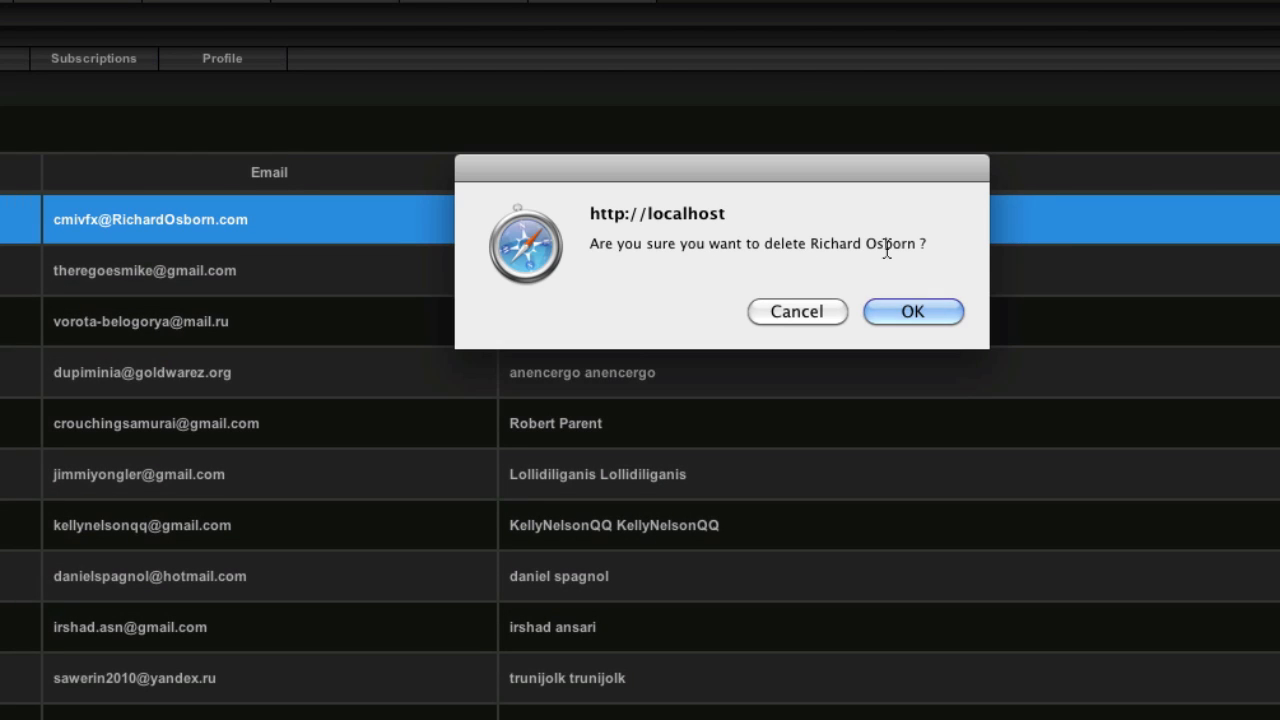
Dismiss the delete confirmation that names the first user
left_click(796, 311)
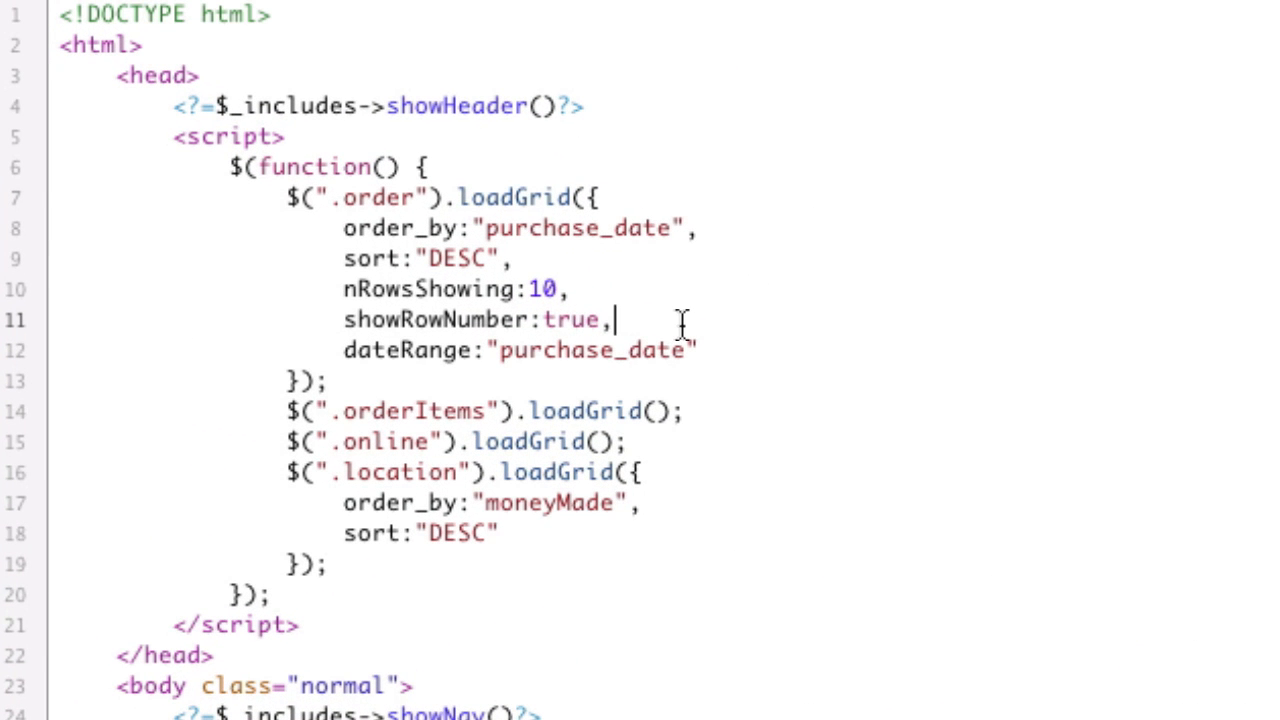
Add pagerLocation: "top" to the orders grid options, before dateRange
type("pagerLocation:")
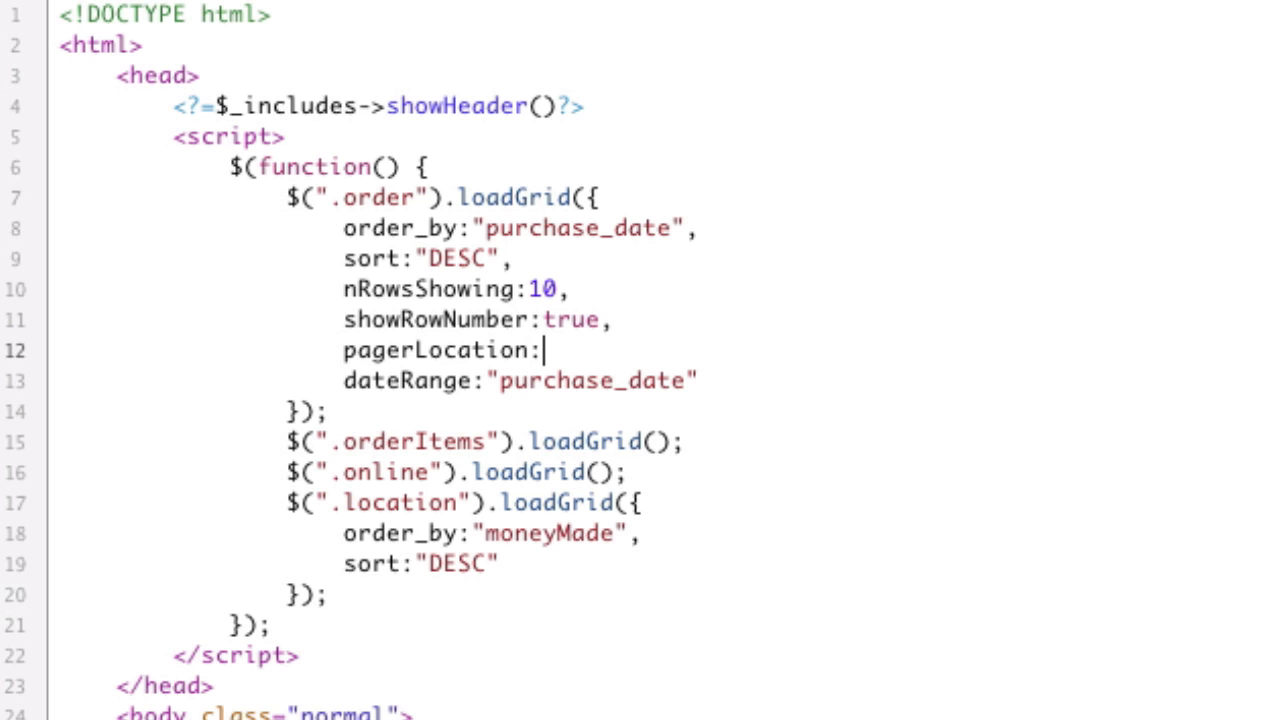
type("\"top\",")
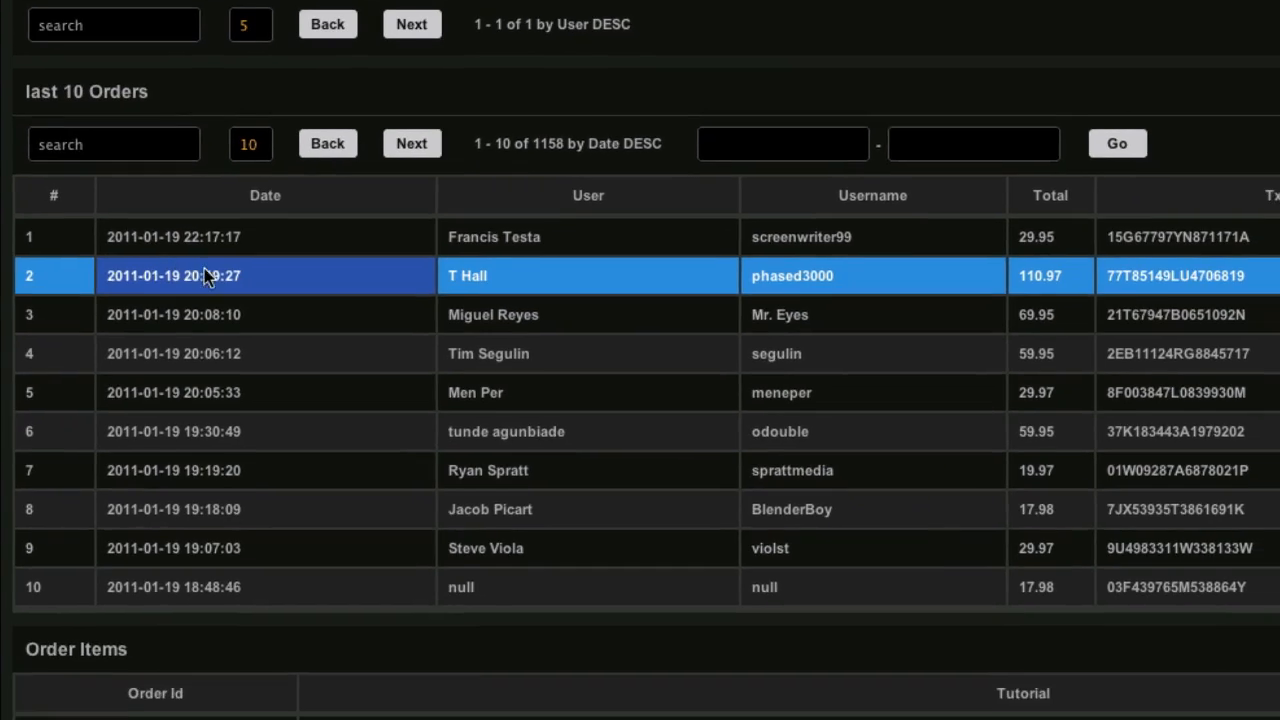
Search the last 10 Orders grid for '201101' using its top search box
left_click(113, 143)
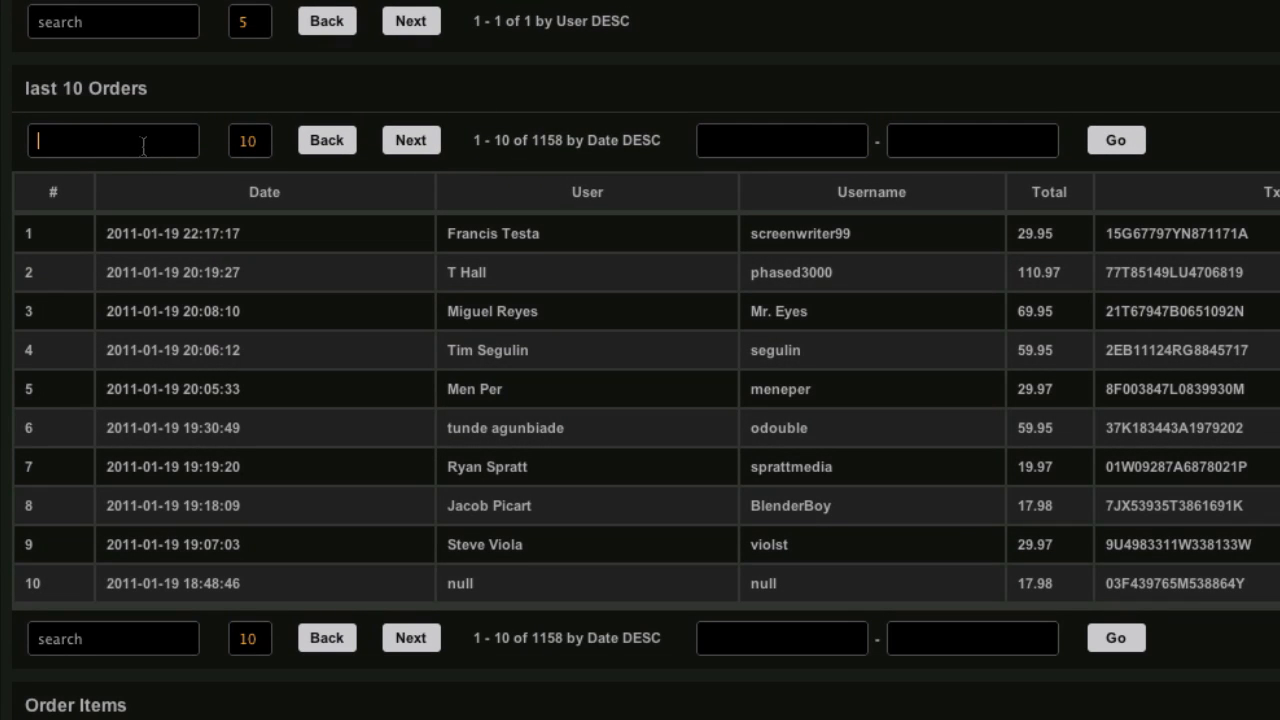
type("2011-")
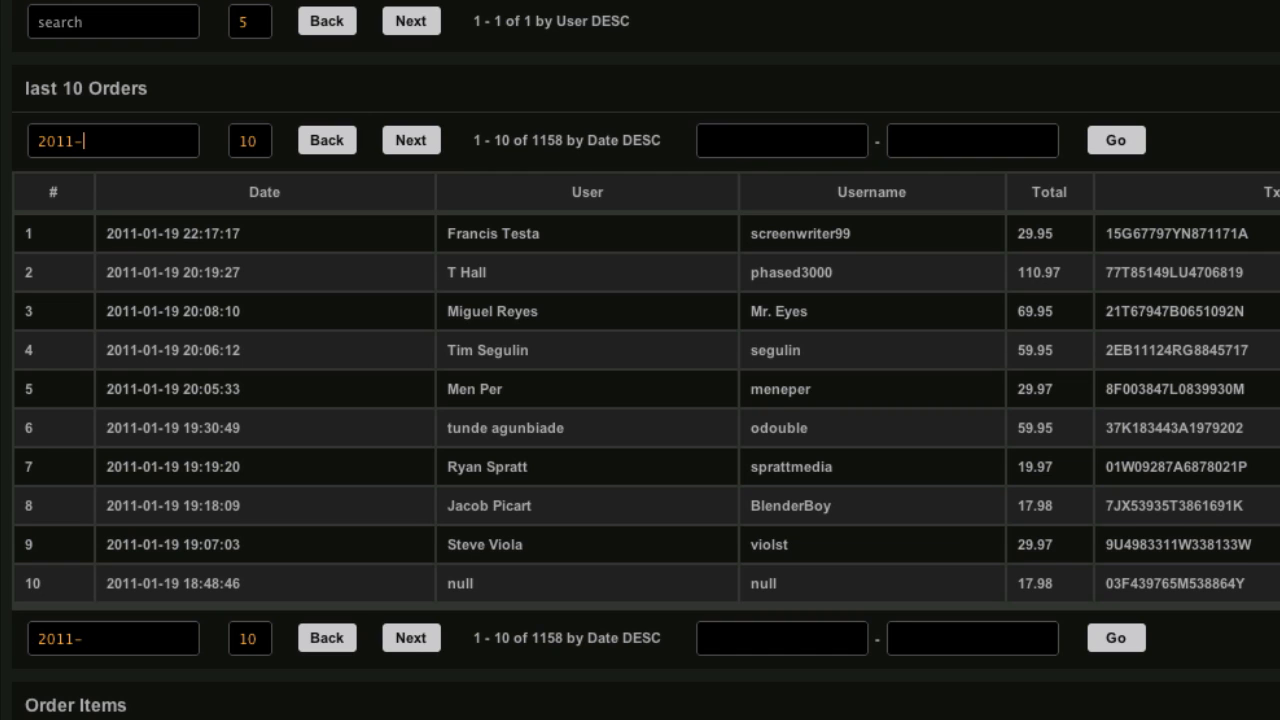
type("01")
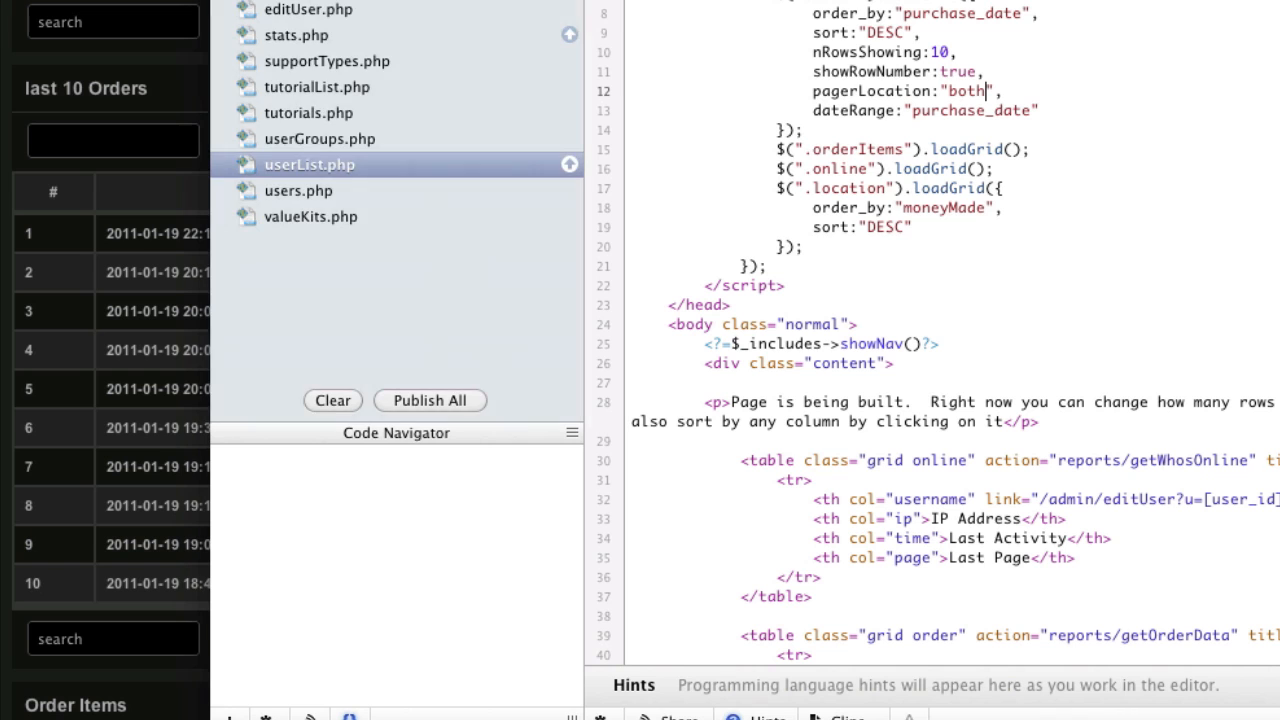
Select the pagerLocation value to change it to "both"
double_click(810, 142)
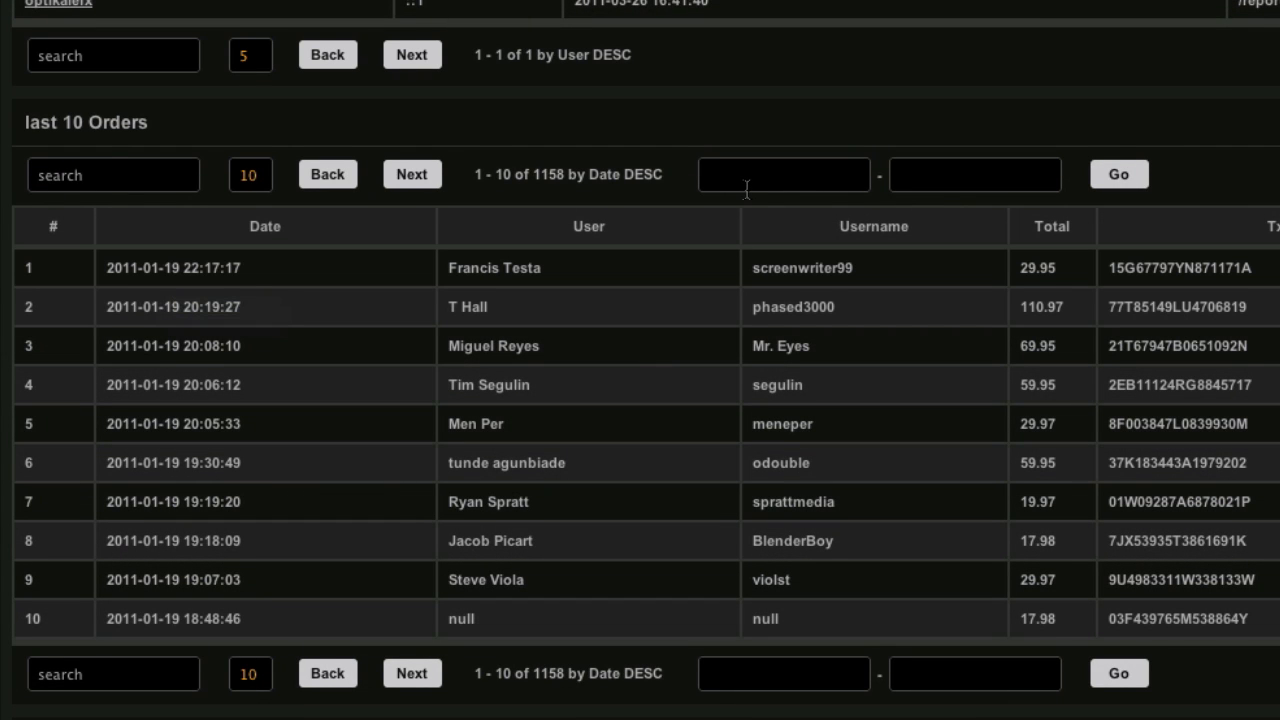
mouse_move(749, 182)
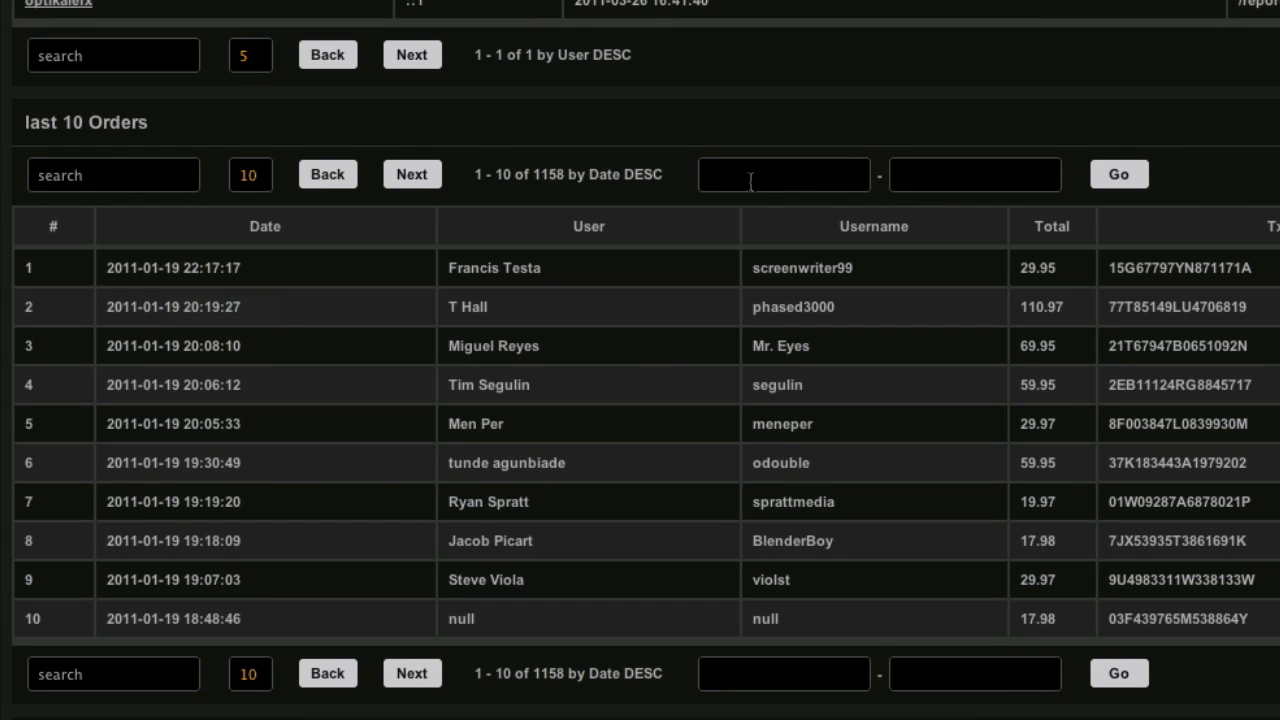
Set the orders range start to January 17, 2011 and begin choosing the end date
left_click(784, 174)
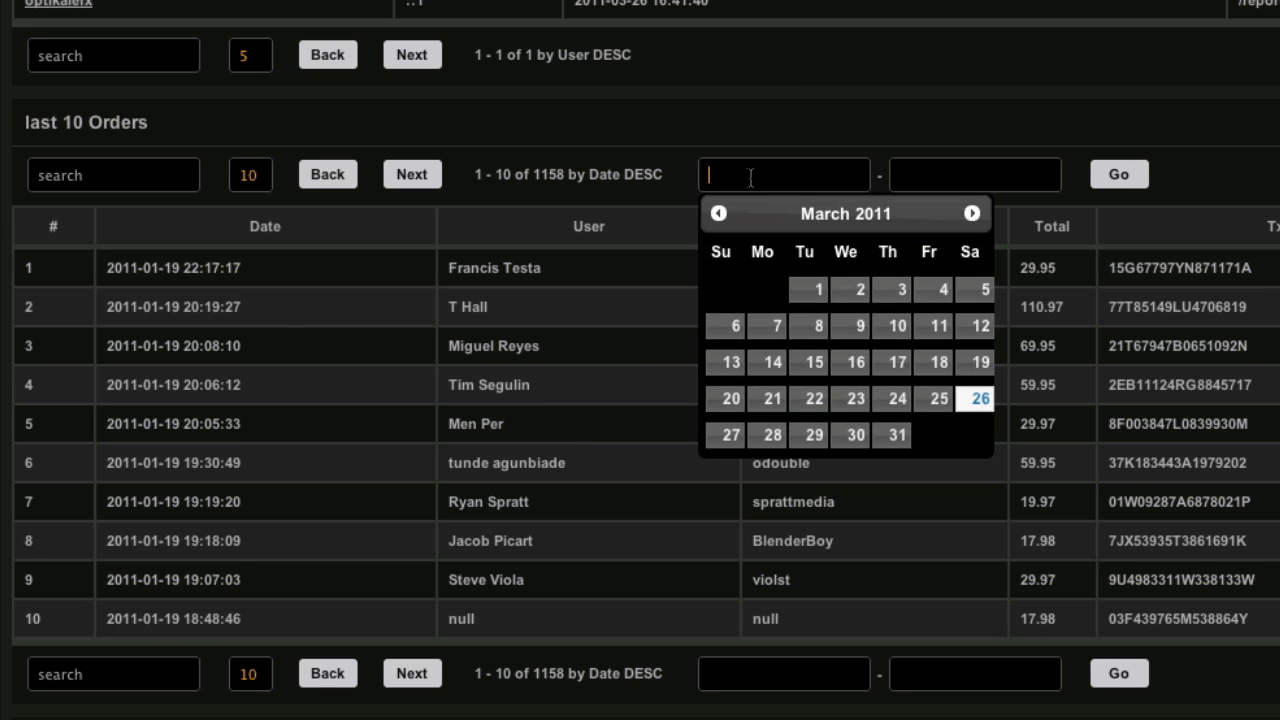
left_click(718, 213)
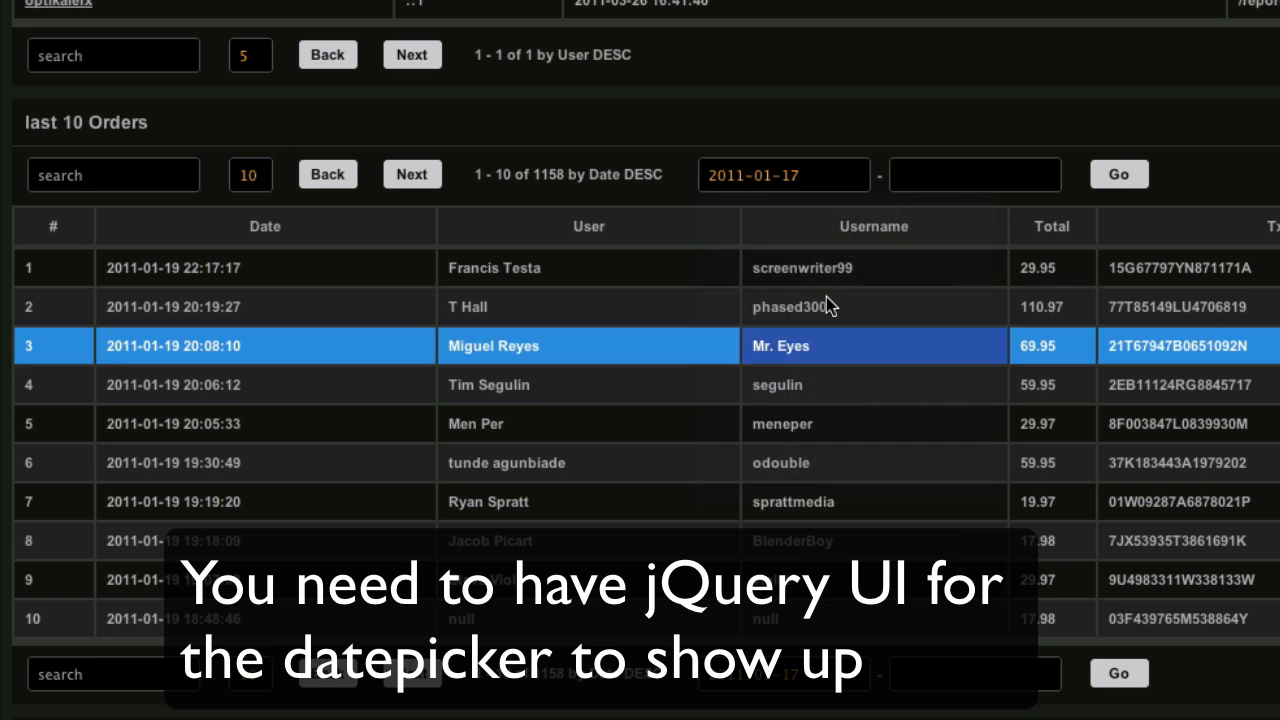
left_click(974, 174)
type("2011-03-19")
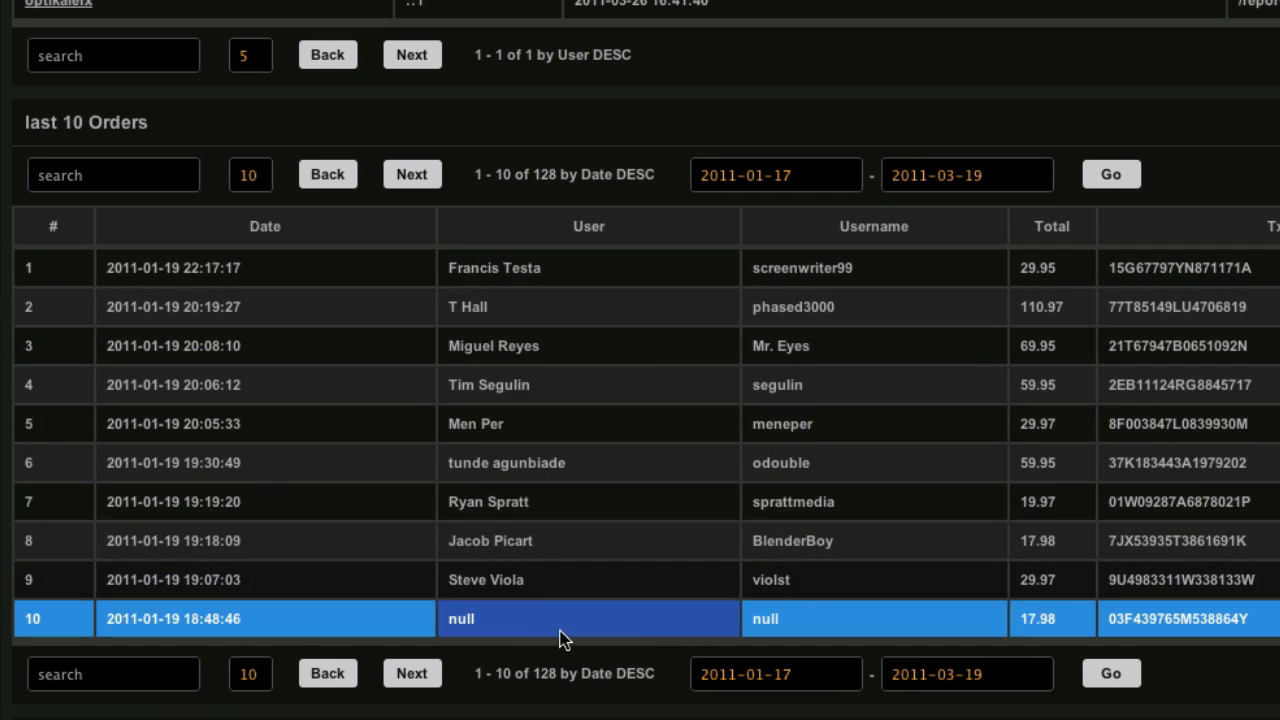
Page through the filtered orders to the final page, 121–128 of 128
left_click(411, 673)
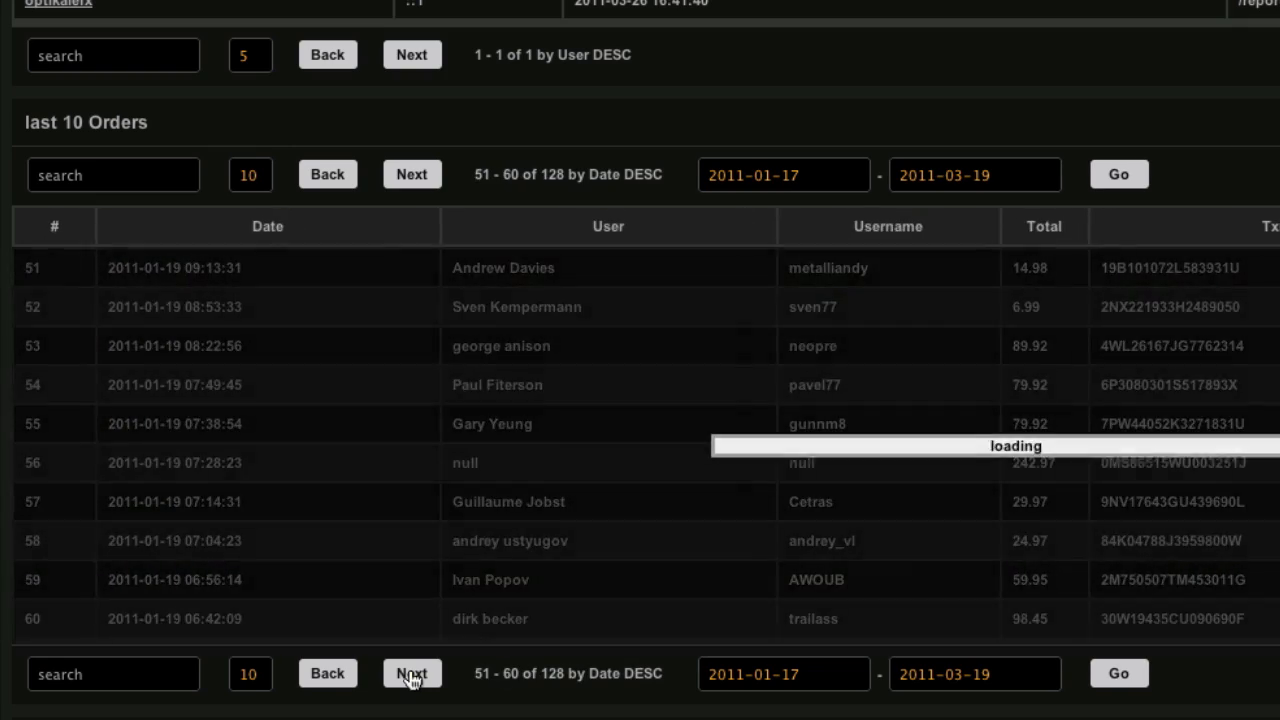
left_click(411, 673)
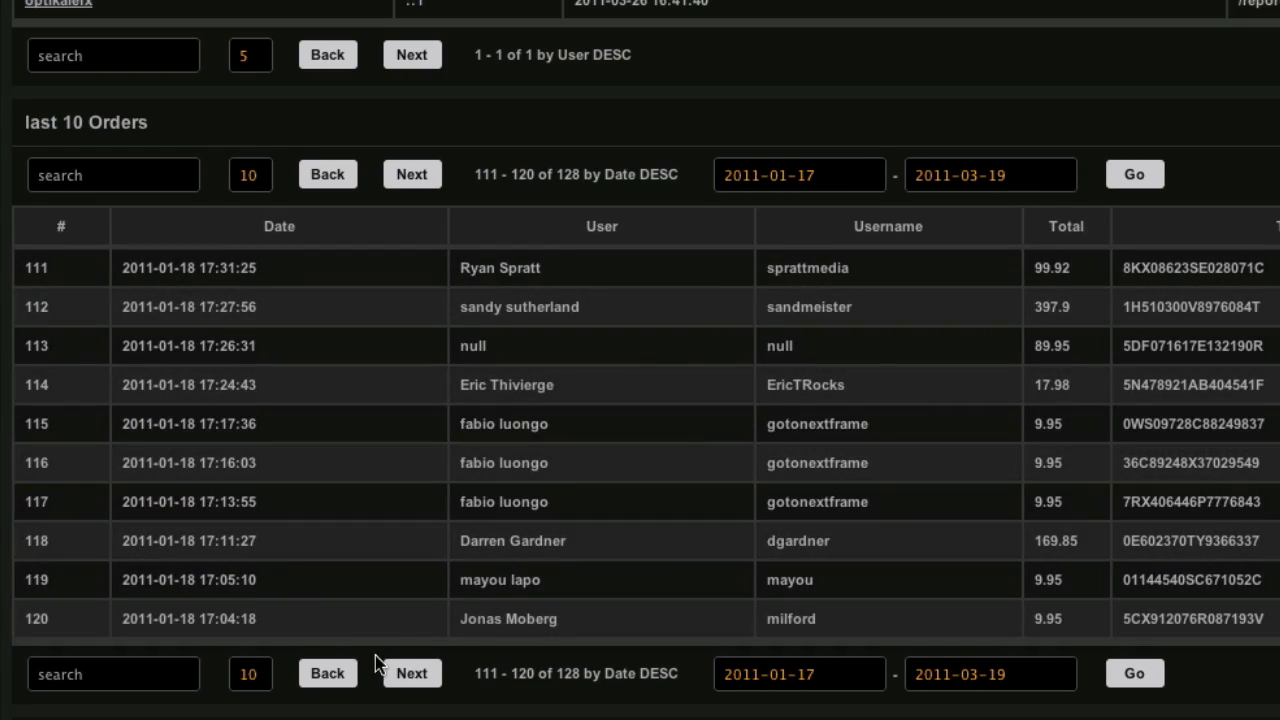
left_click(411, 174)
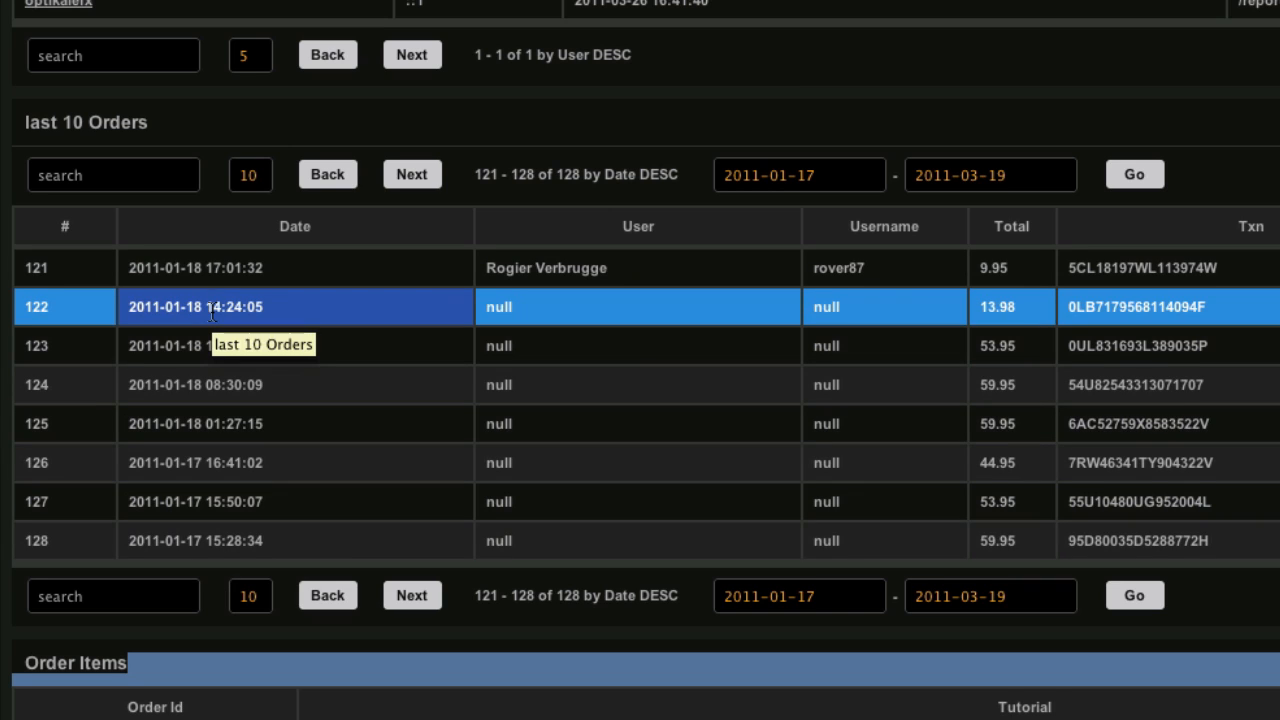
left_click(294, 226)
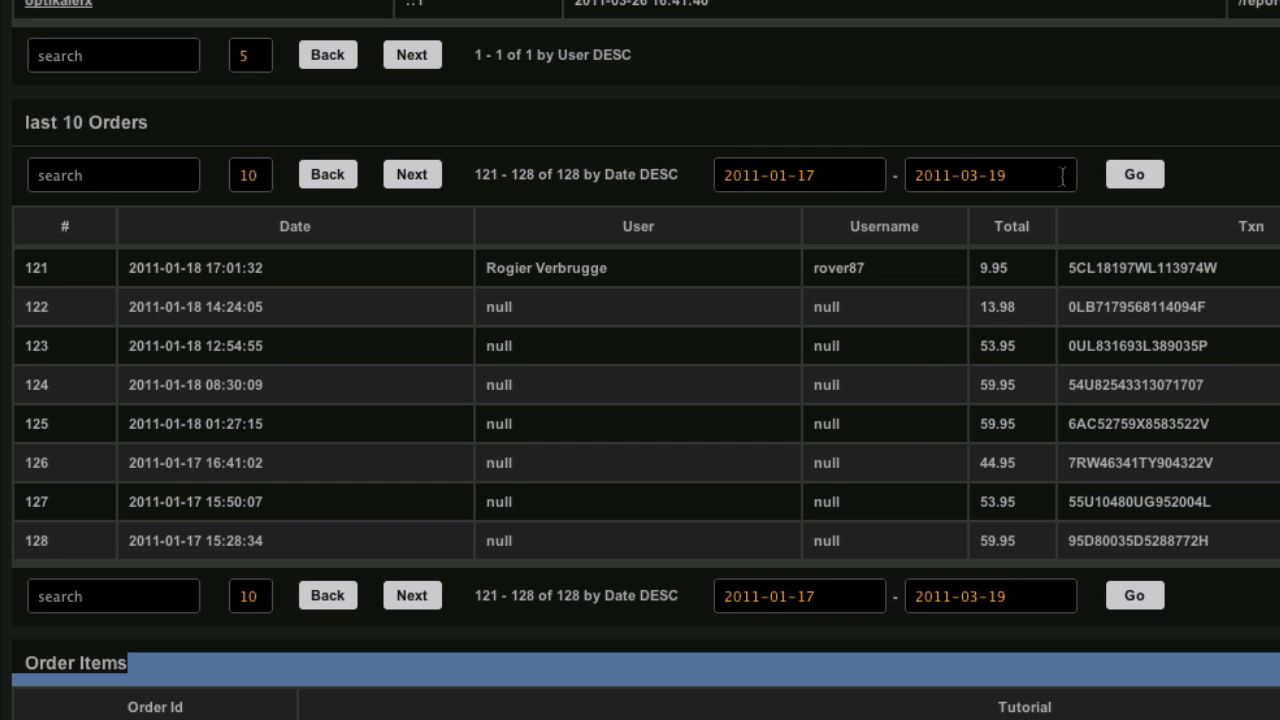
Clear the range end date and rerun the orders filter with only a start date
left_click(1134, 174)
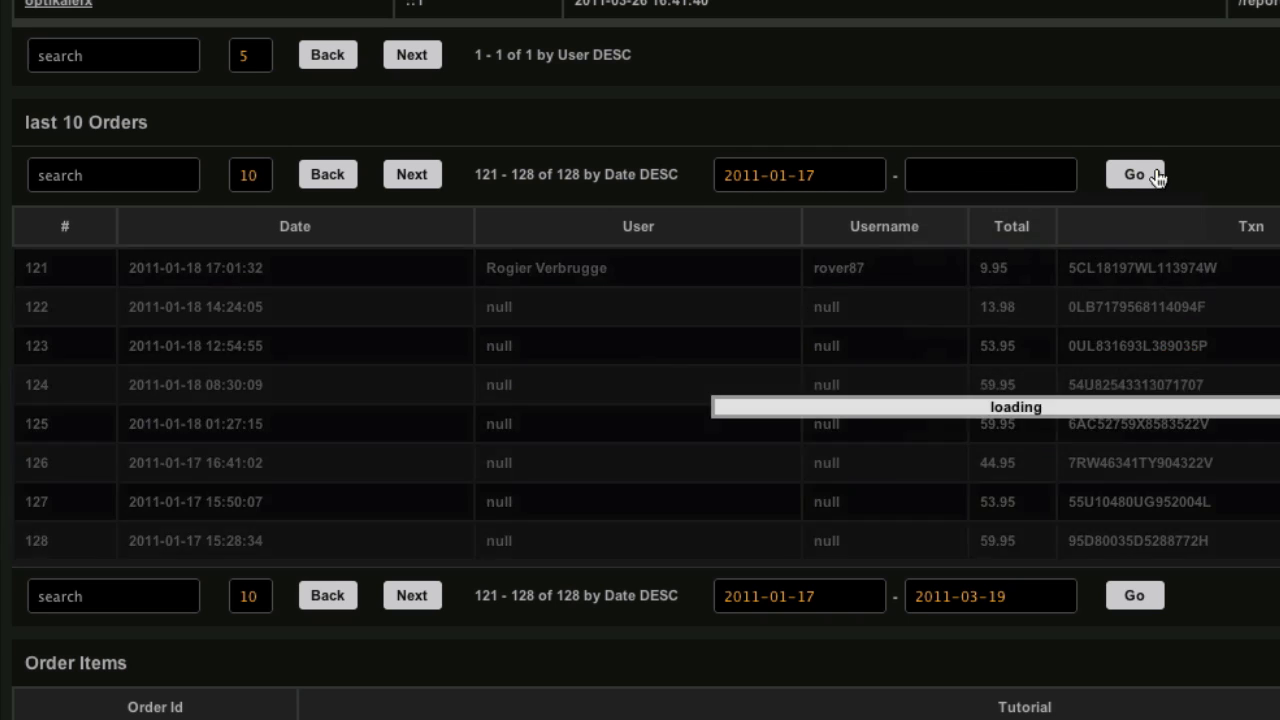
left_click(1134, 174)
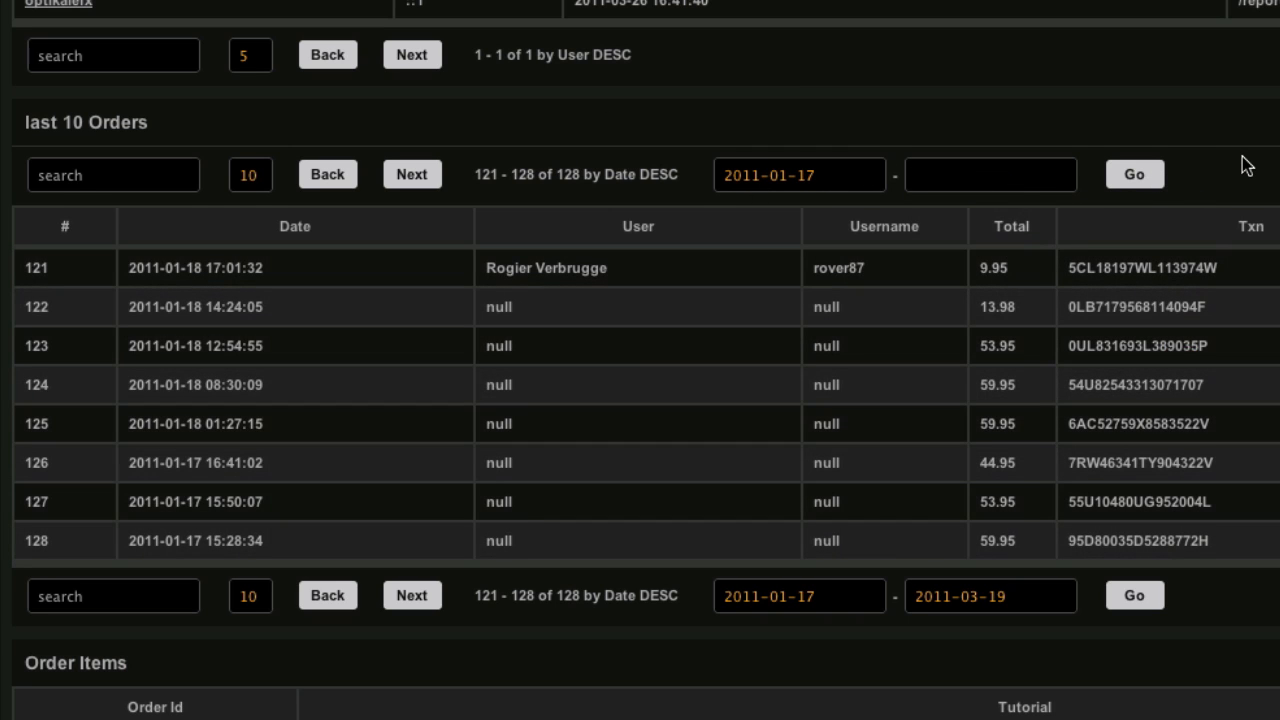
left_click(990, 174)
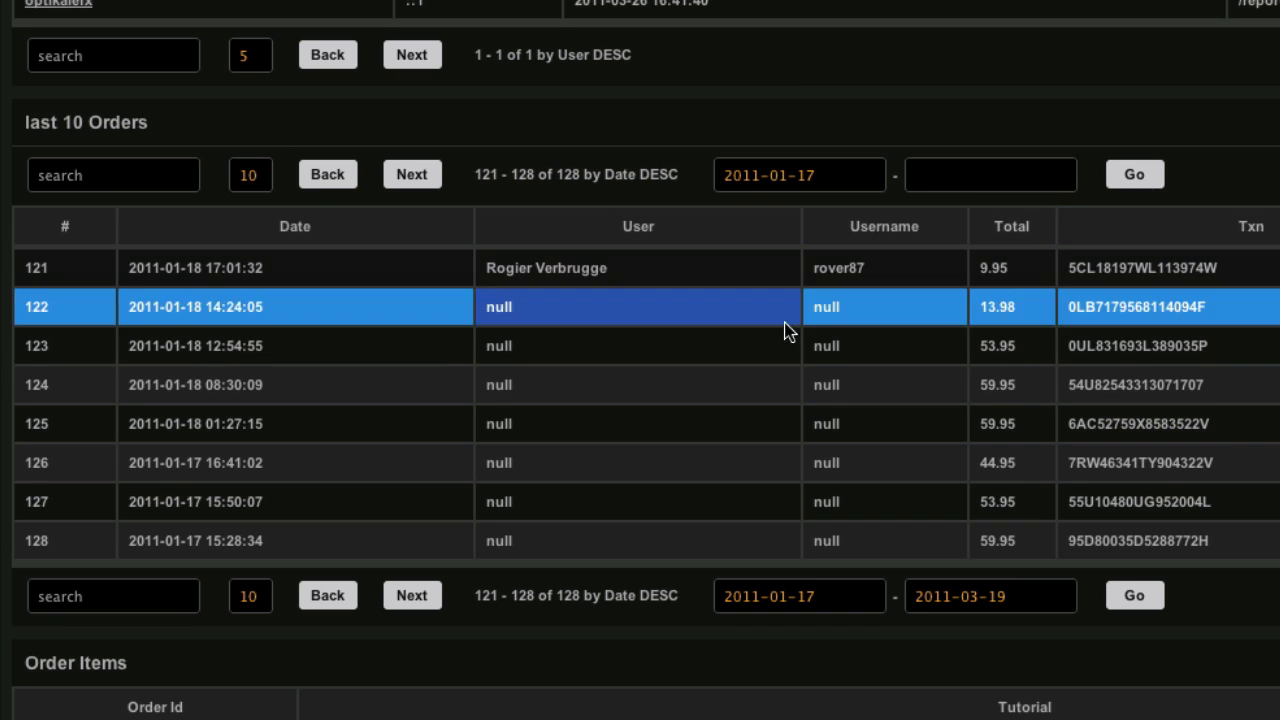
mouse_move(783, 302)
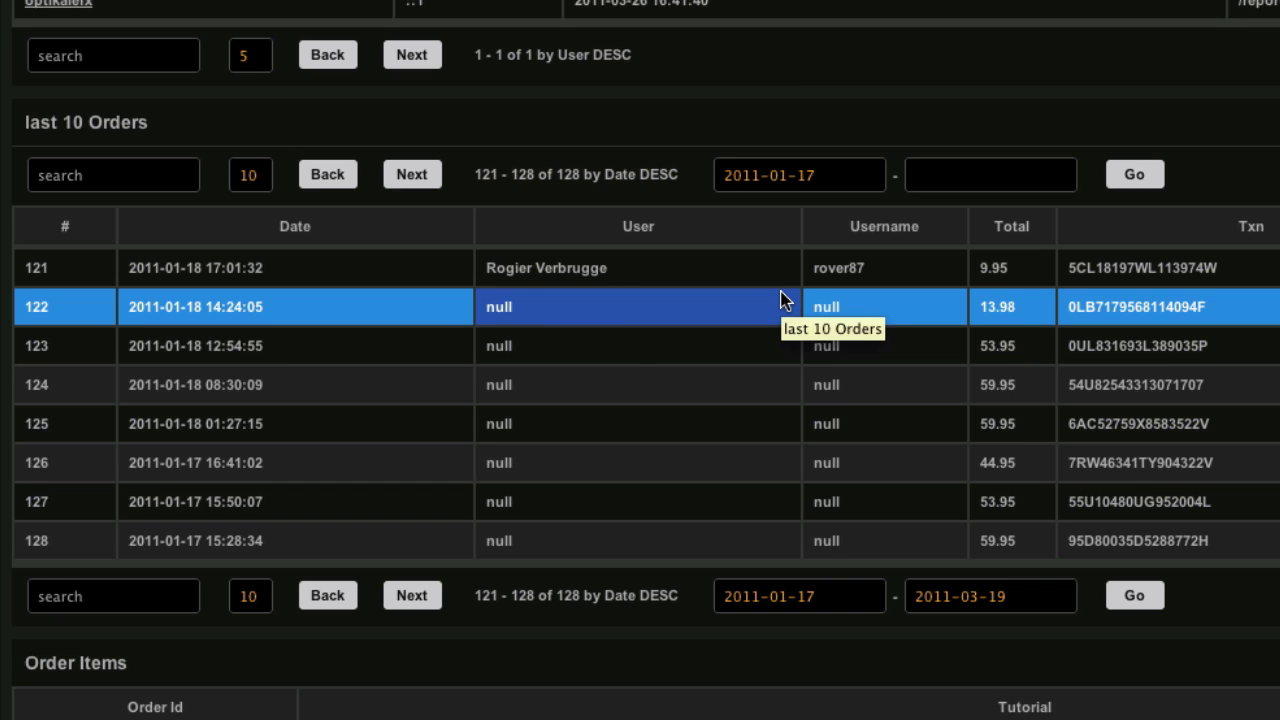